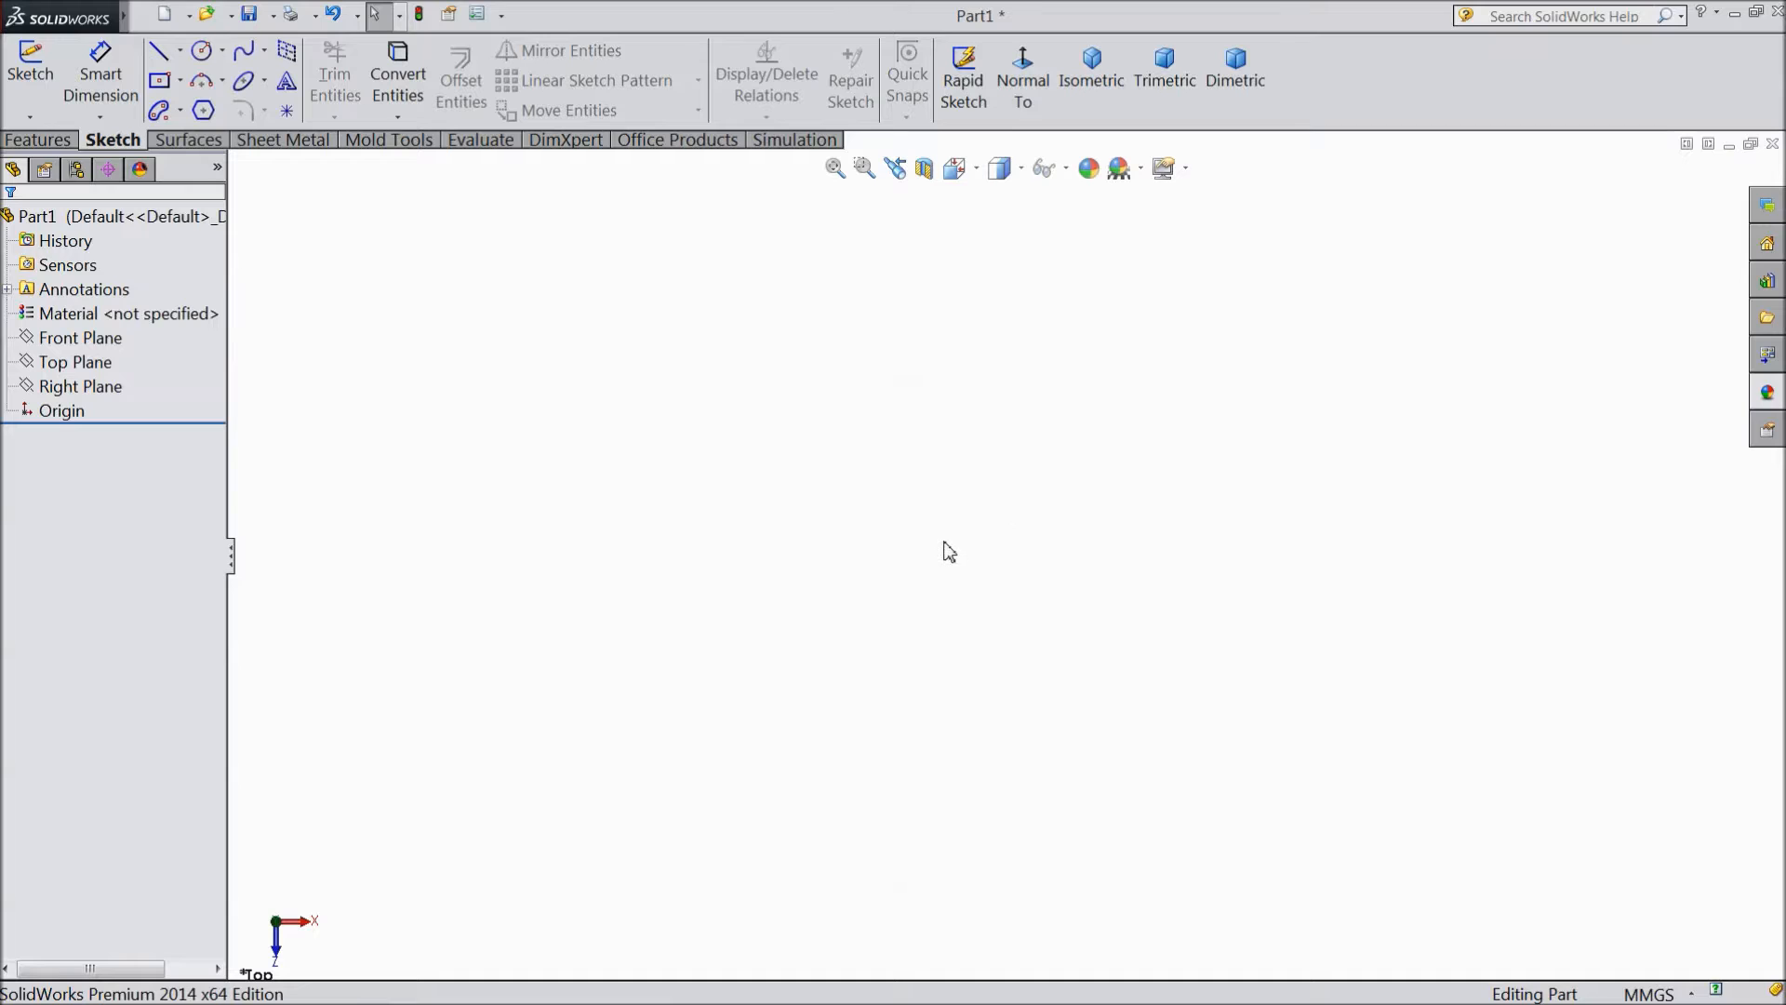
pyautogui.moveTo(437, 268)
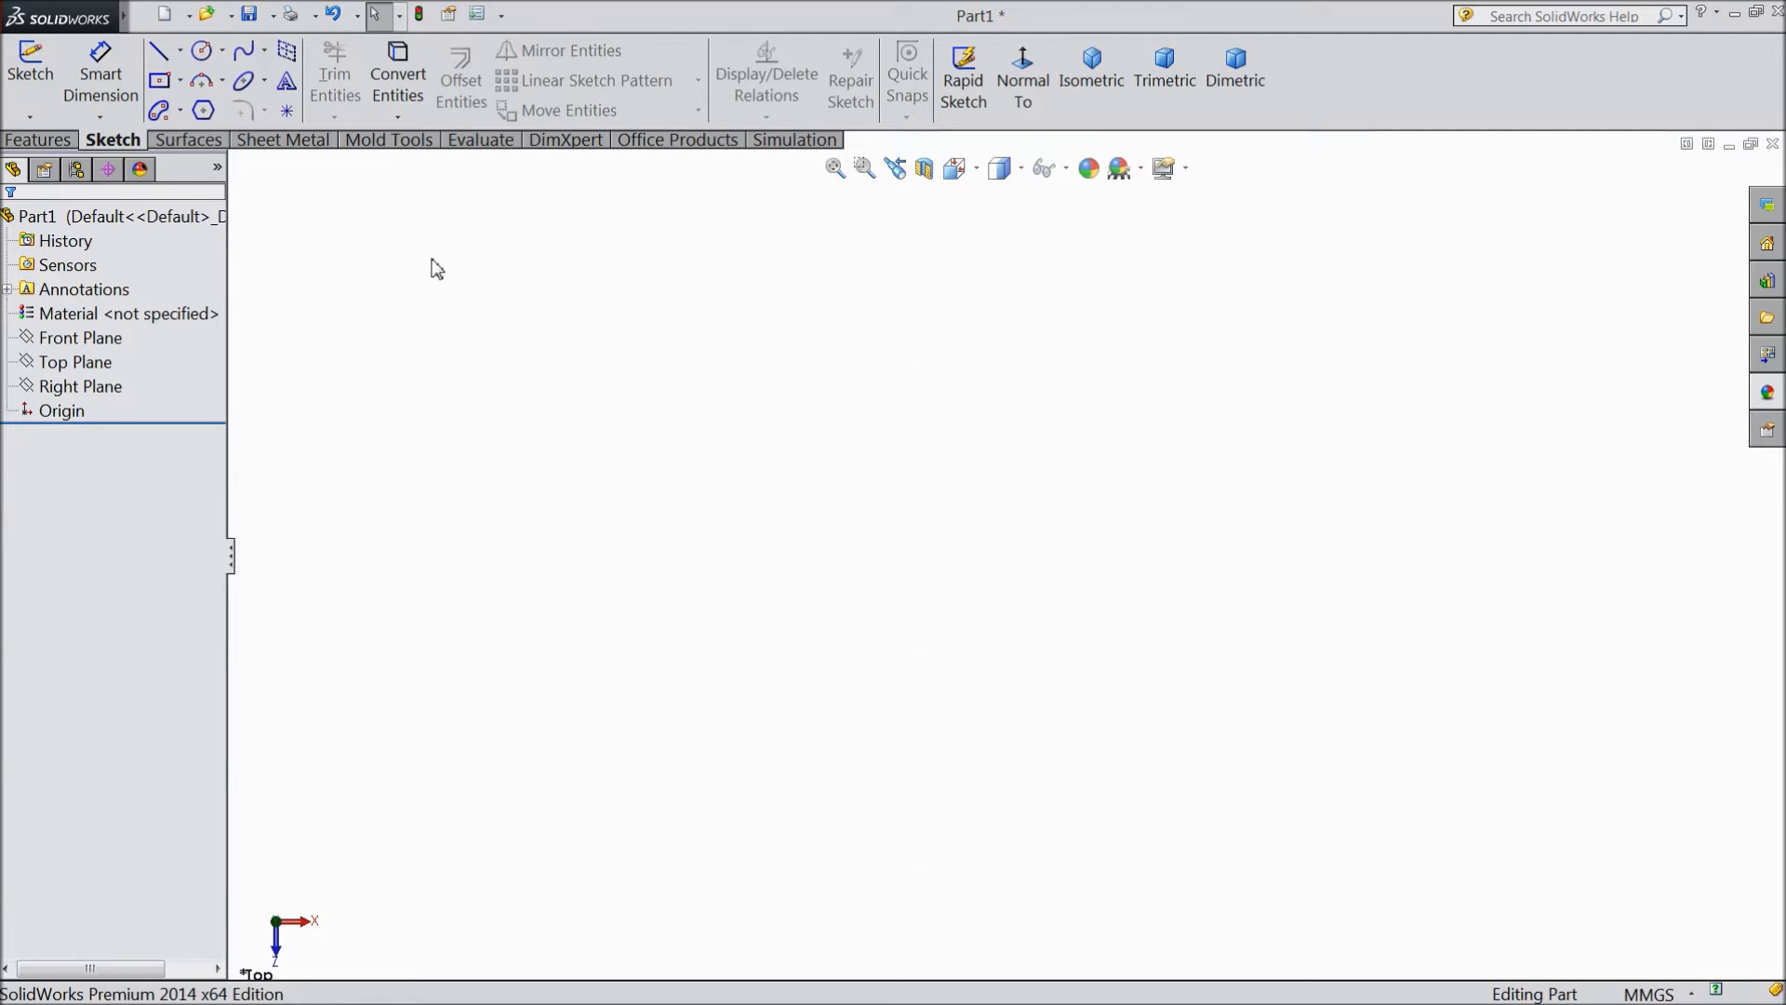
pyautogui.moveTo(286, 111)
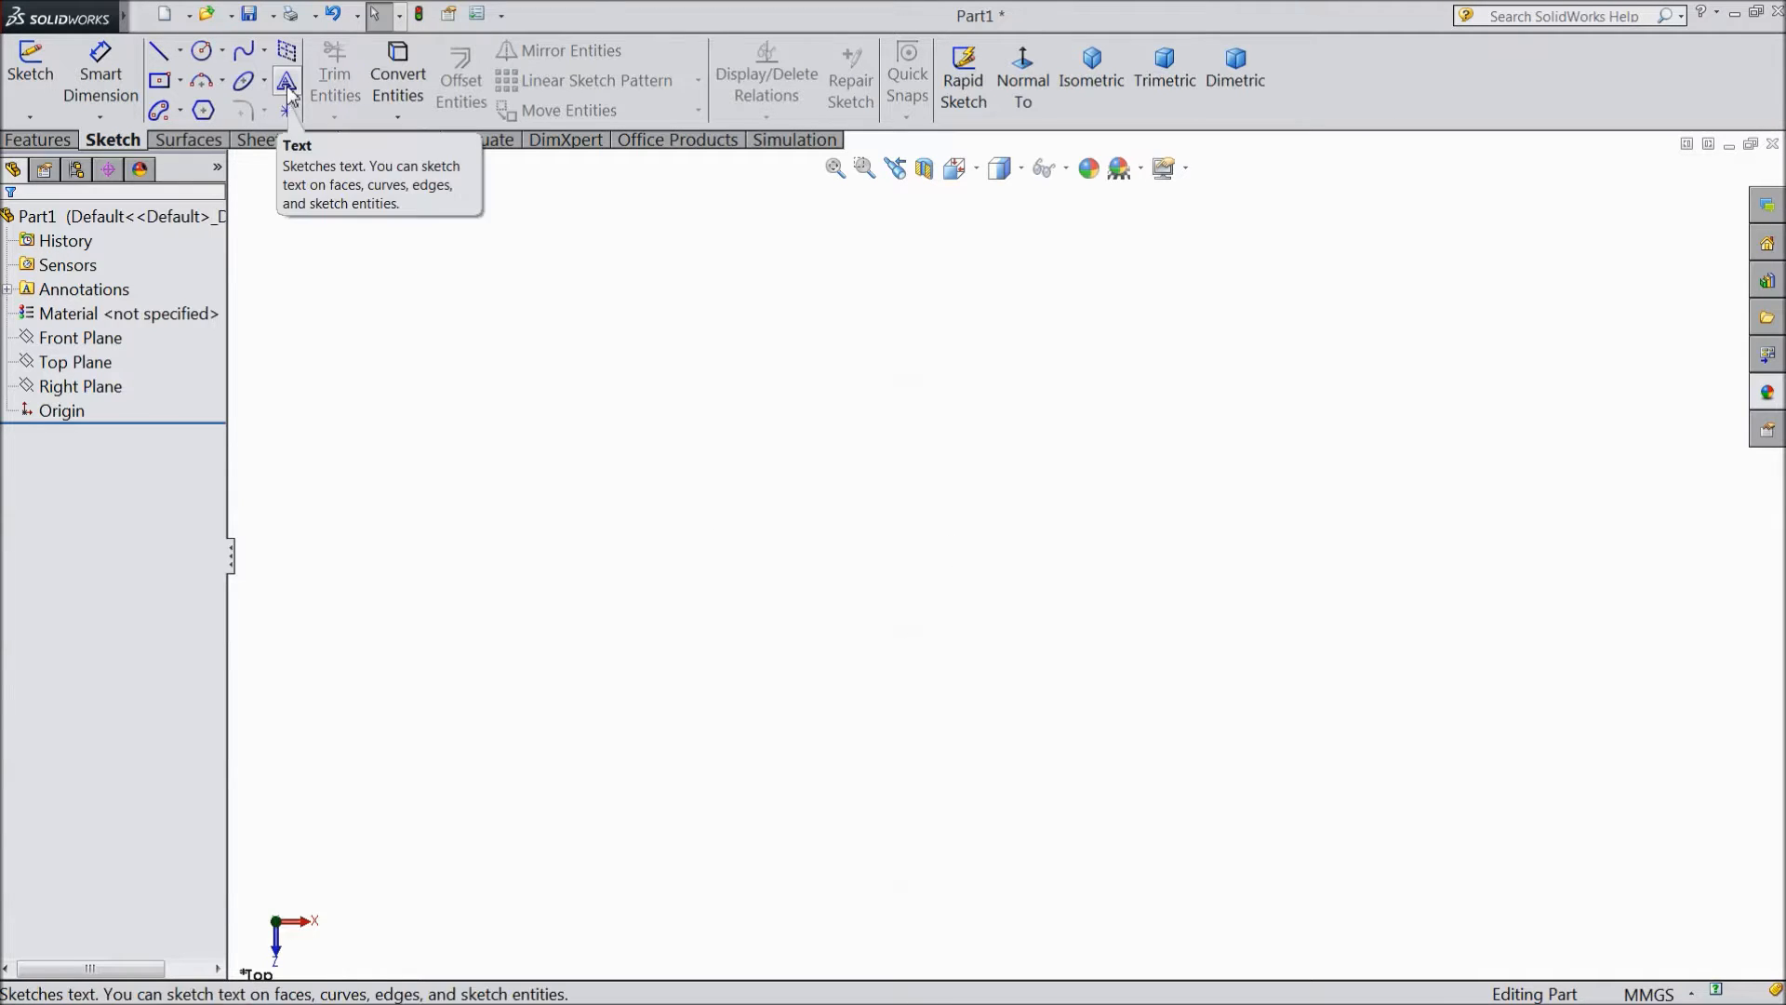
pyautogui.moveTo(294, 96)
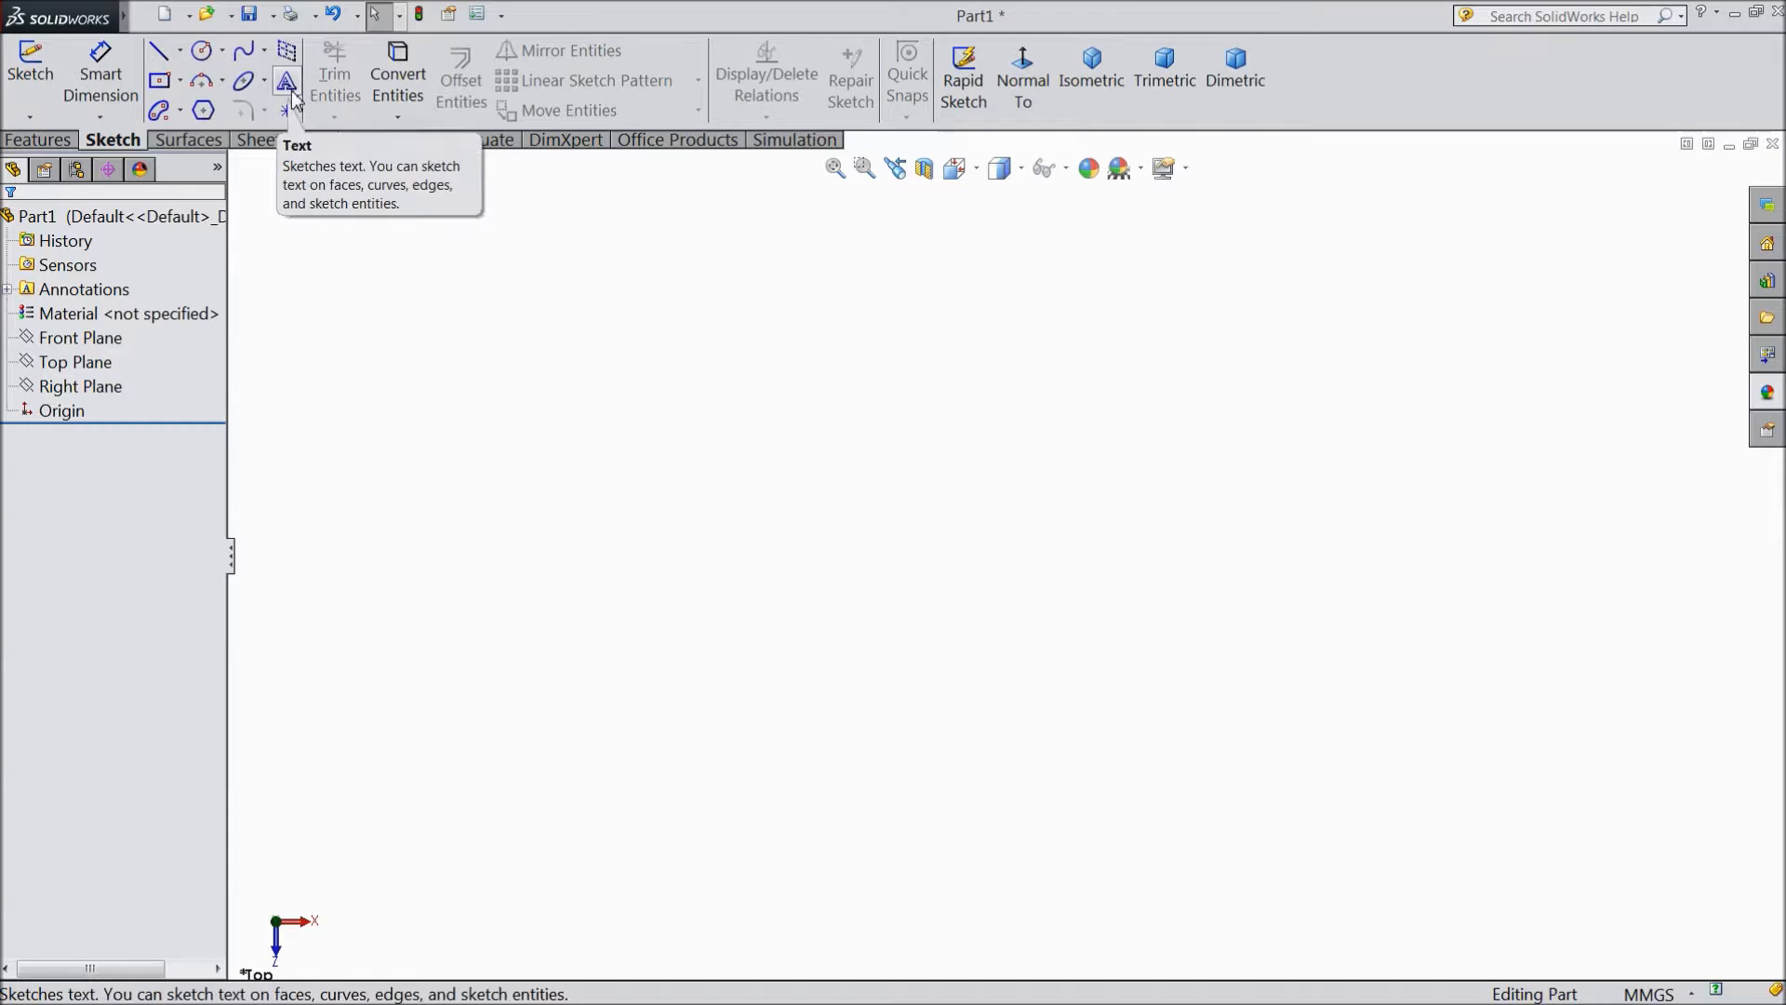
pyautogui.moveTo(310, 216)
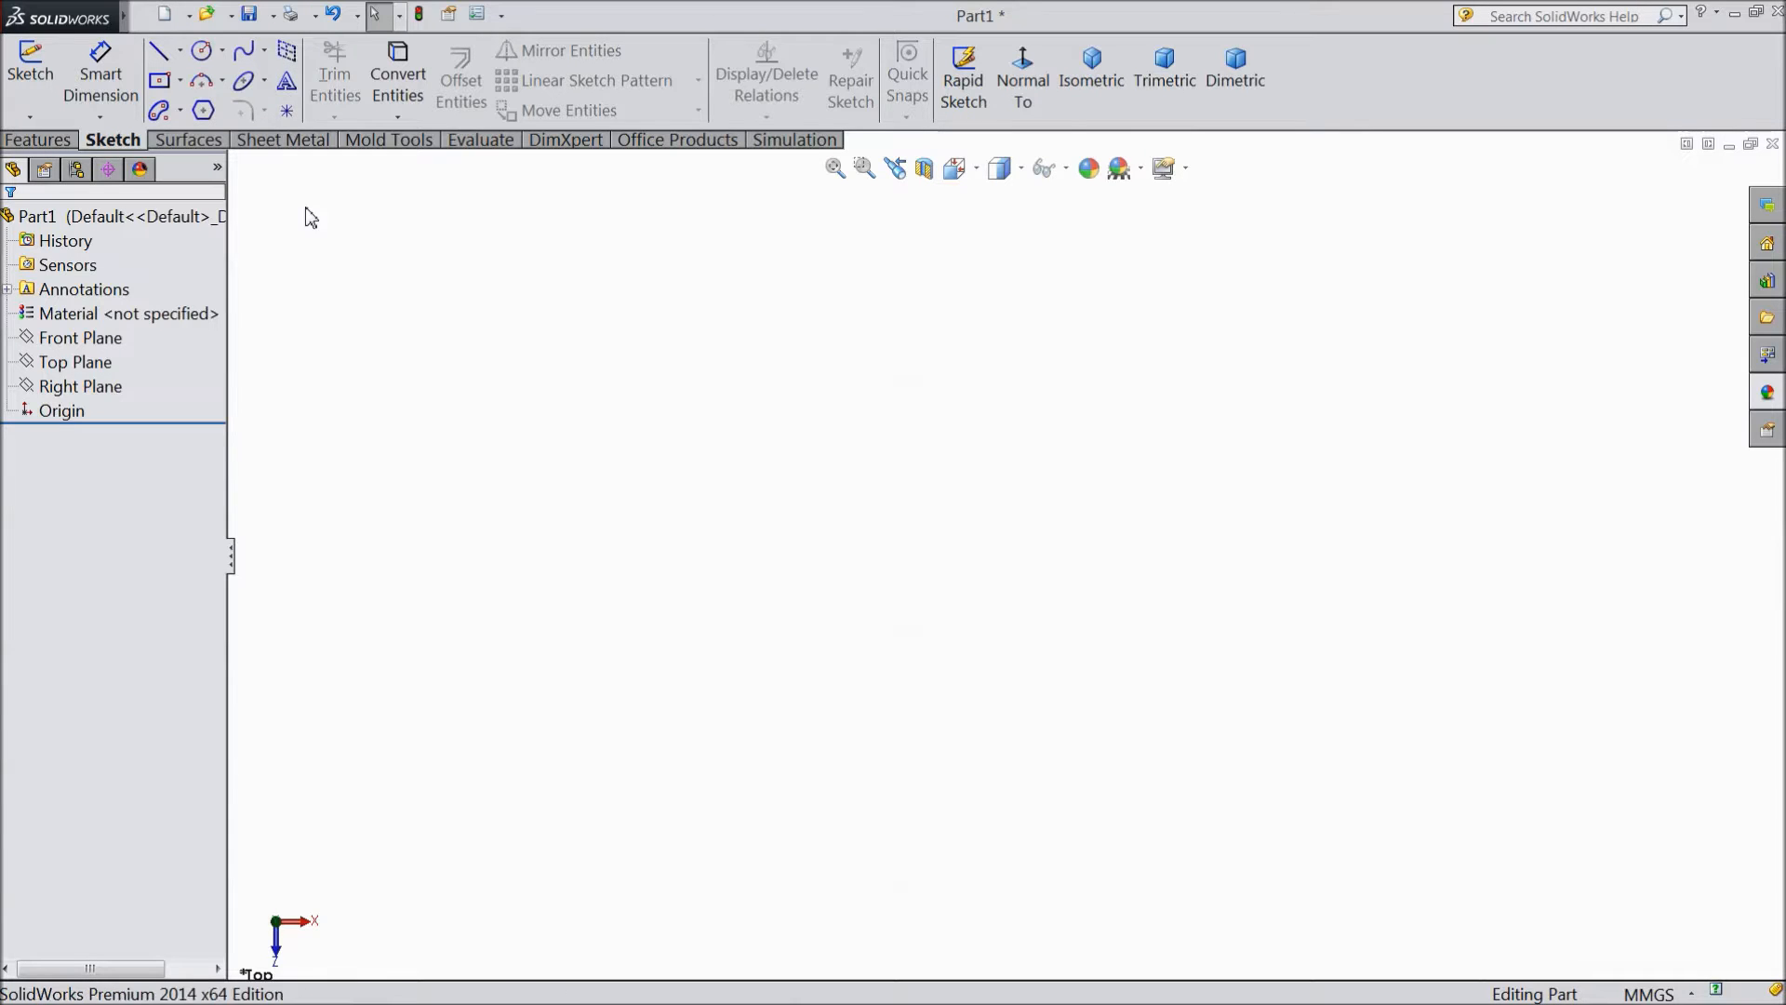
# Step: On the Top Plane, sketch a center rectangle with R20 filleted corners and a circle beside it
pyautogui.click(76, 362)
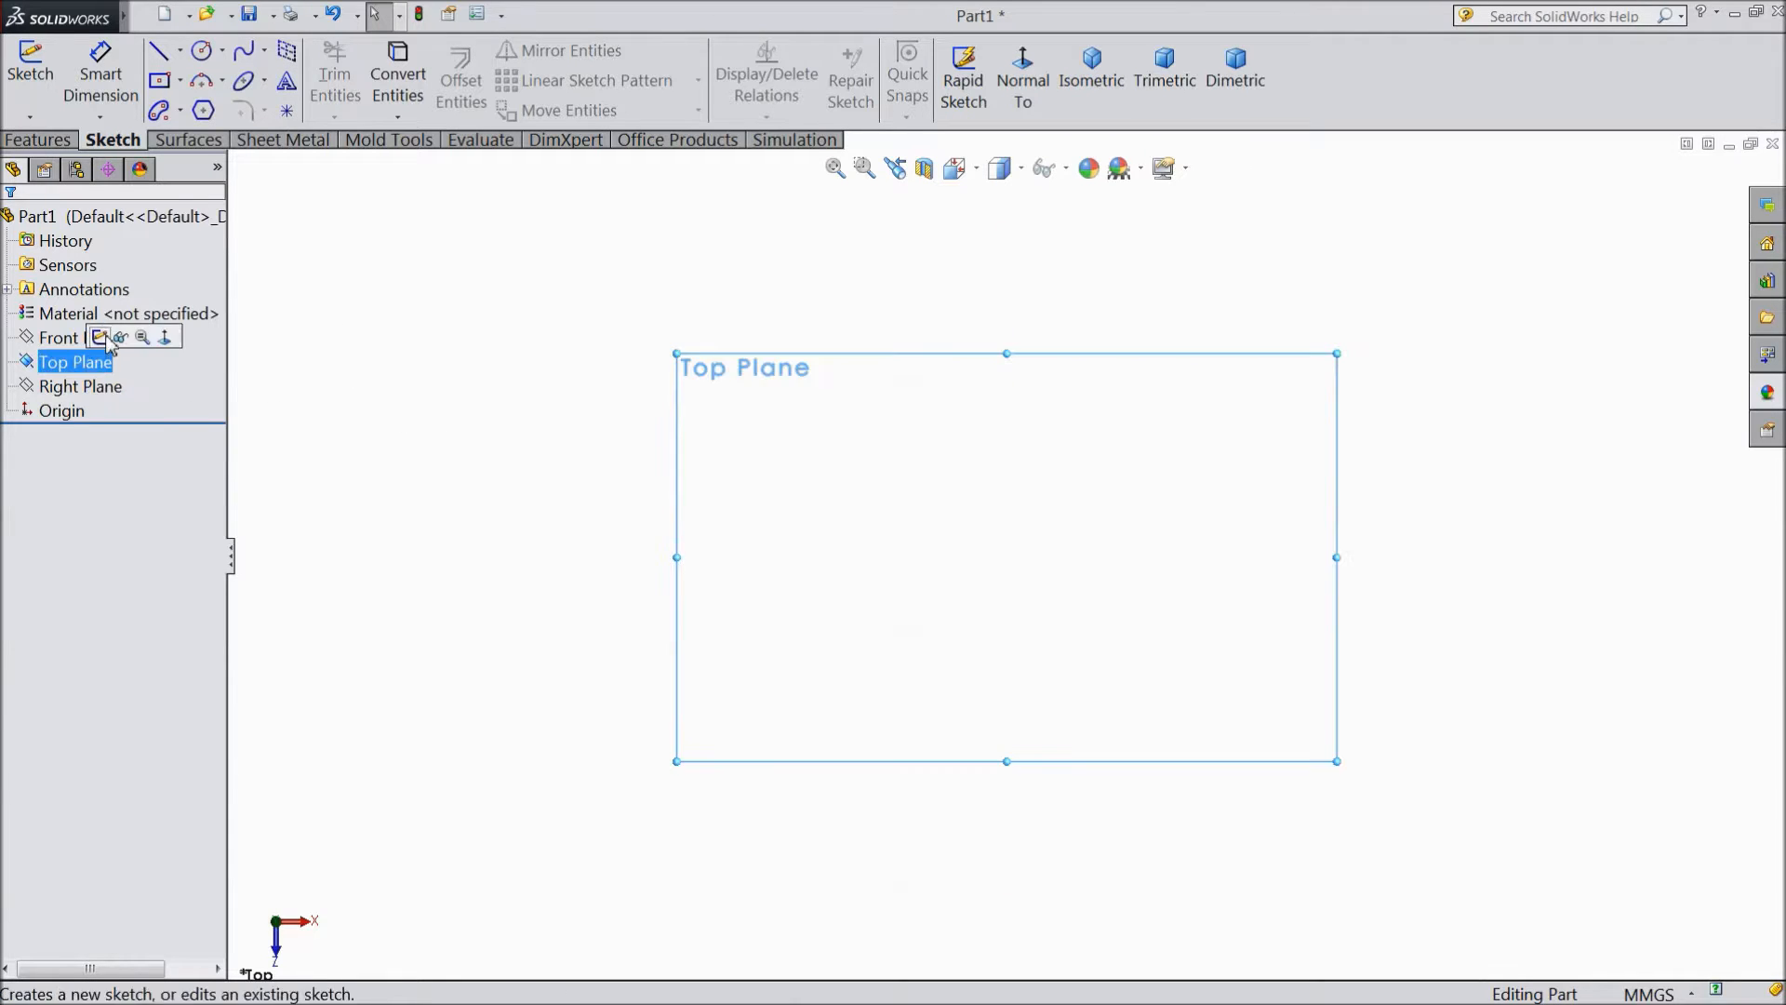
pyautogui.click(100, 337)
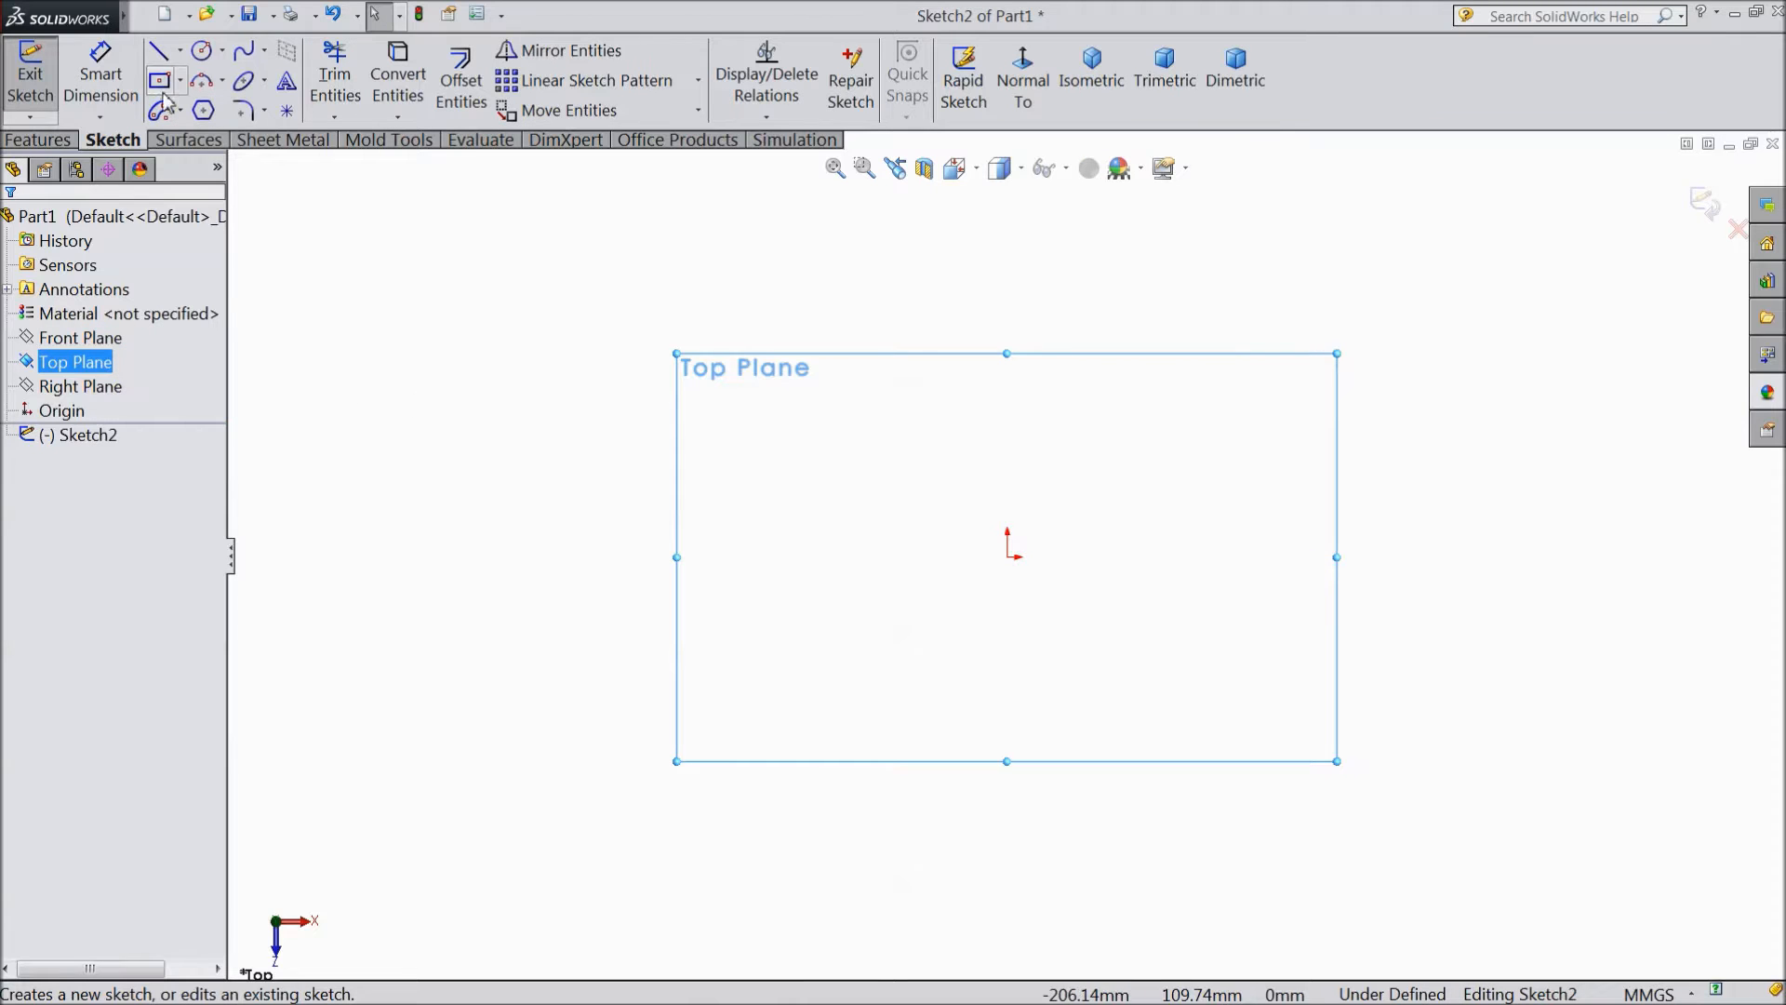
pyautogui.click(161, 81)
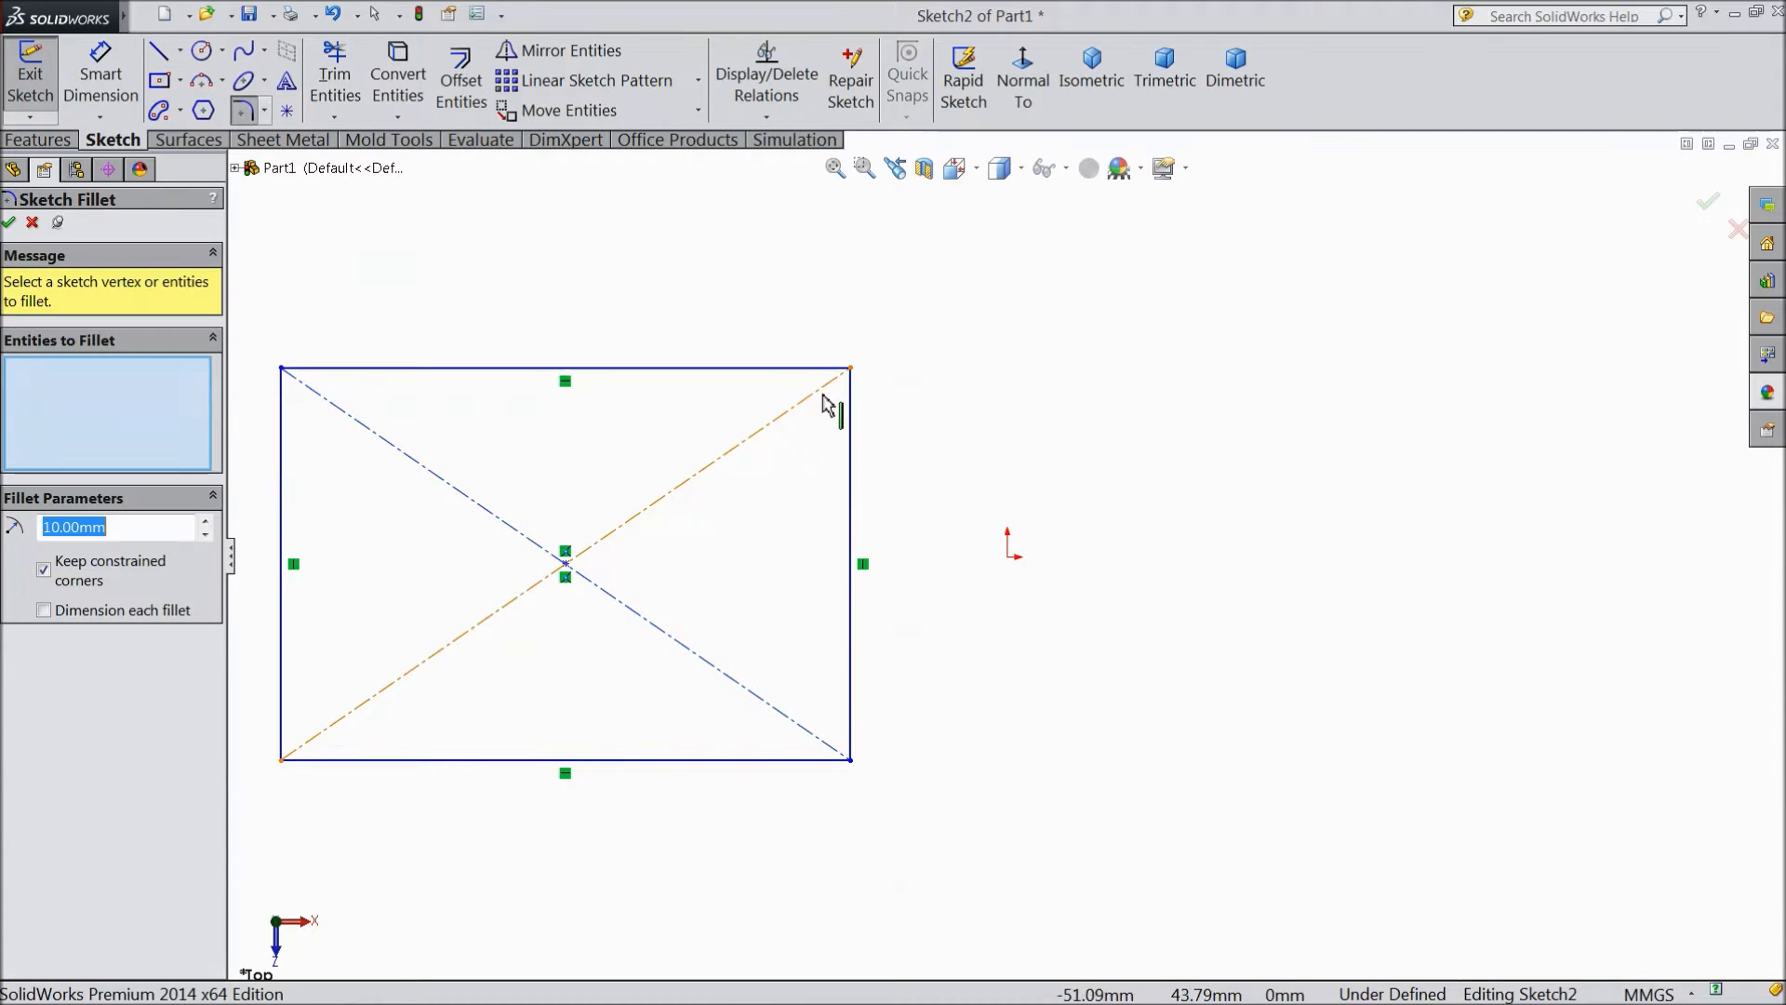
pyautogui.click(832, 405)
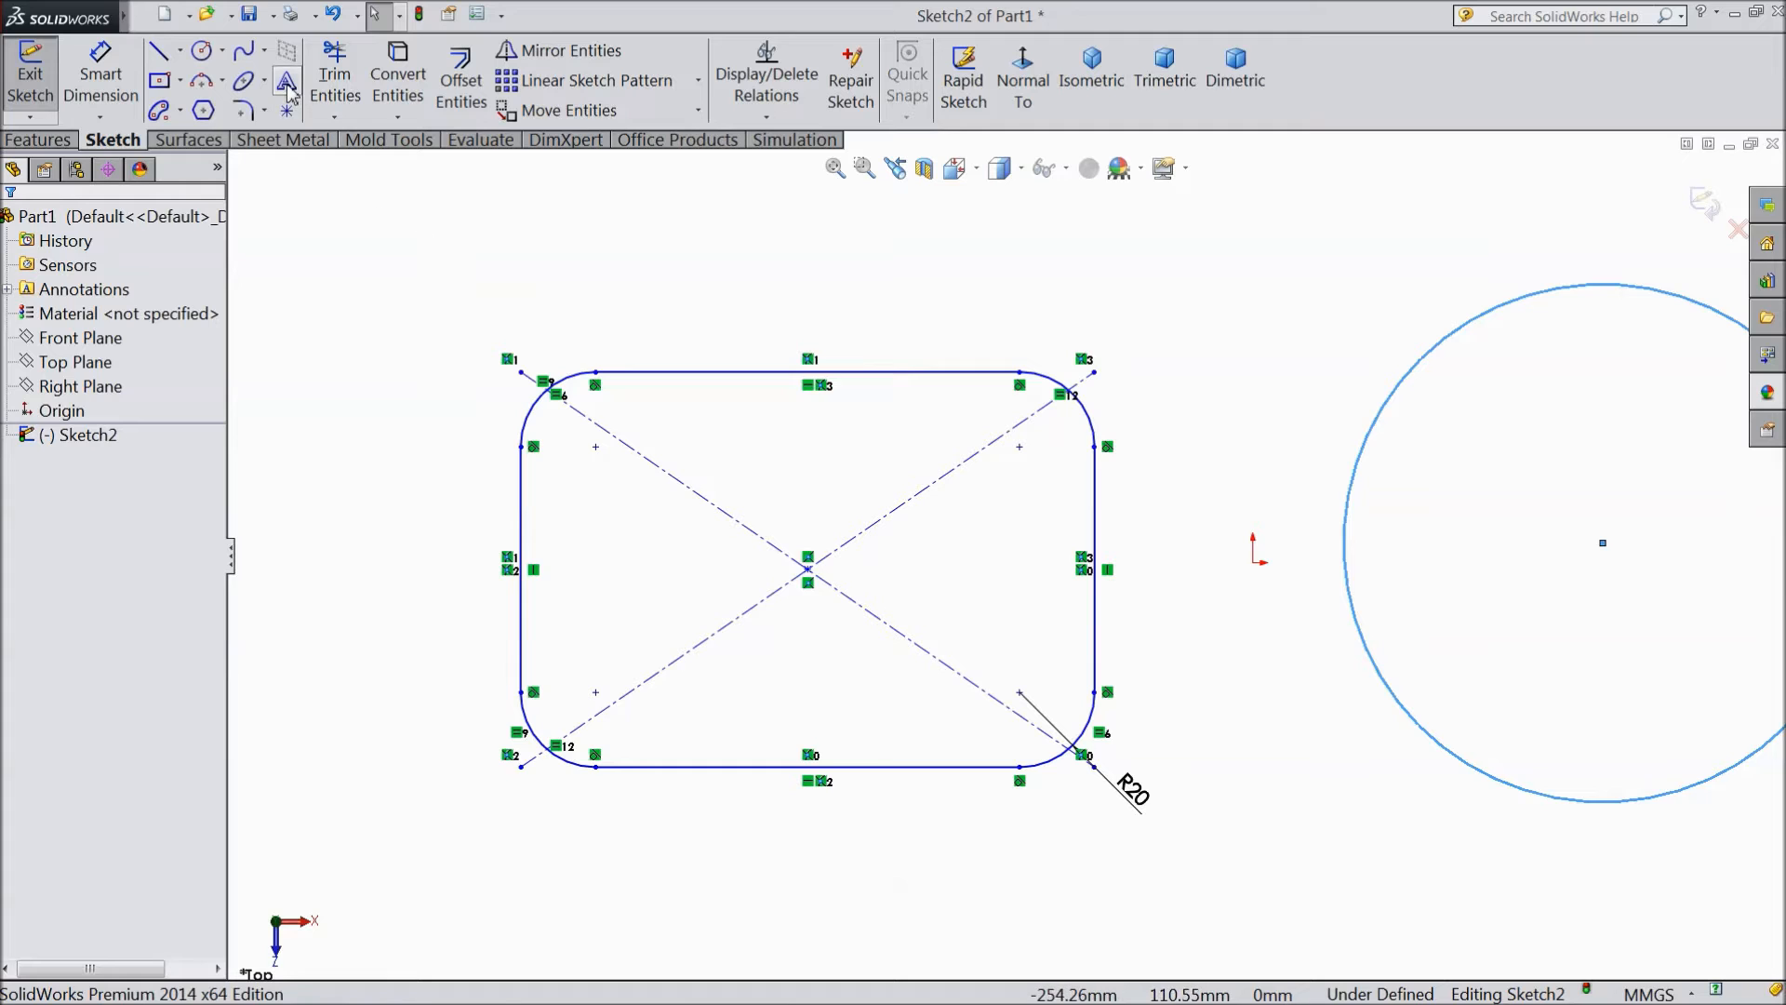
# Step: Add sketch text 'SOLIDWORKS' running along the rectangle's top line
pyautogui.click(286, 81)
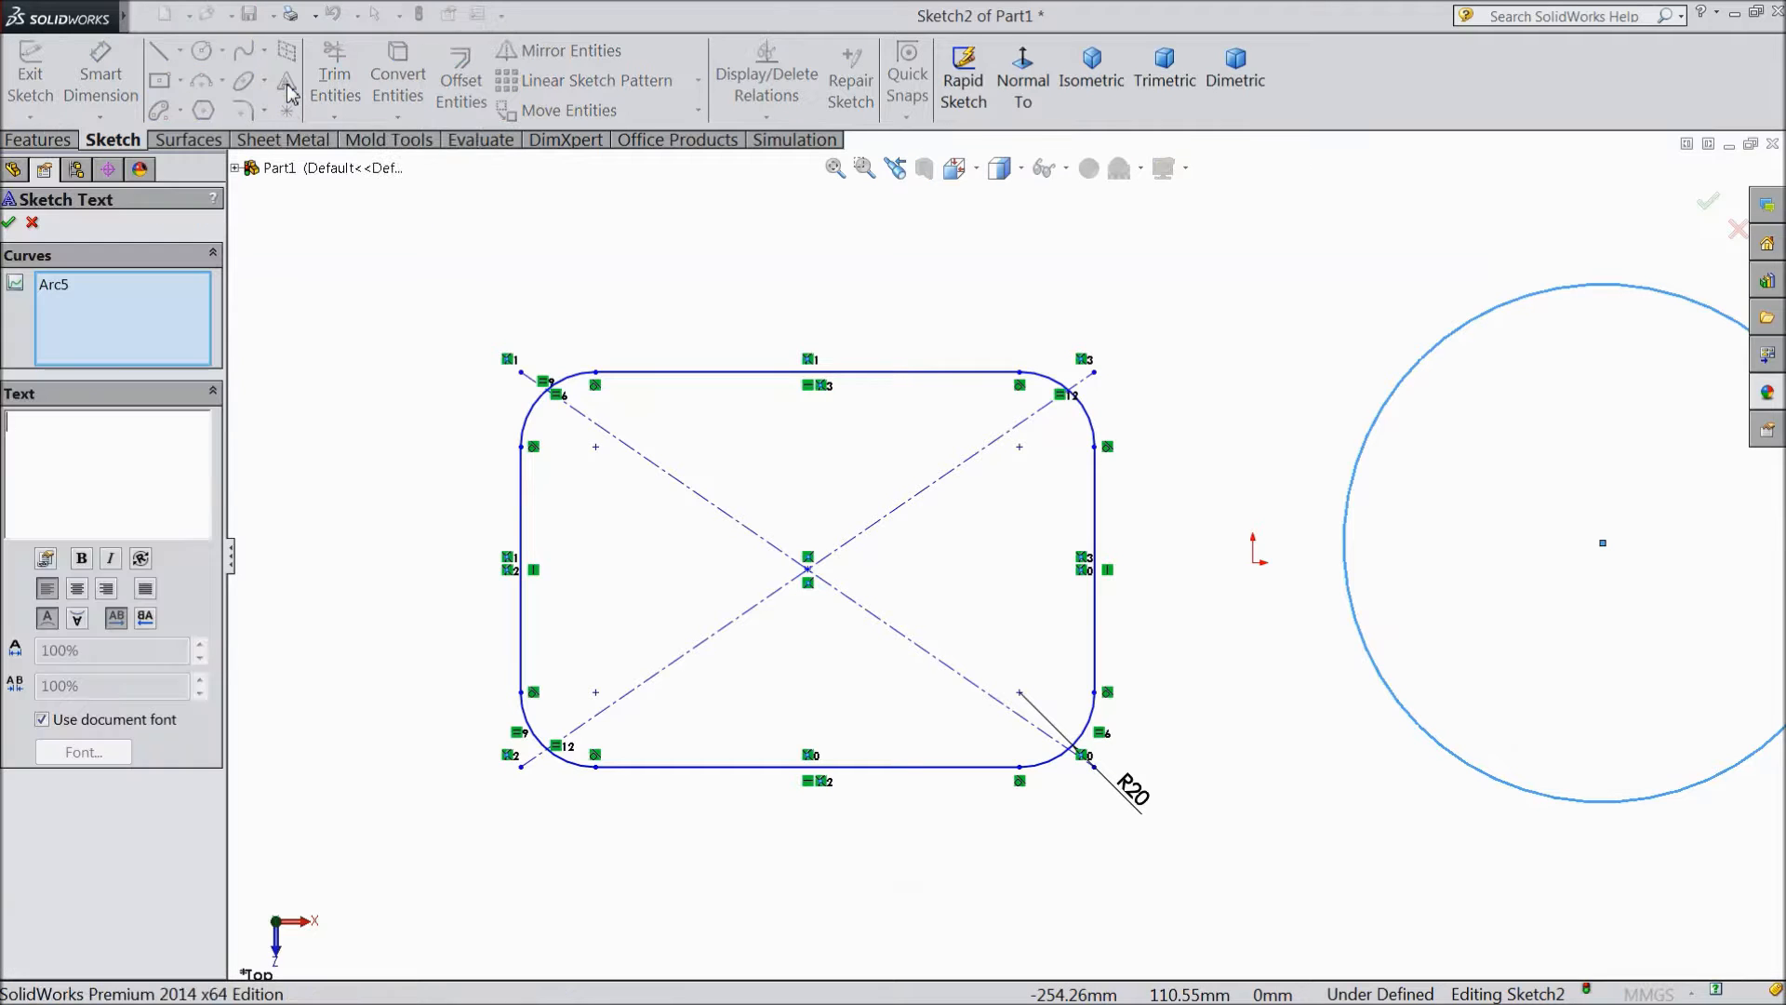
pyautogui.moveTo(77, 323)
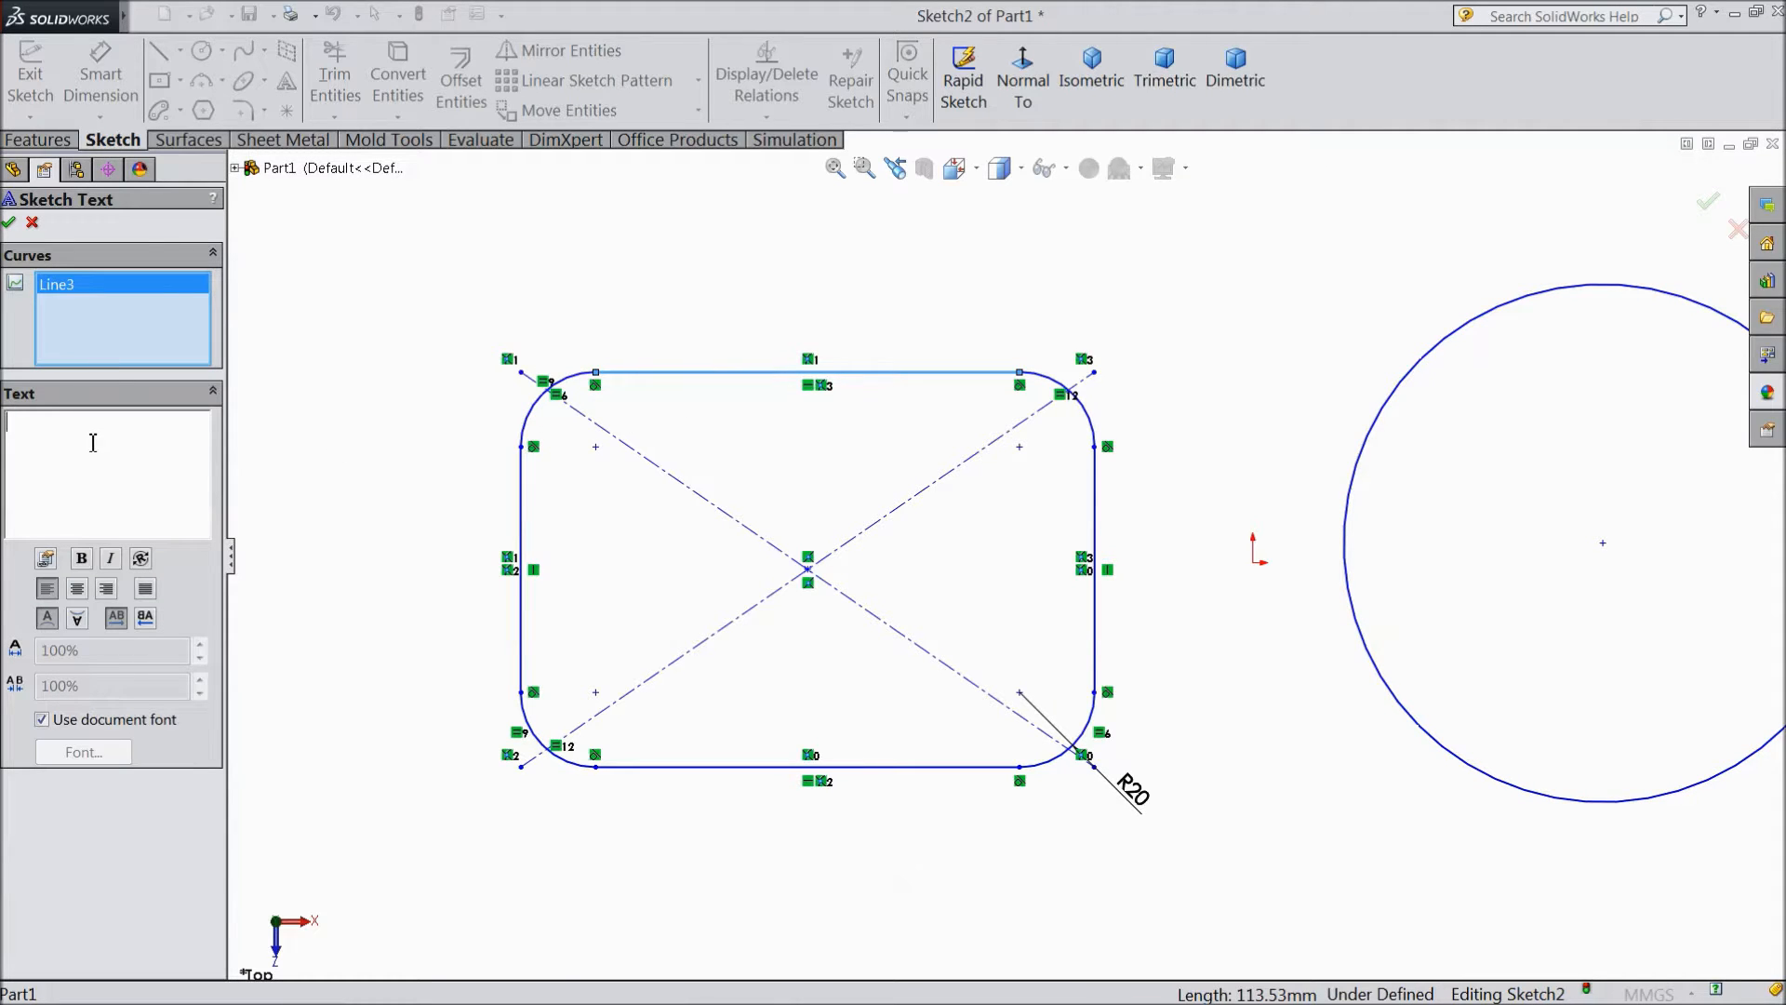
pyautogui.write('SOLI')
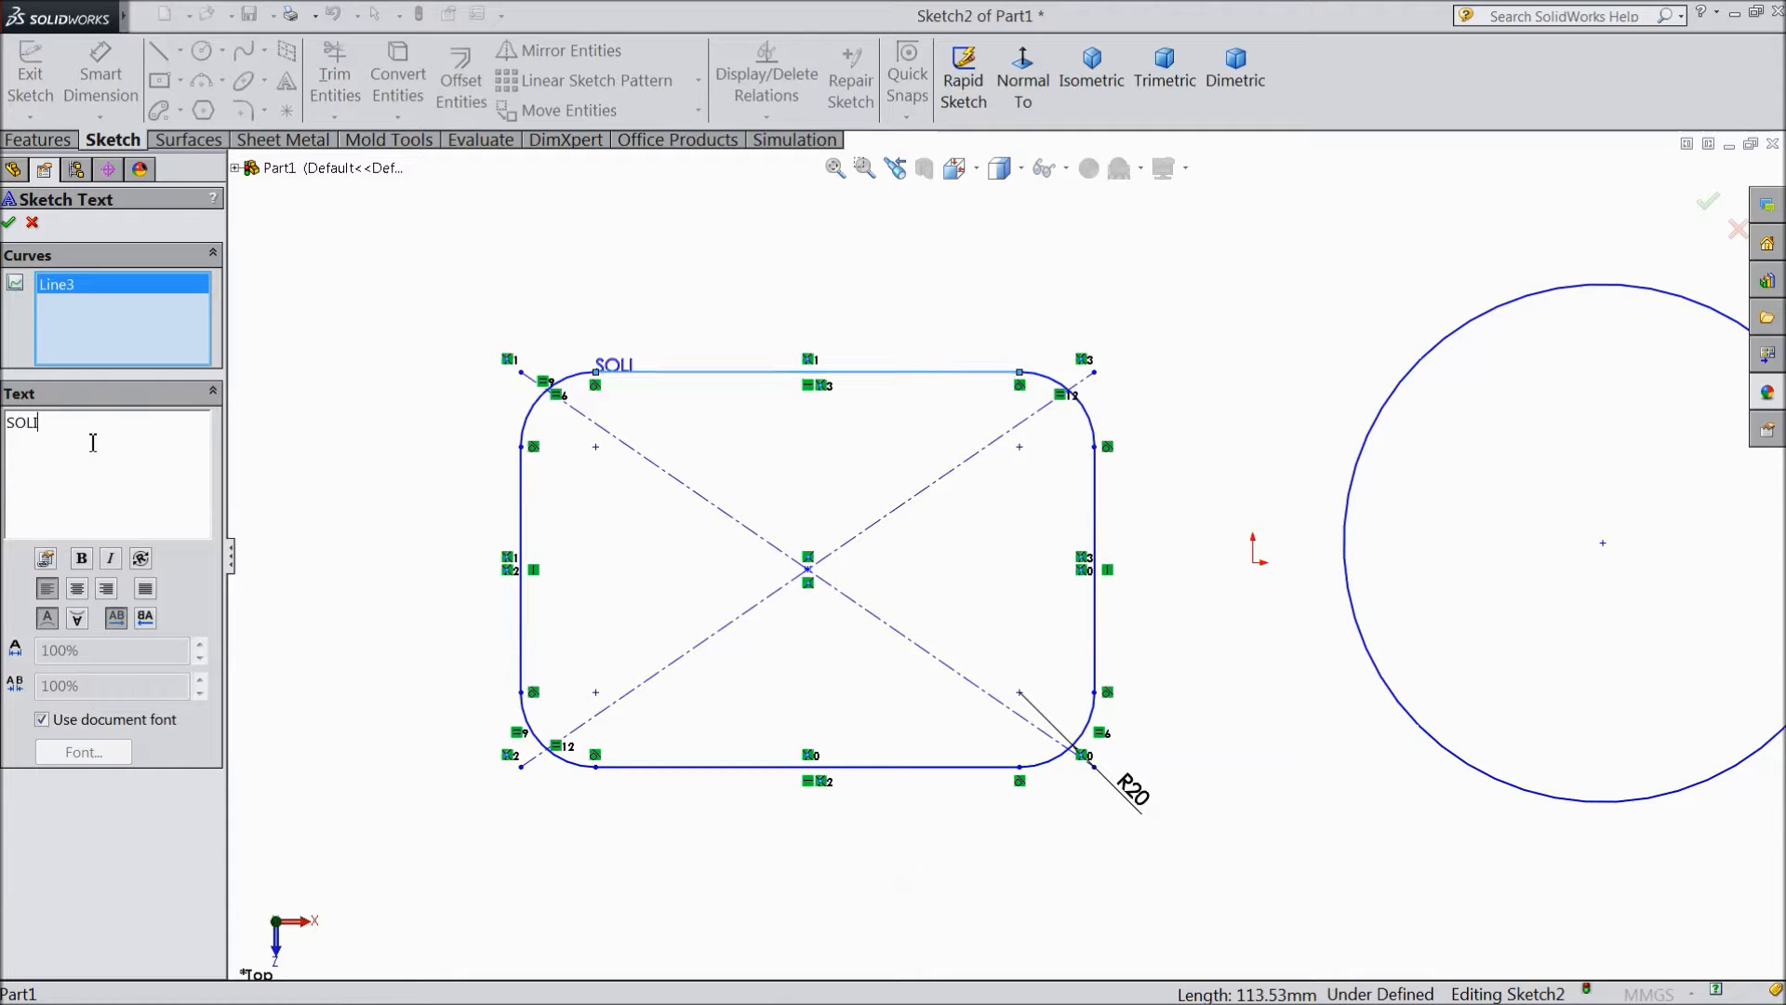
pyautogui.write('DWOR')
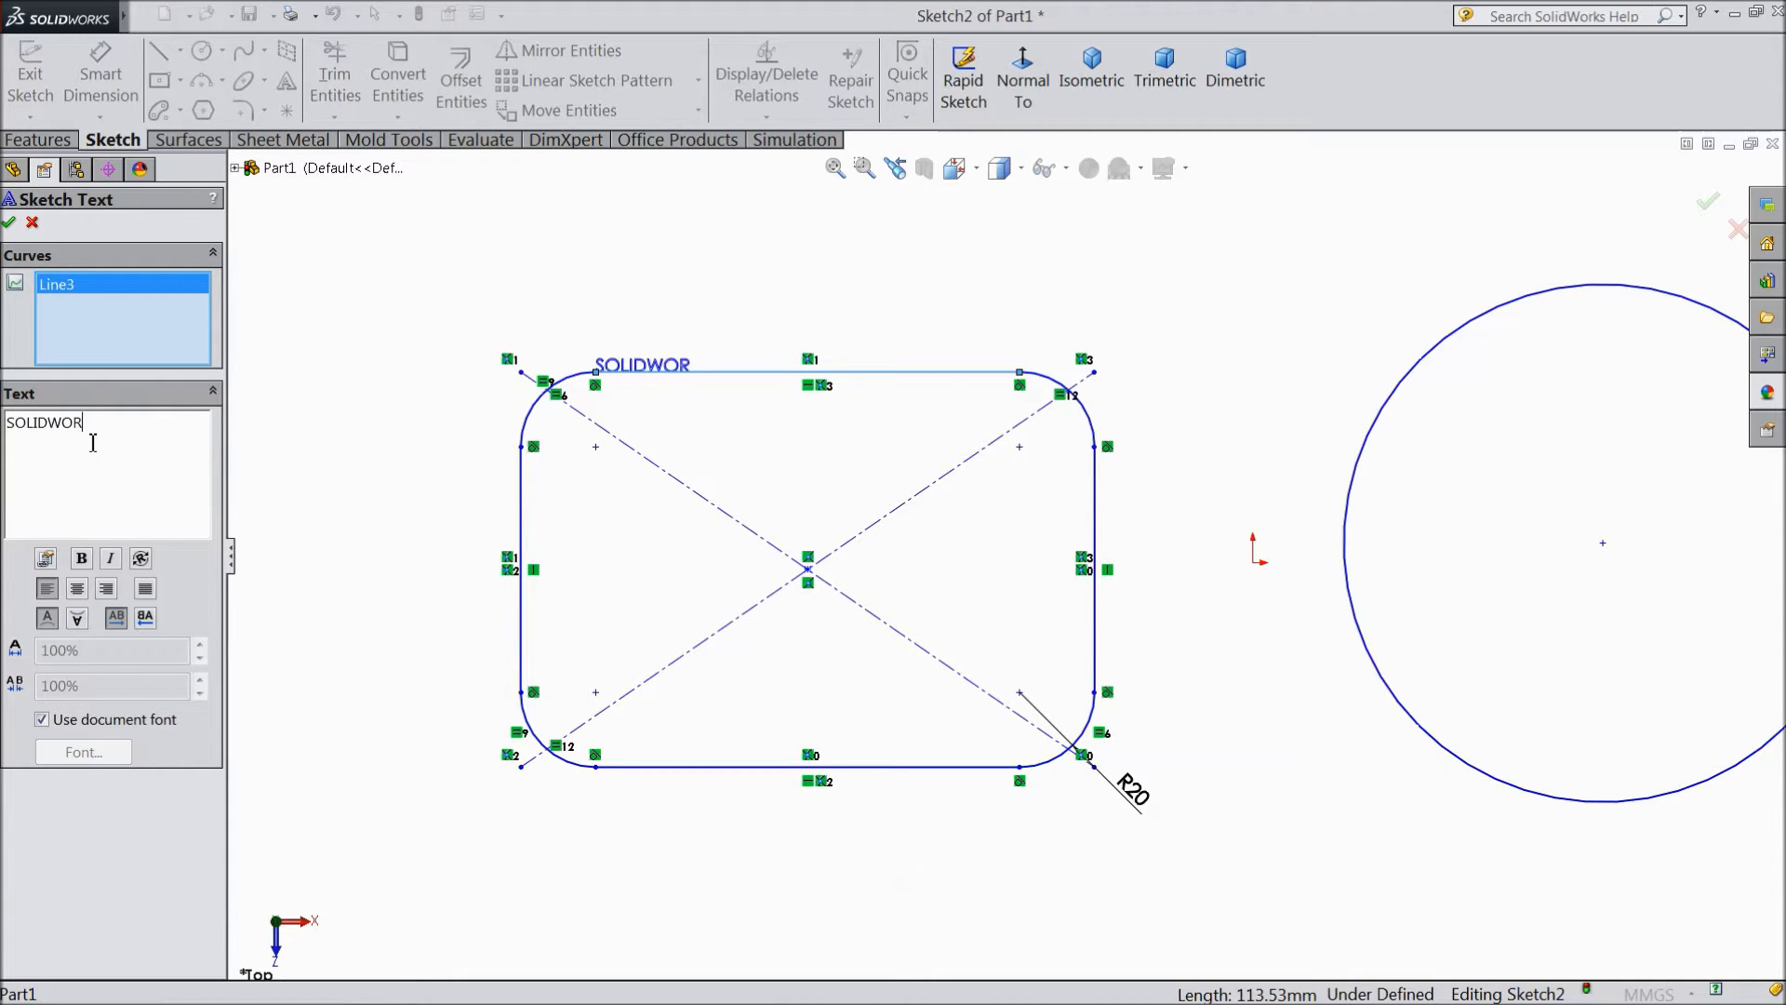
pyautogui.write('KS')
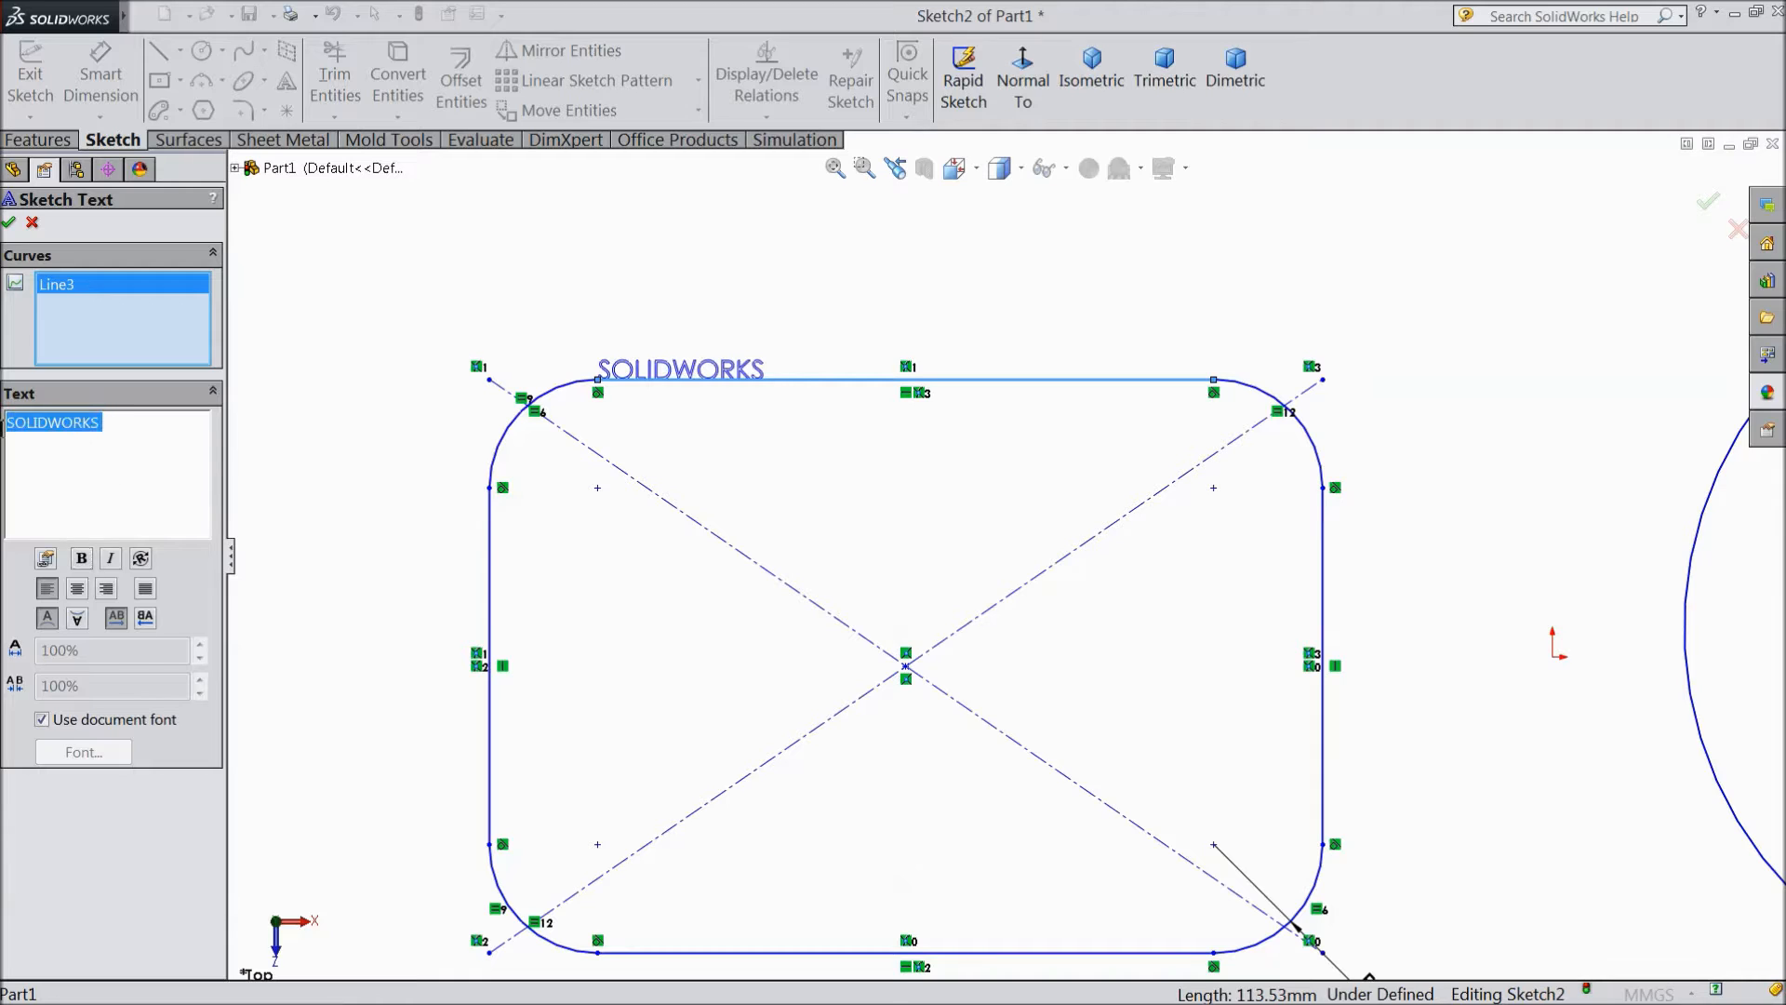
# Step: Make the text bold italic and give it Century Gothic Bold font at height 10
pyautogui.click(81, 558)
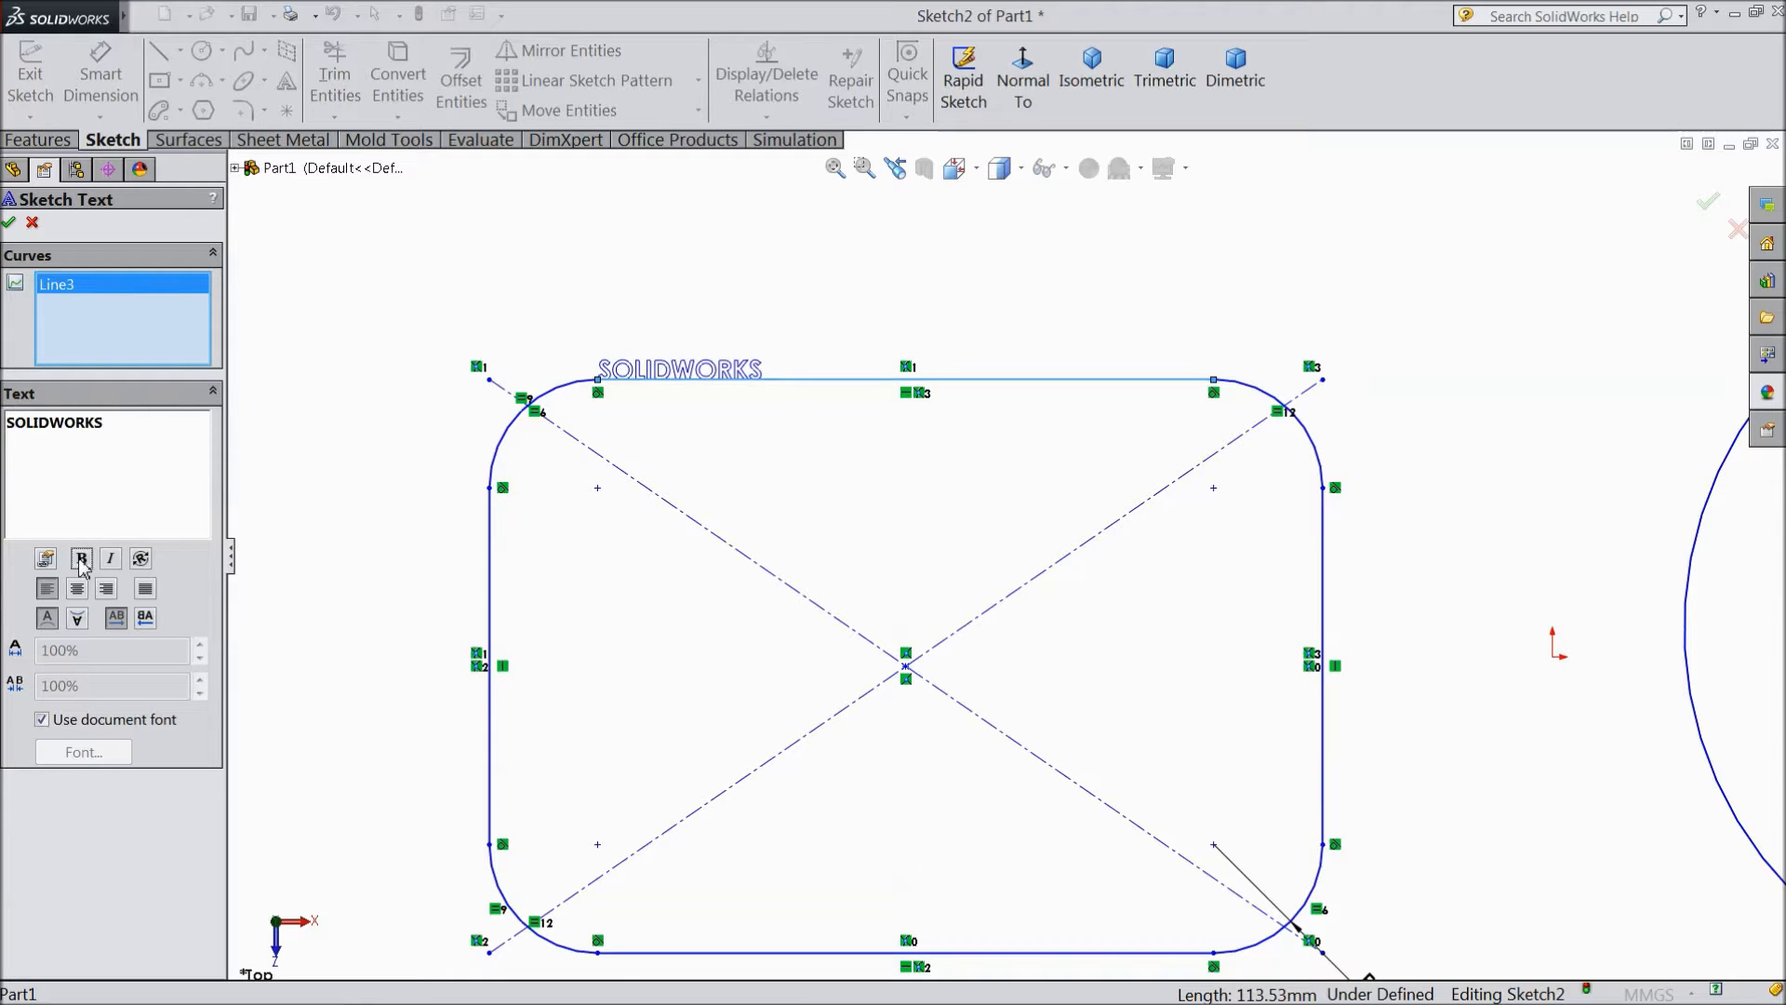
pyautogui.click(81, 558)
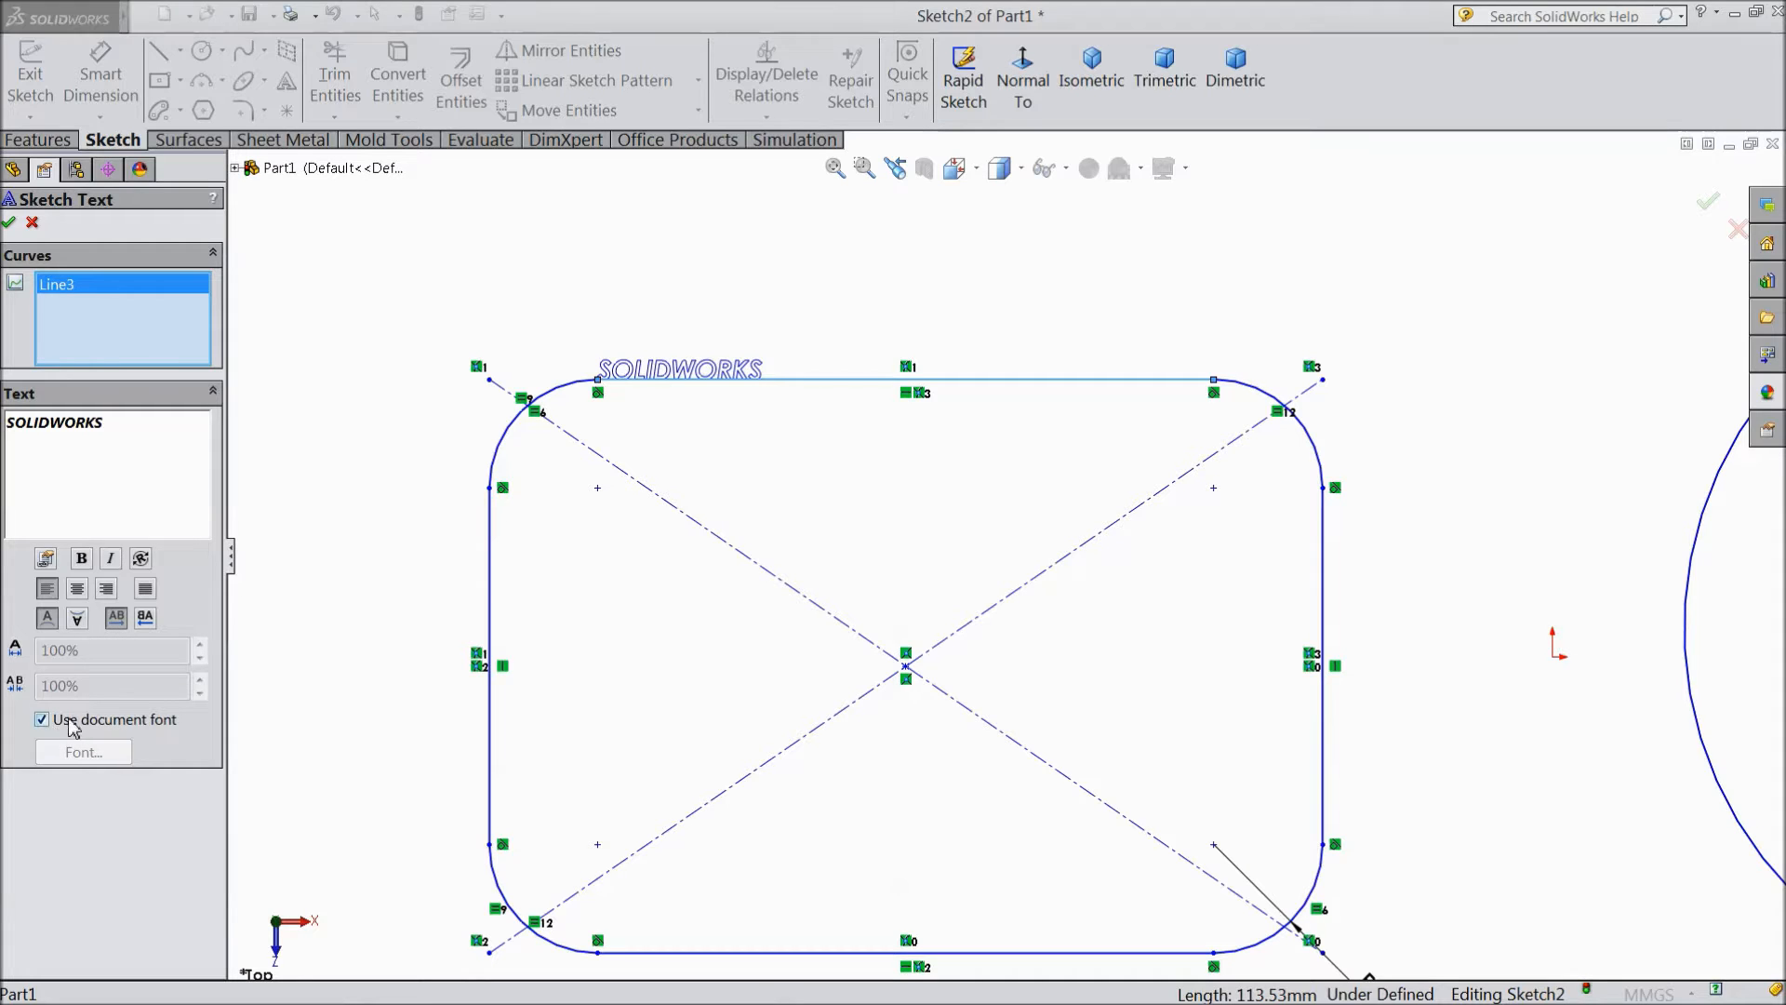
pyautogui.click(42, 718)
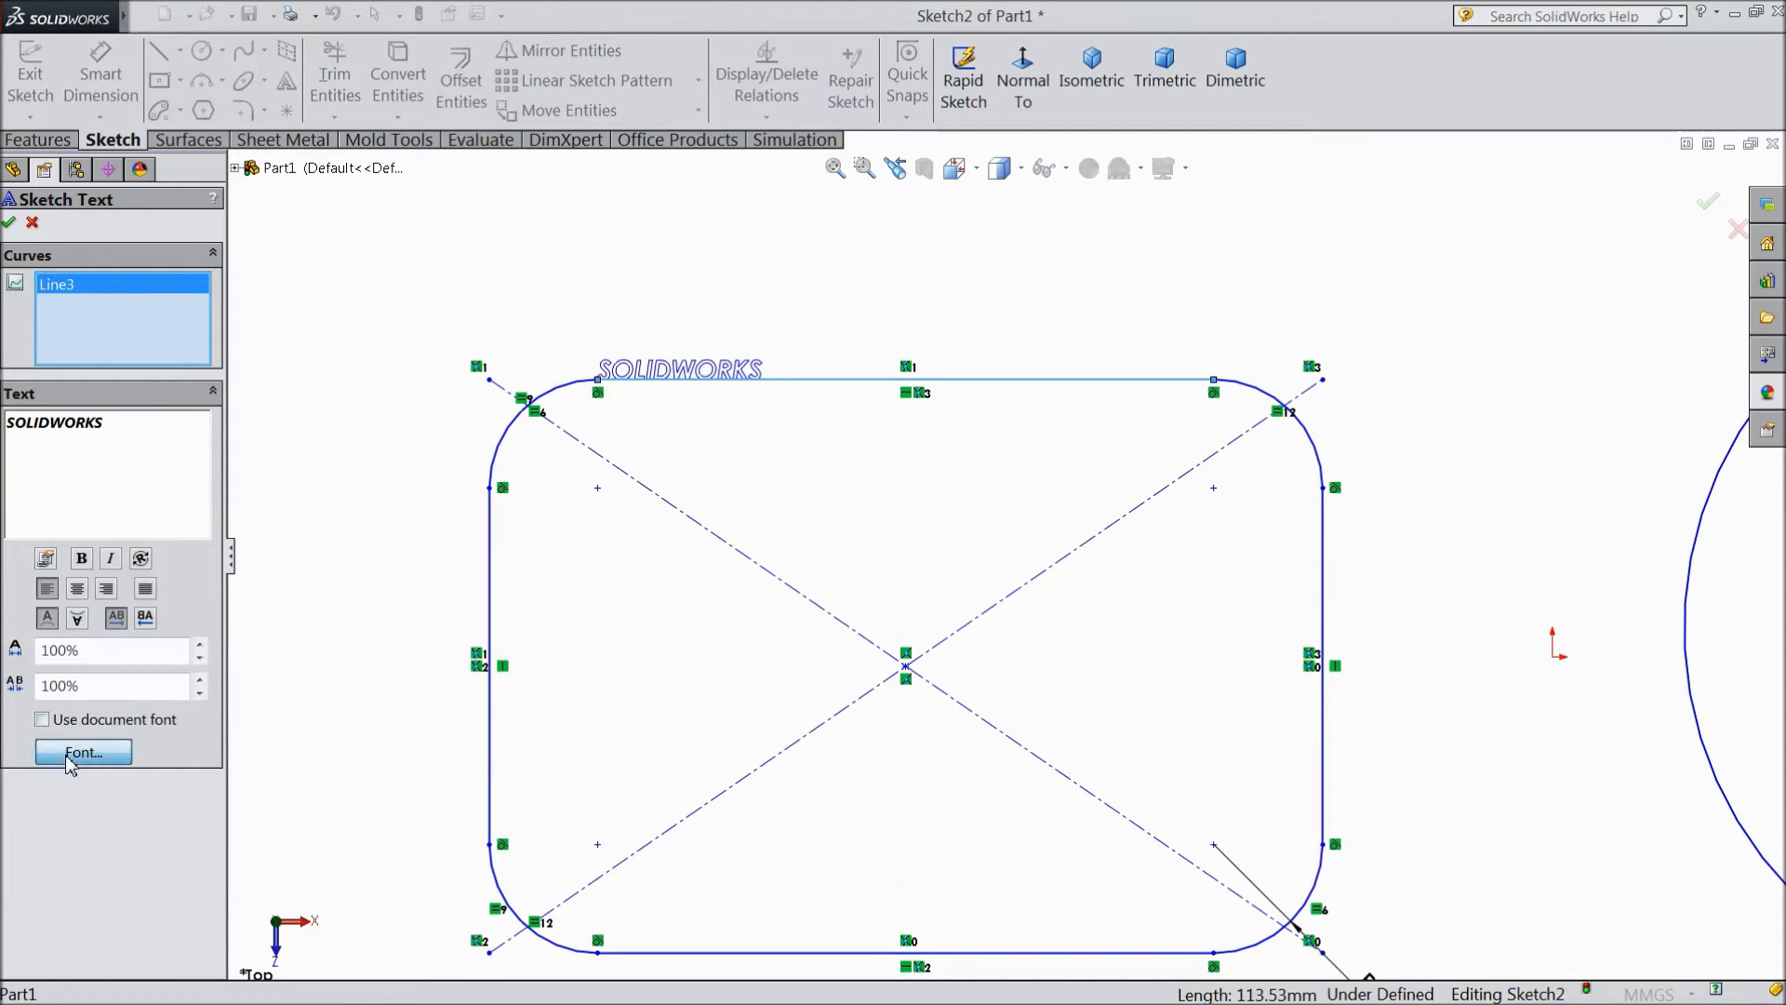
pyautogui.click(82, 752)
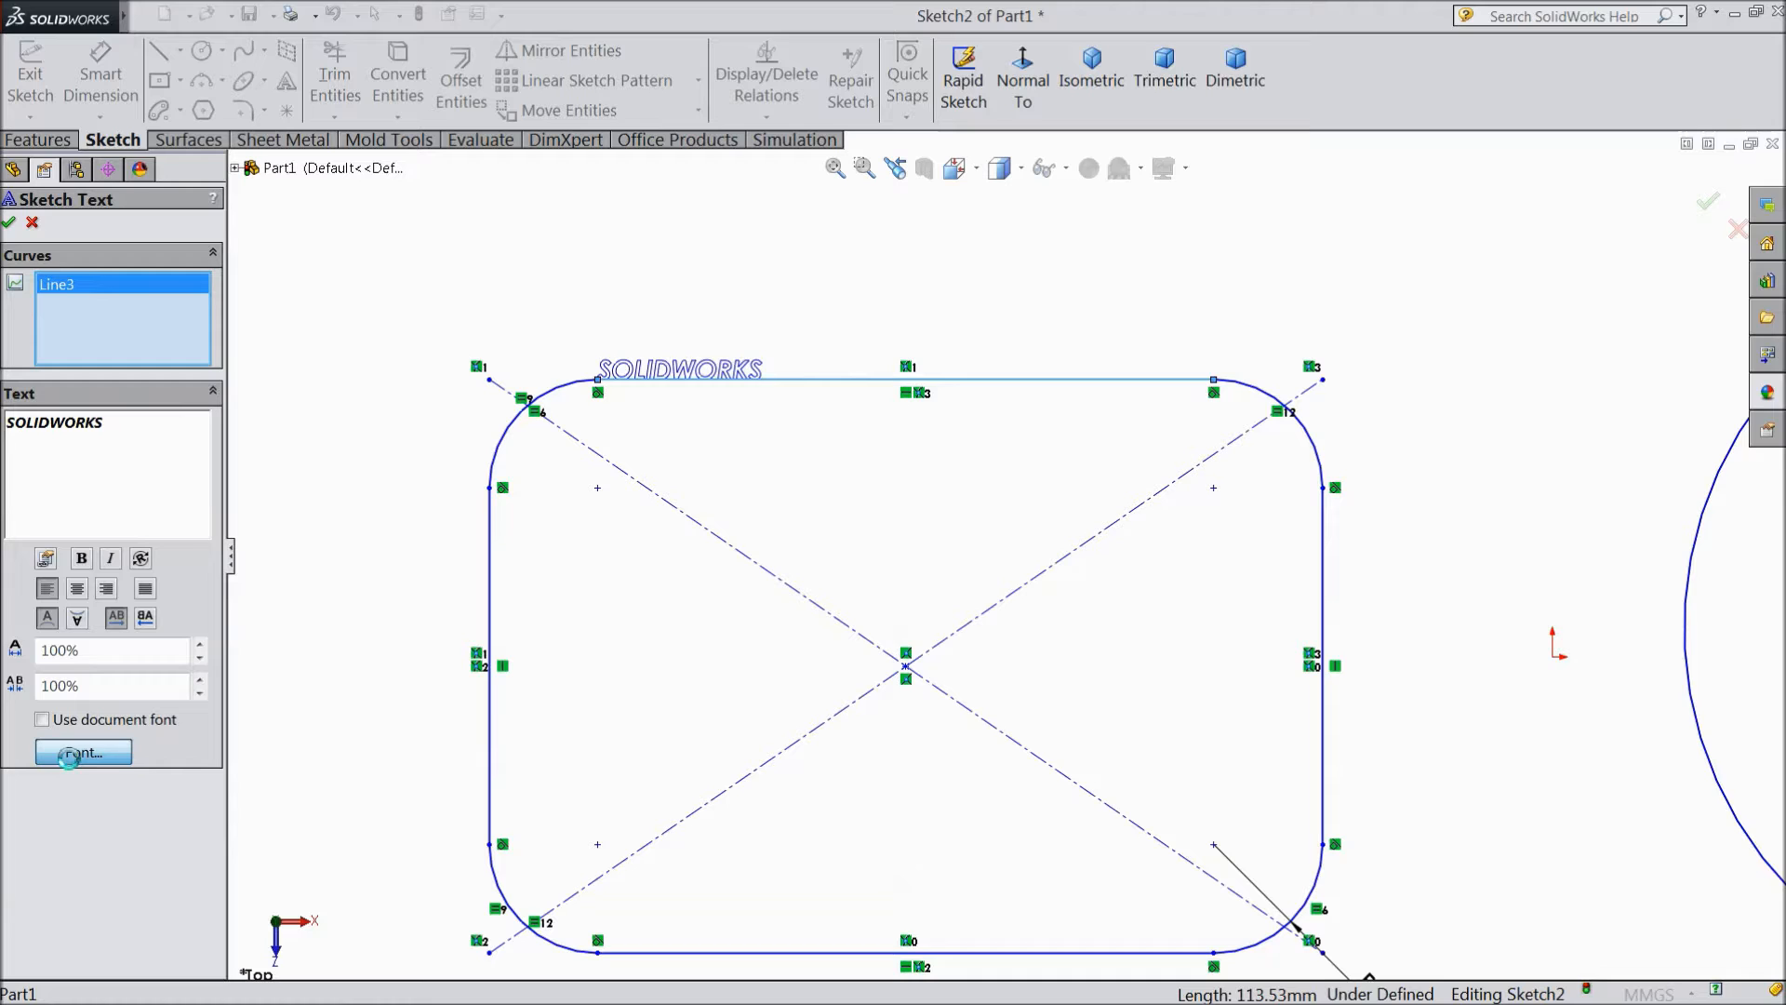
pyautogui.click(82, 751)
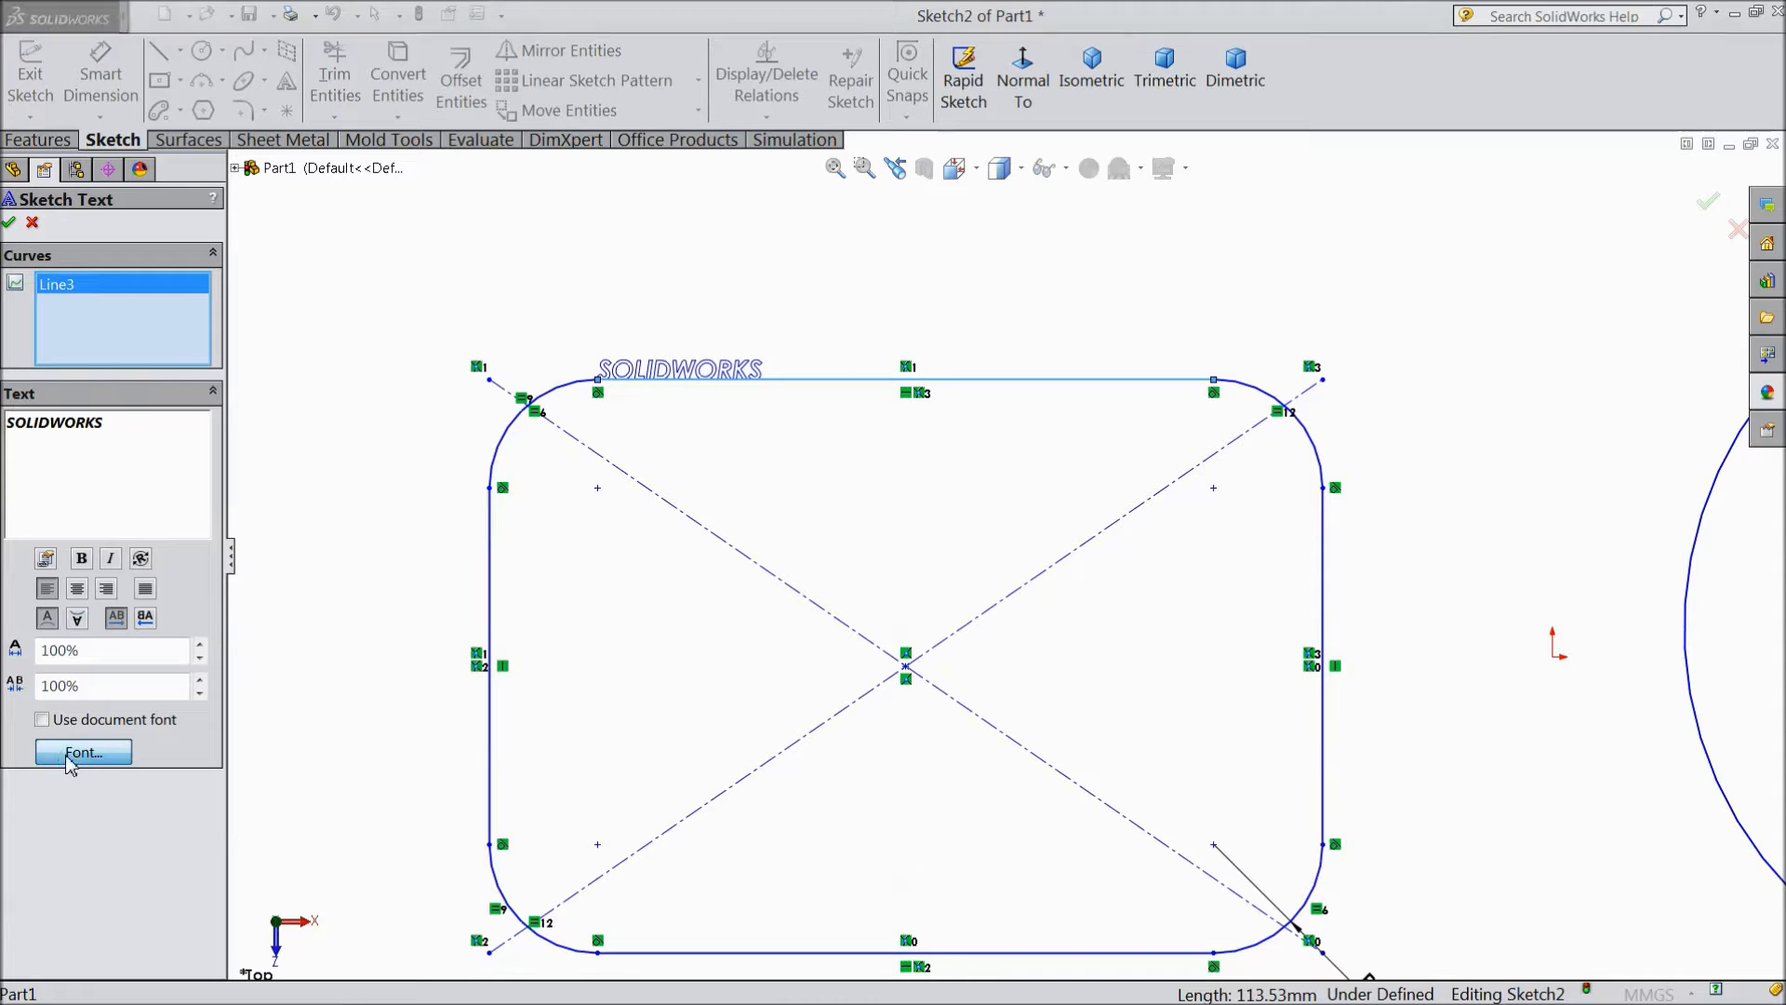
pyautogui.click(82, 752)
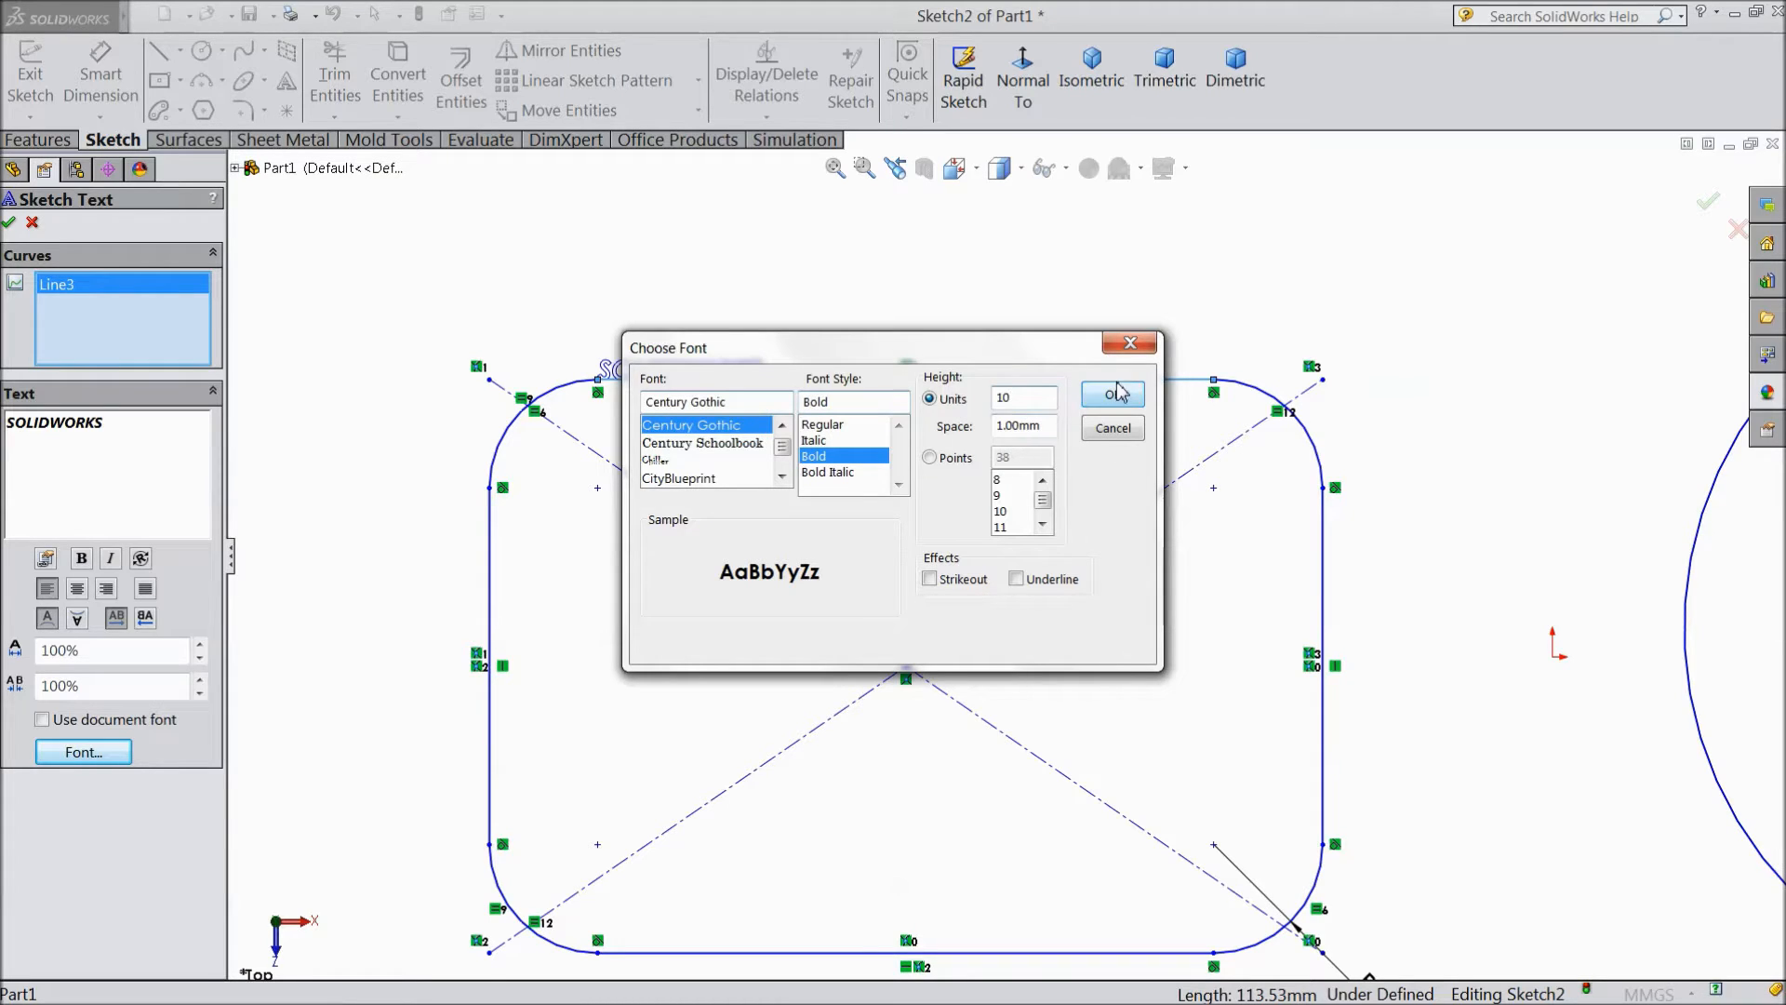
pyautogui.click(1111, 393)
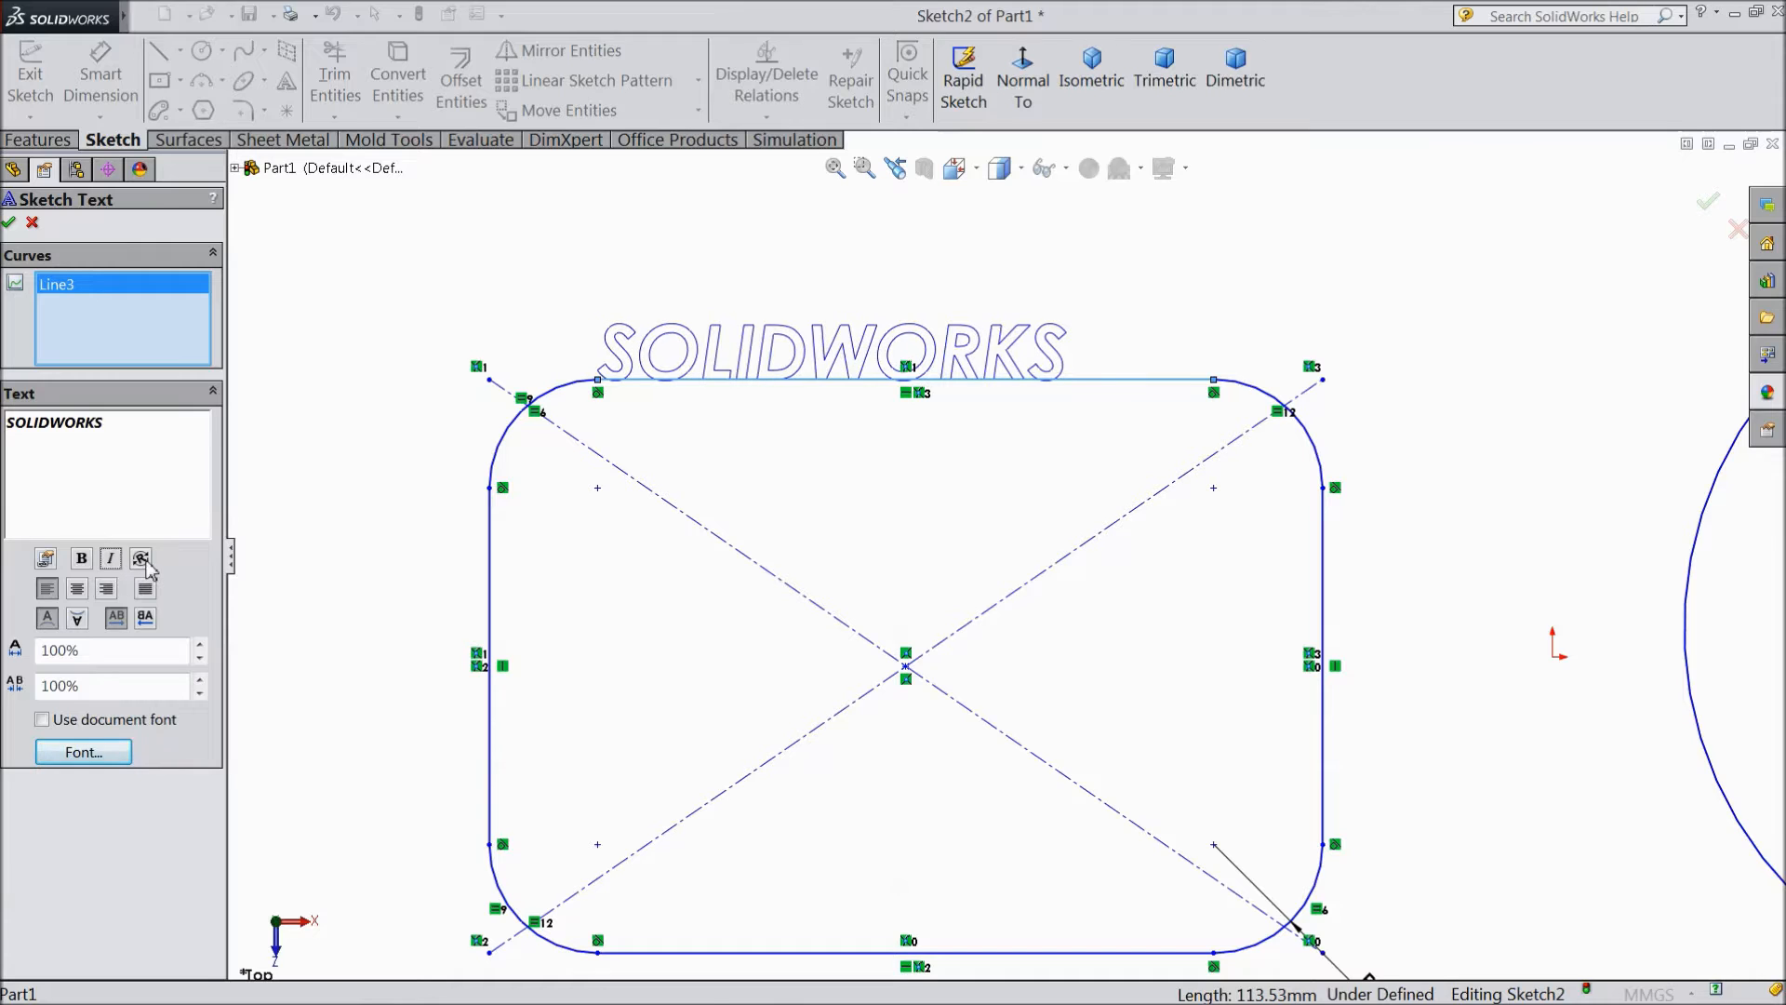
# Step: Try Flip Vertical and Flip Horizontal on the text, then erase the SOLIDWORKS wording
pyautogui.click(141, 558)
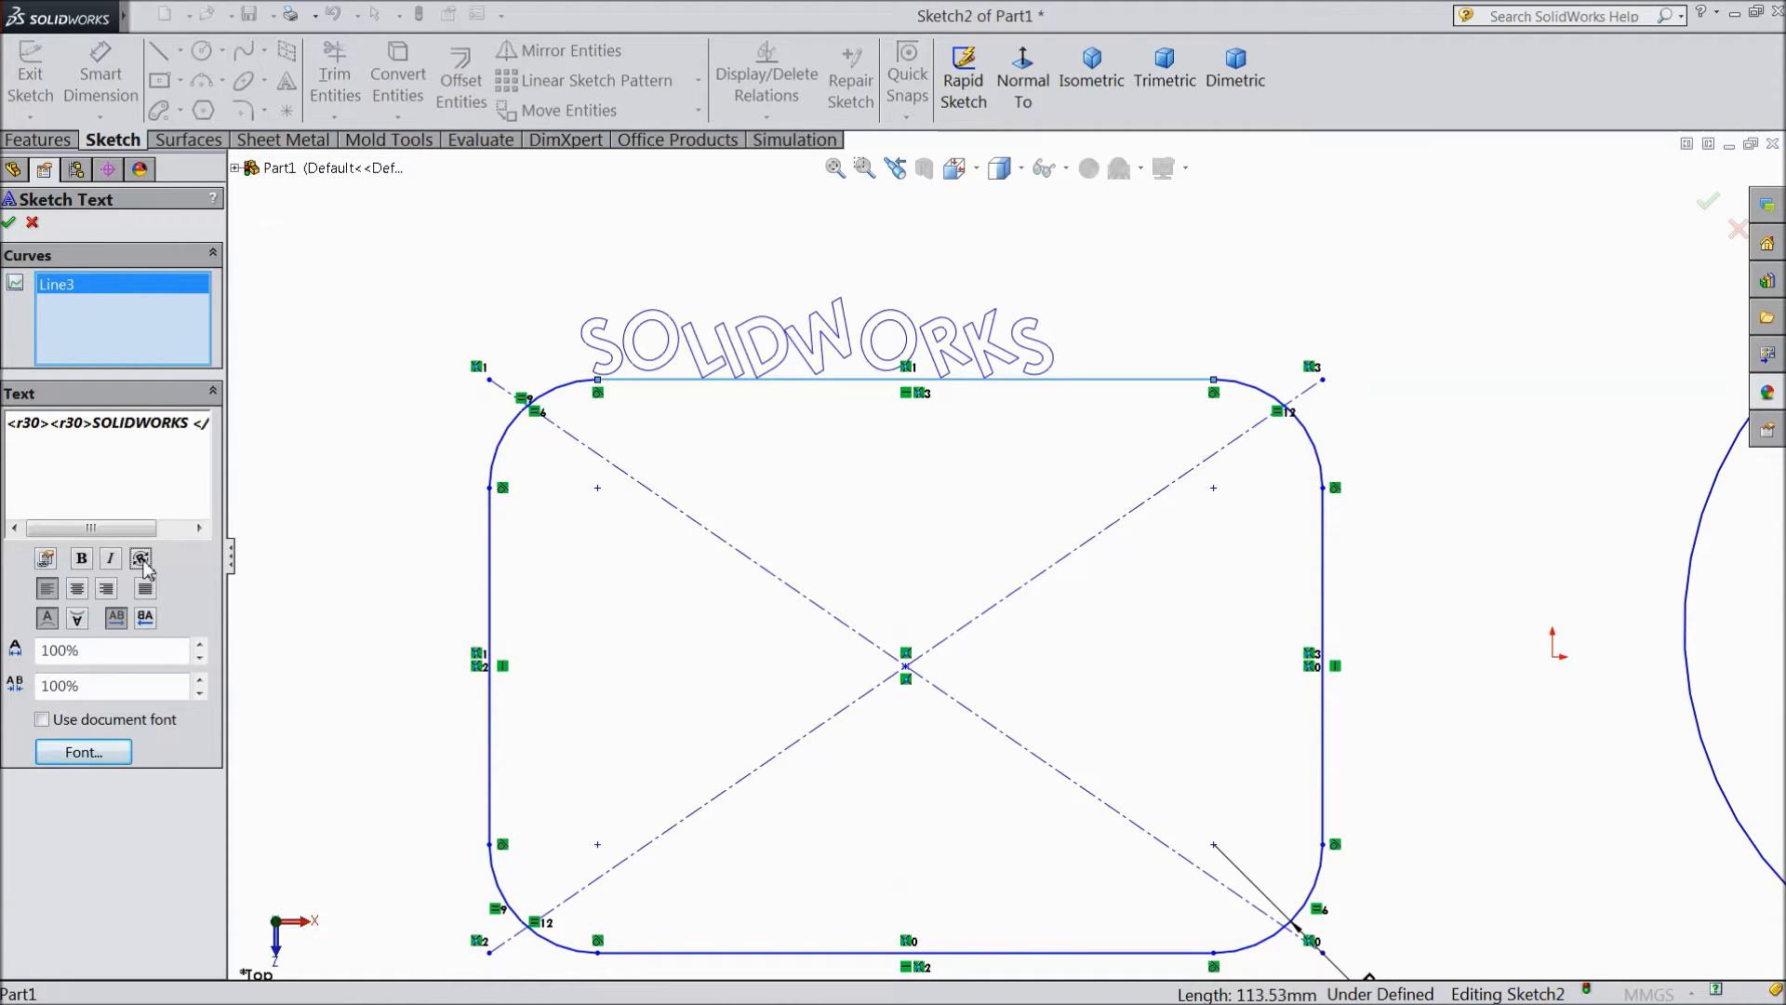
pyautogui.click(141, 558)
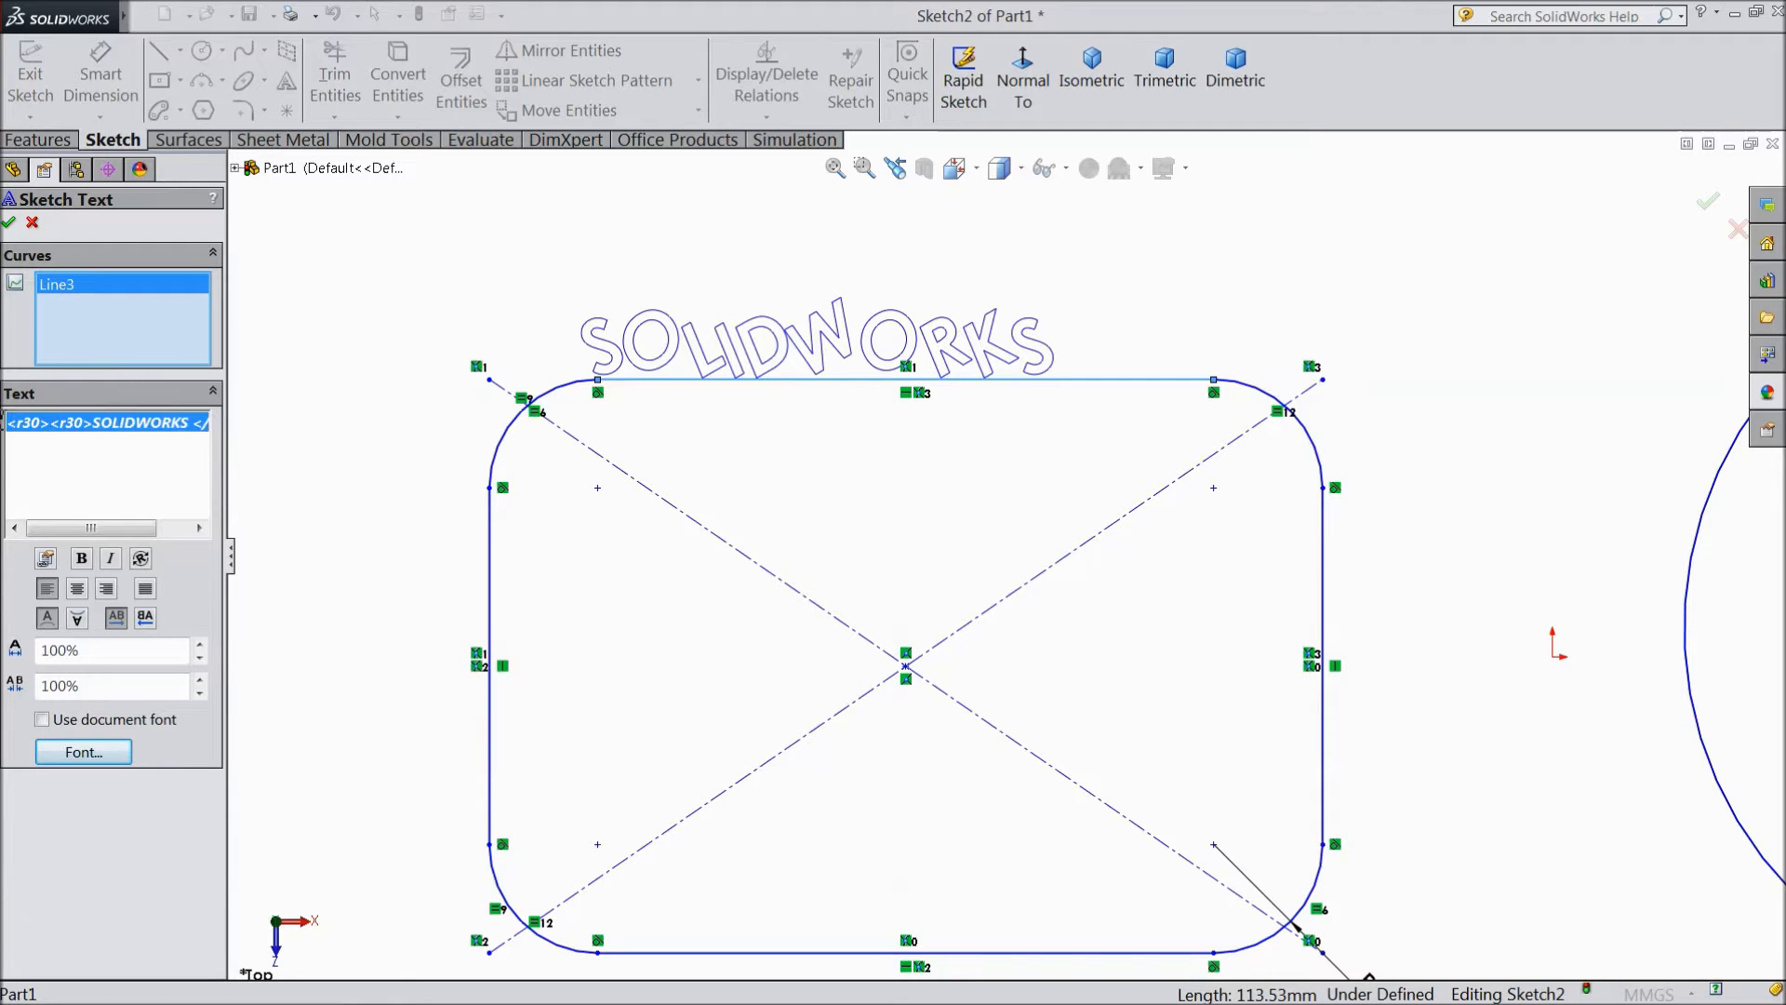
pyautogui.click(77, 615)
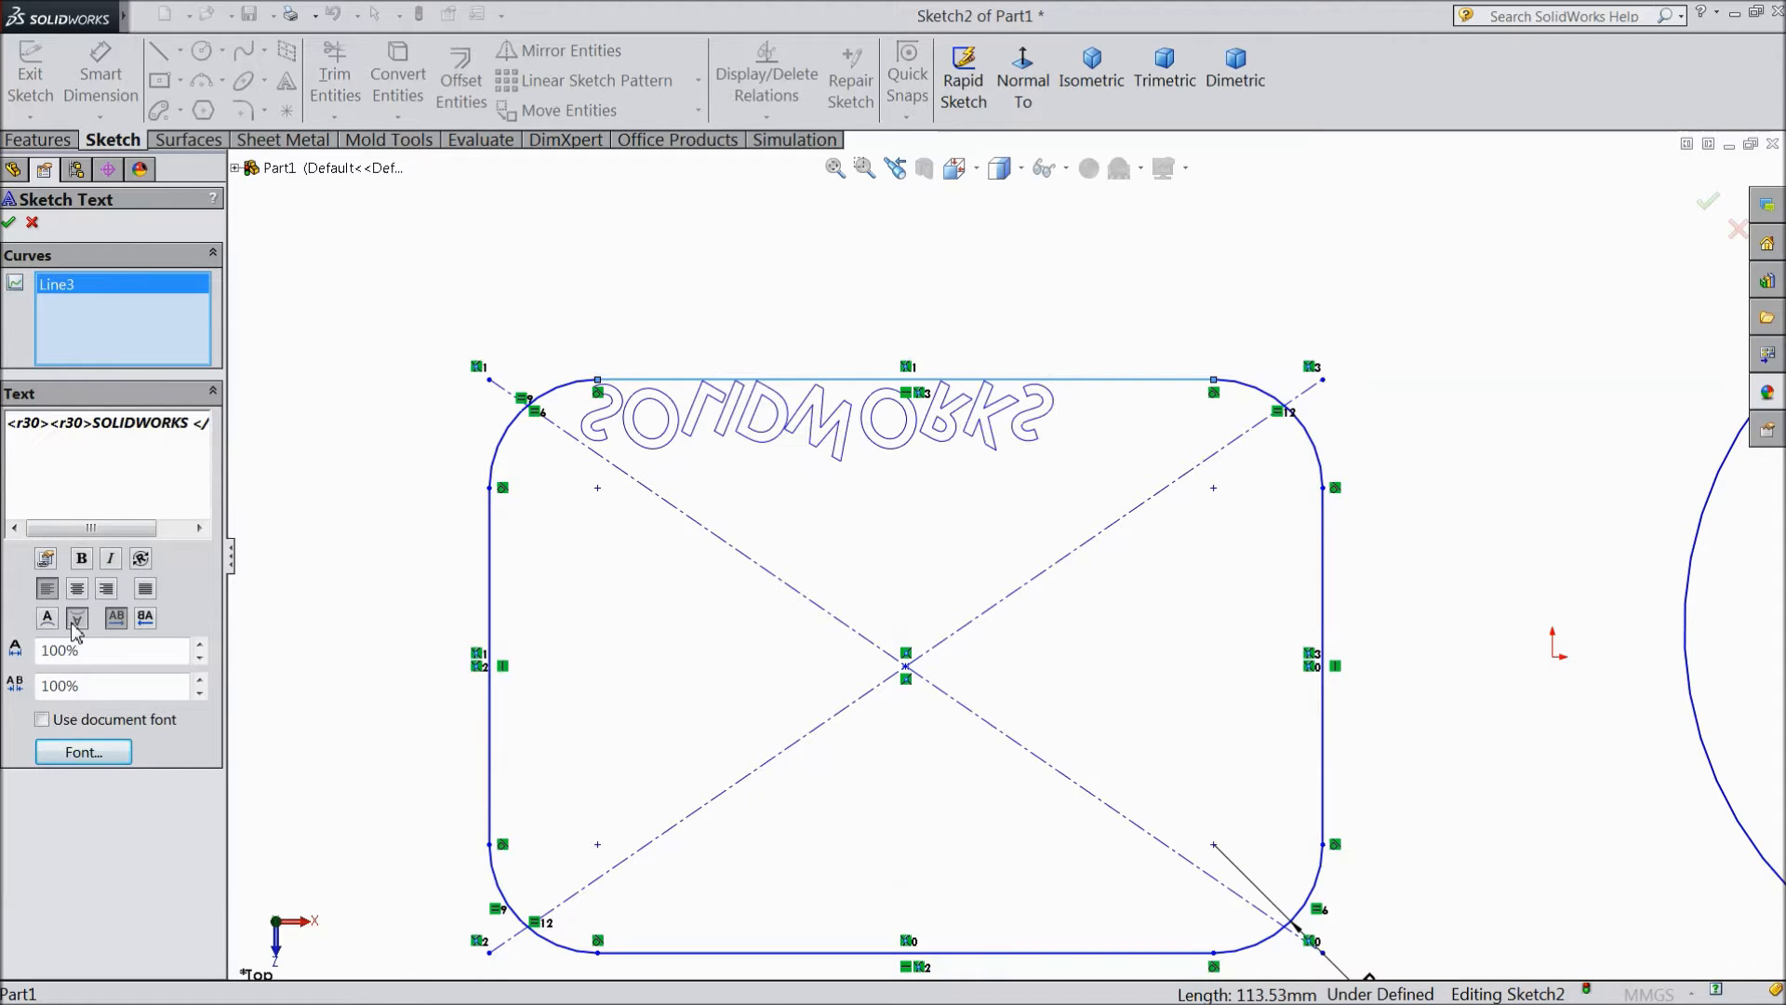
pyautogui.click(76, 617)
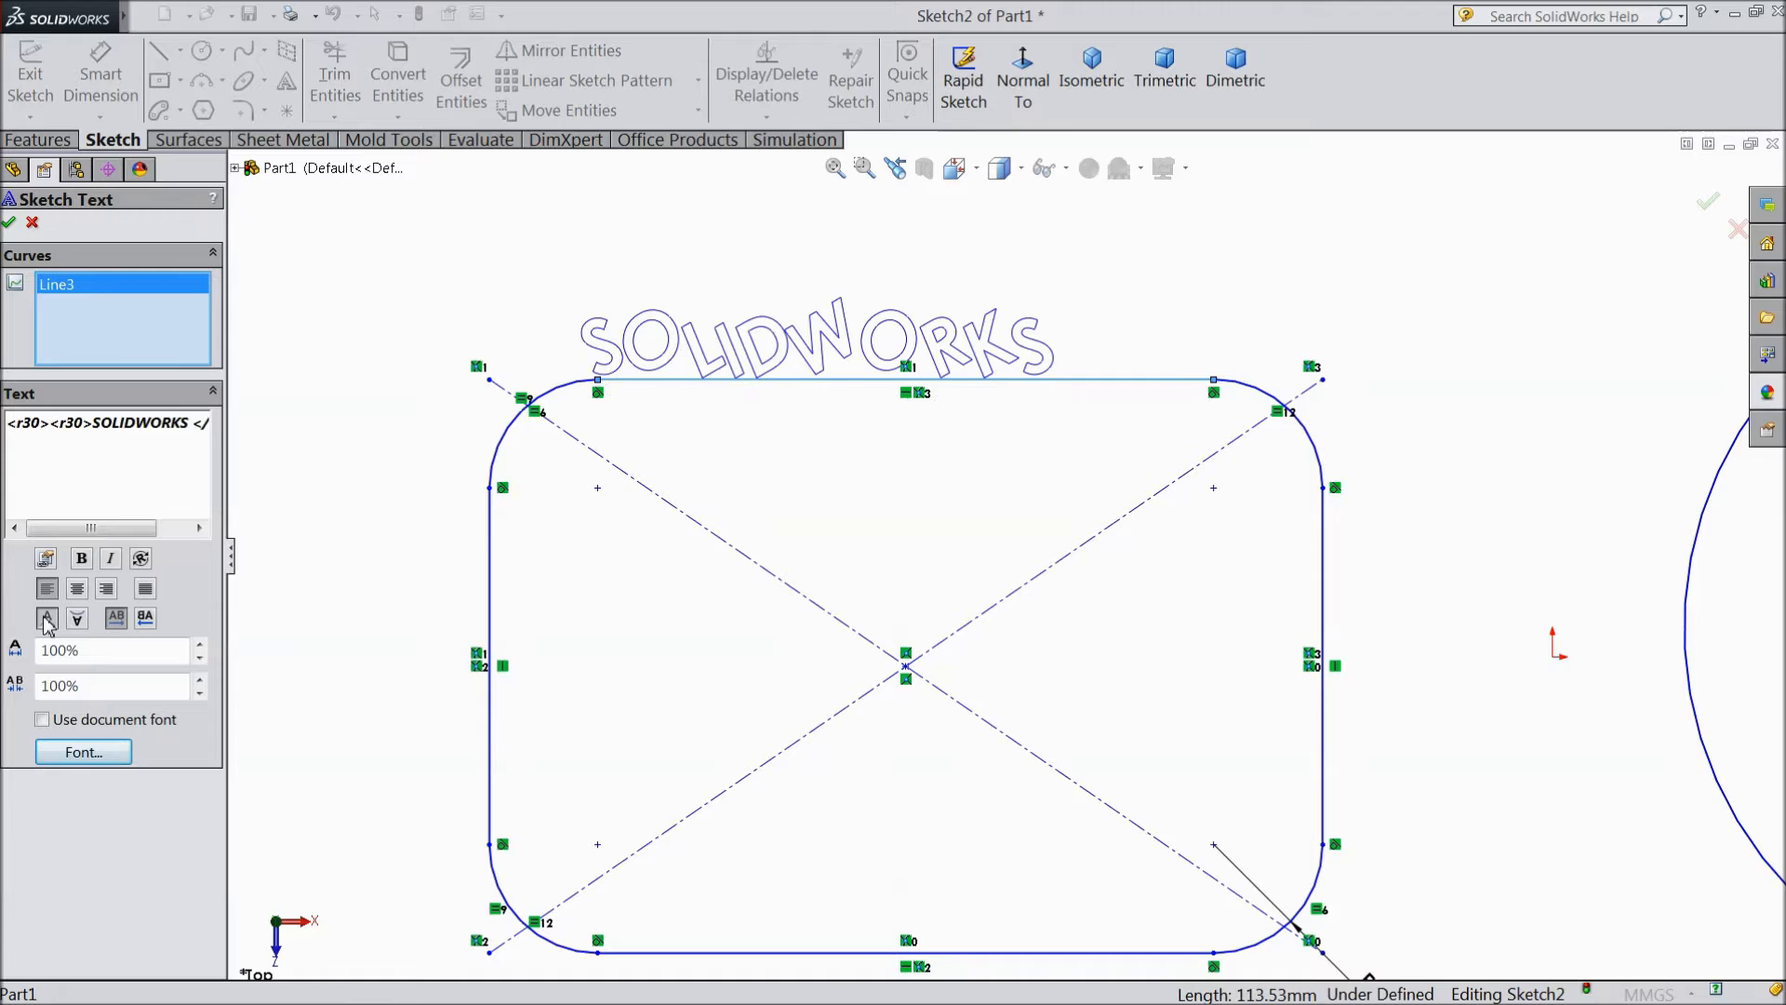
pyautogui.click(146, 617)
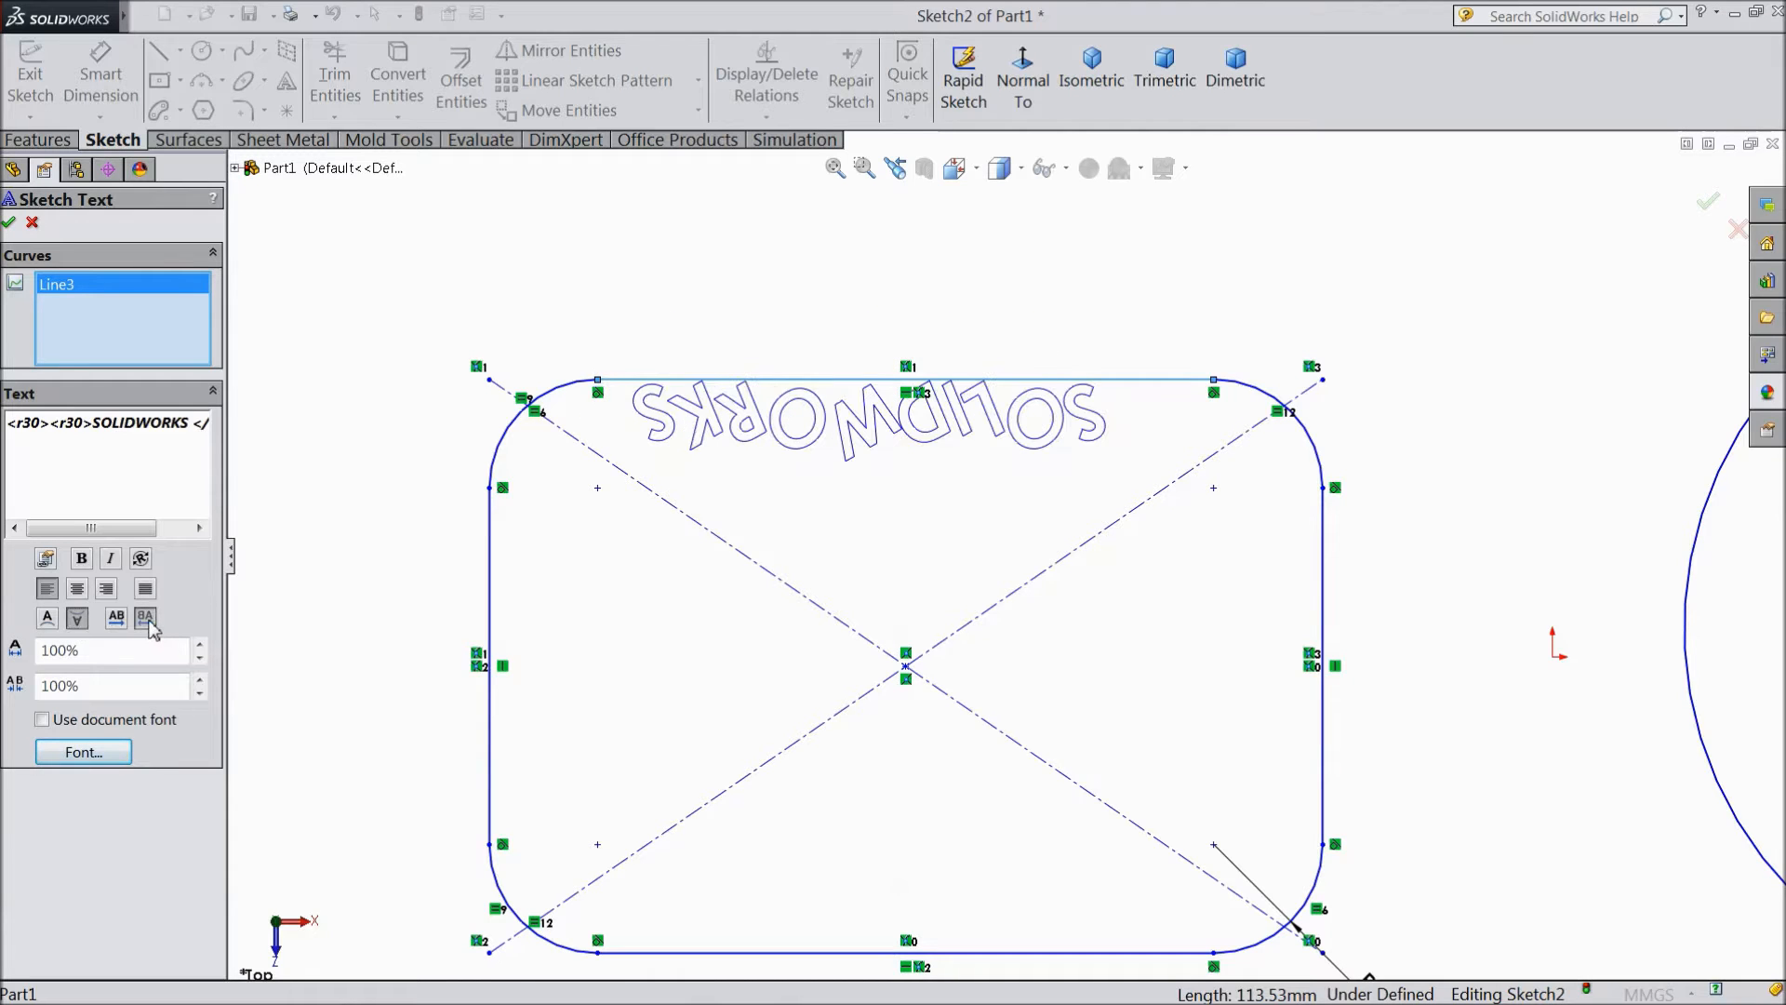
pyautogui.click(116, 618)
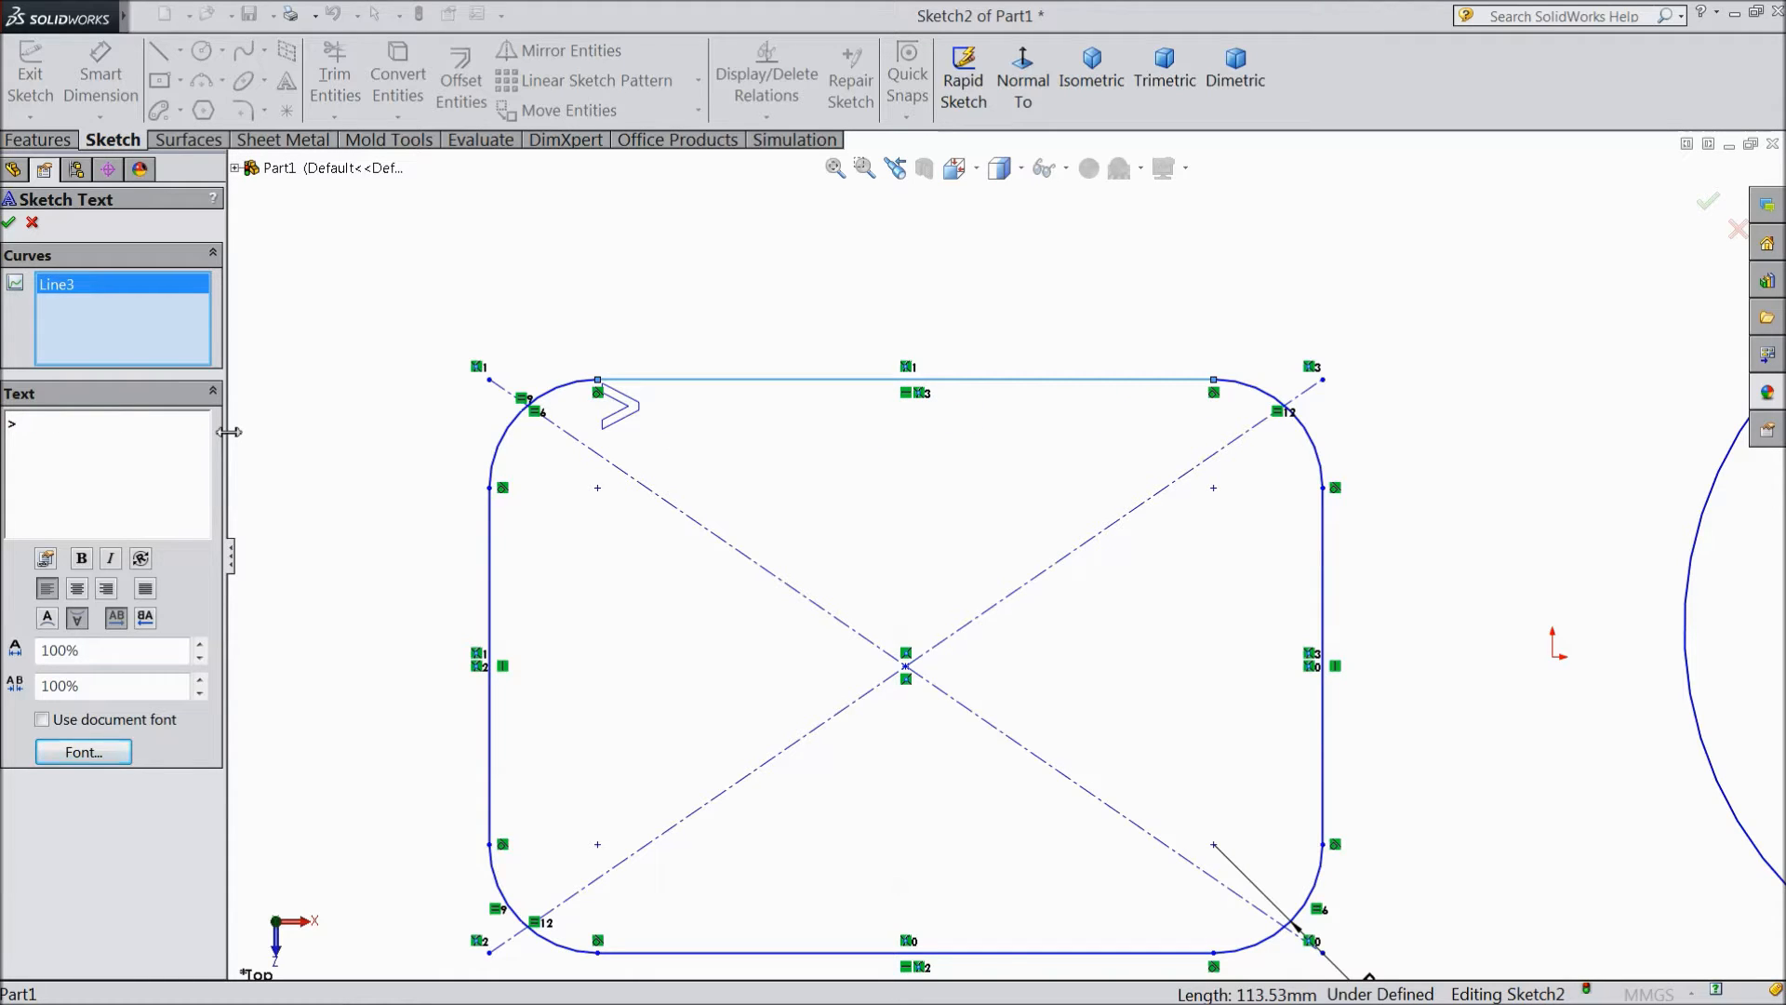
# Step: Retype SOLIDWORKS and flip it vertically so it reads upright above the line
pyautogui.write('S')
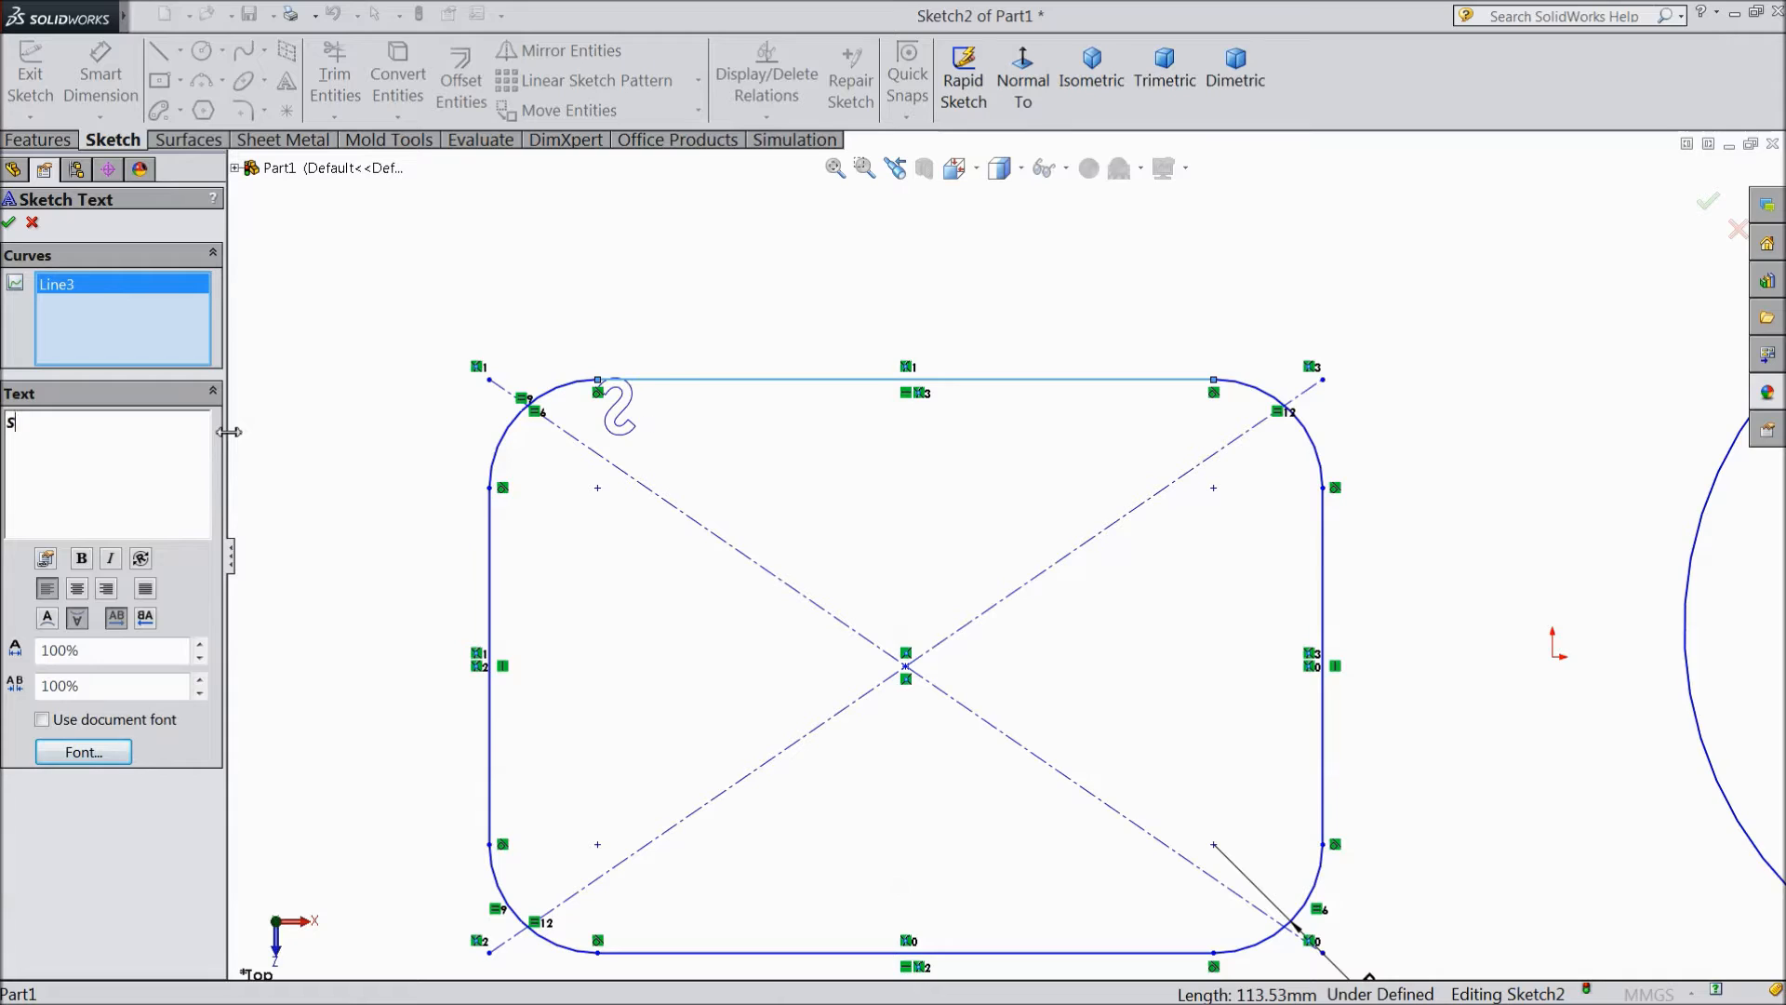
pyautogui.write('OLIDWORKS')
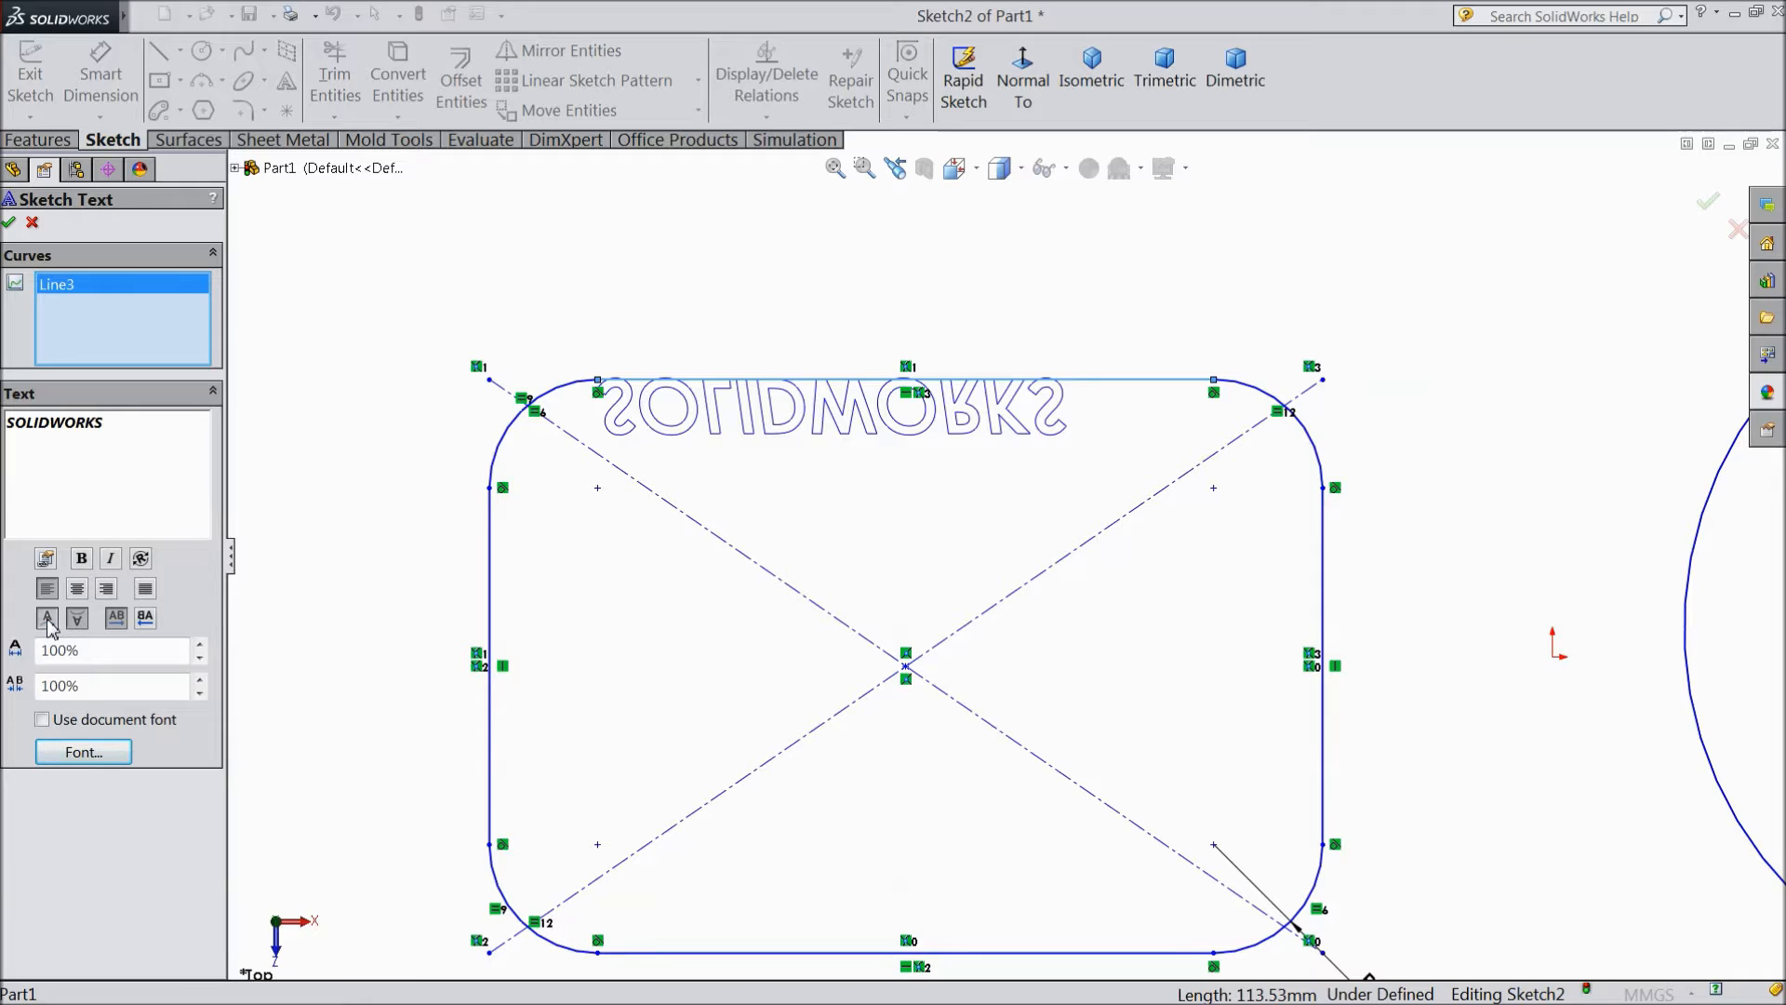
pyautogui.click(46, 616)
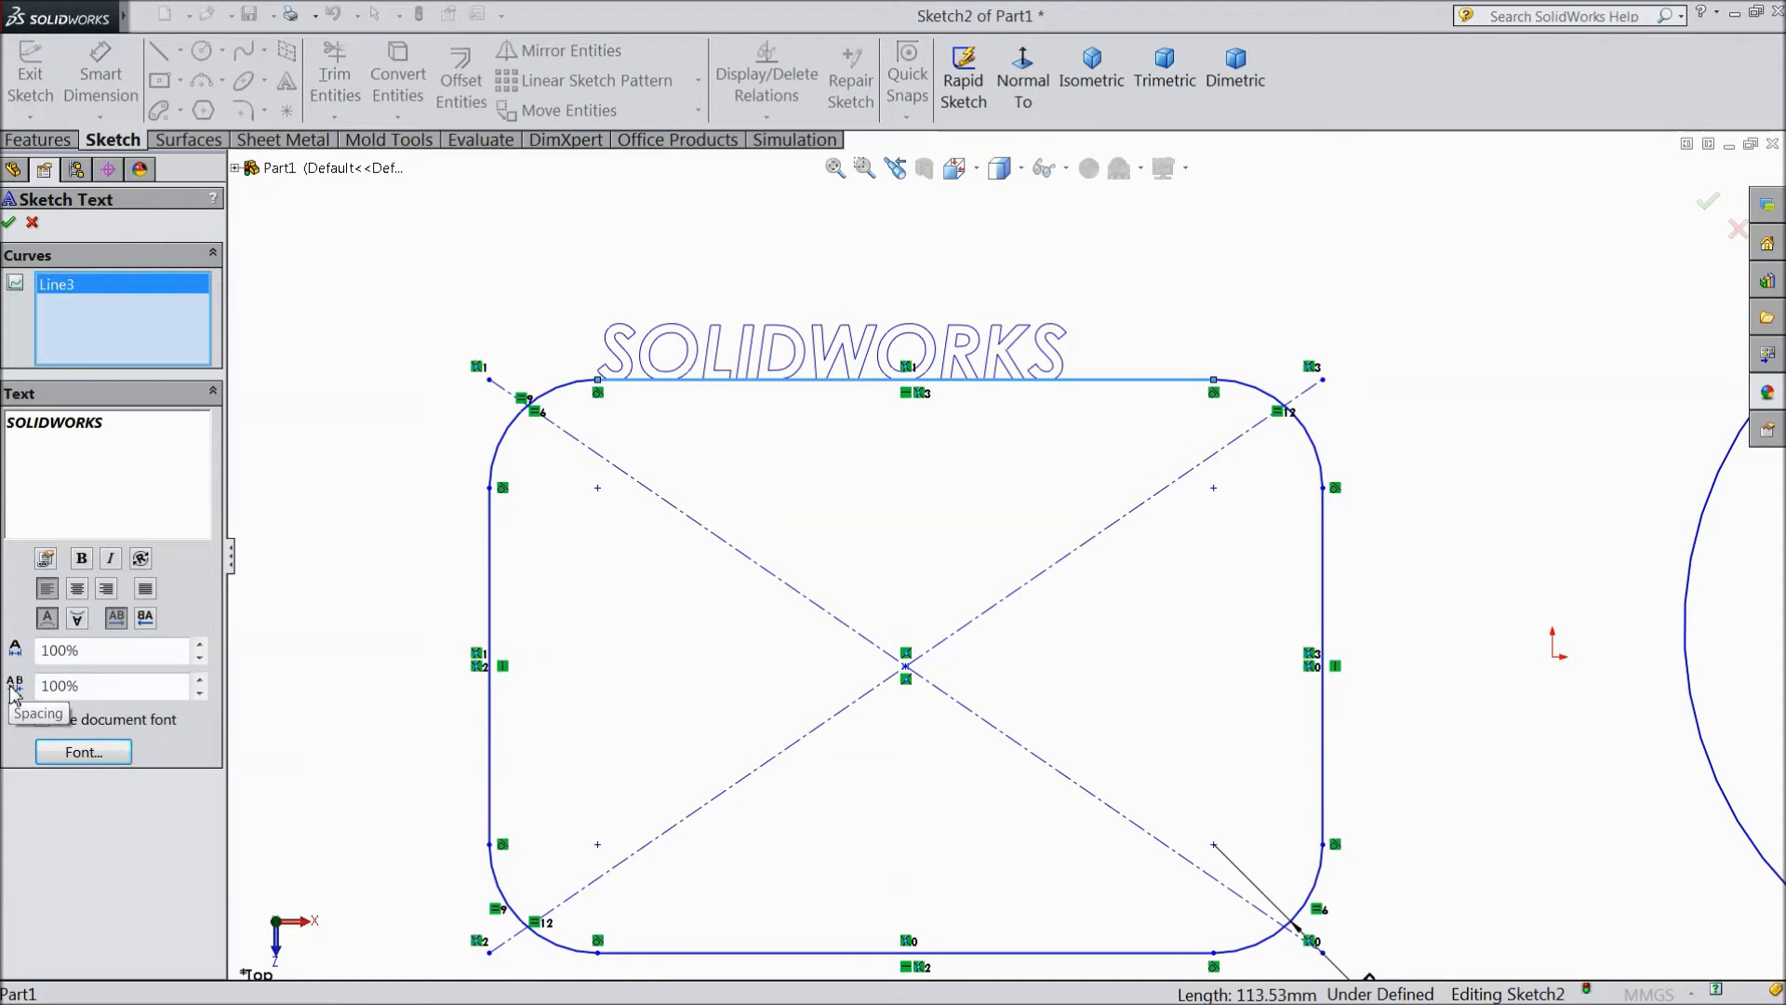
# Step: Set the text width factor to 120% and letter spacing to 110%
pyautogui.click(199, 646)
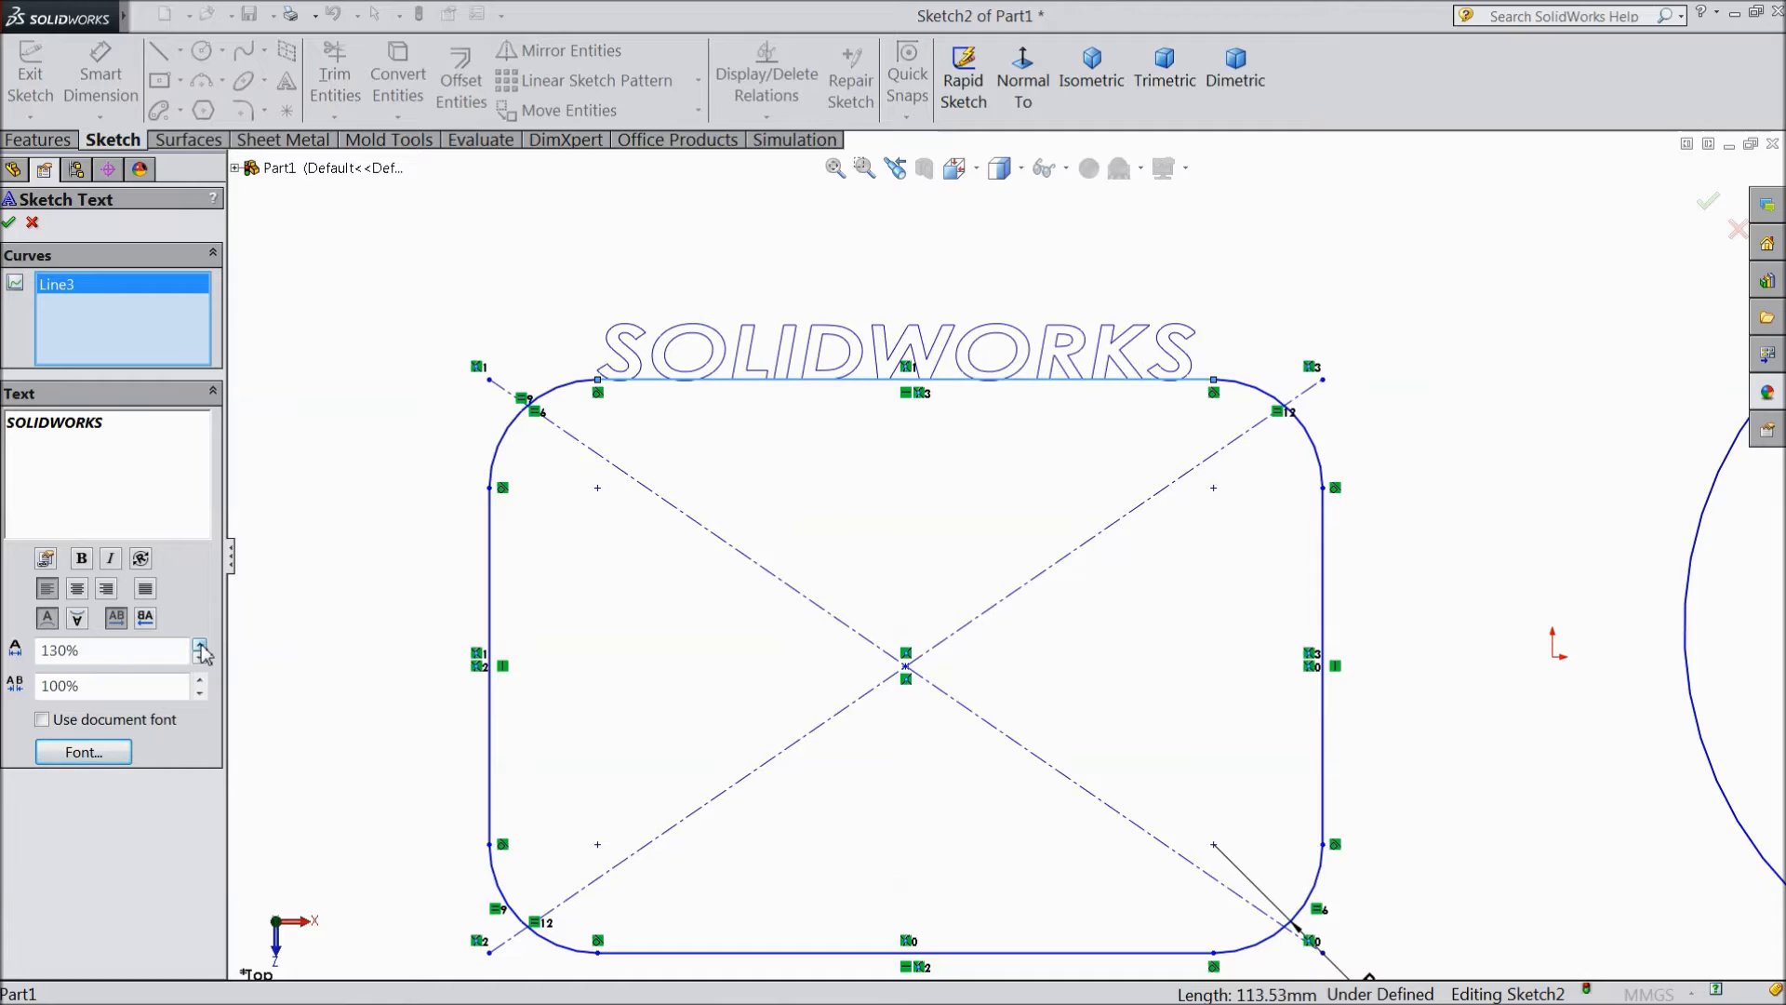
pyautogui.click(198, 644)
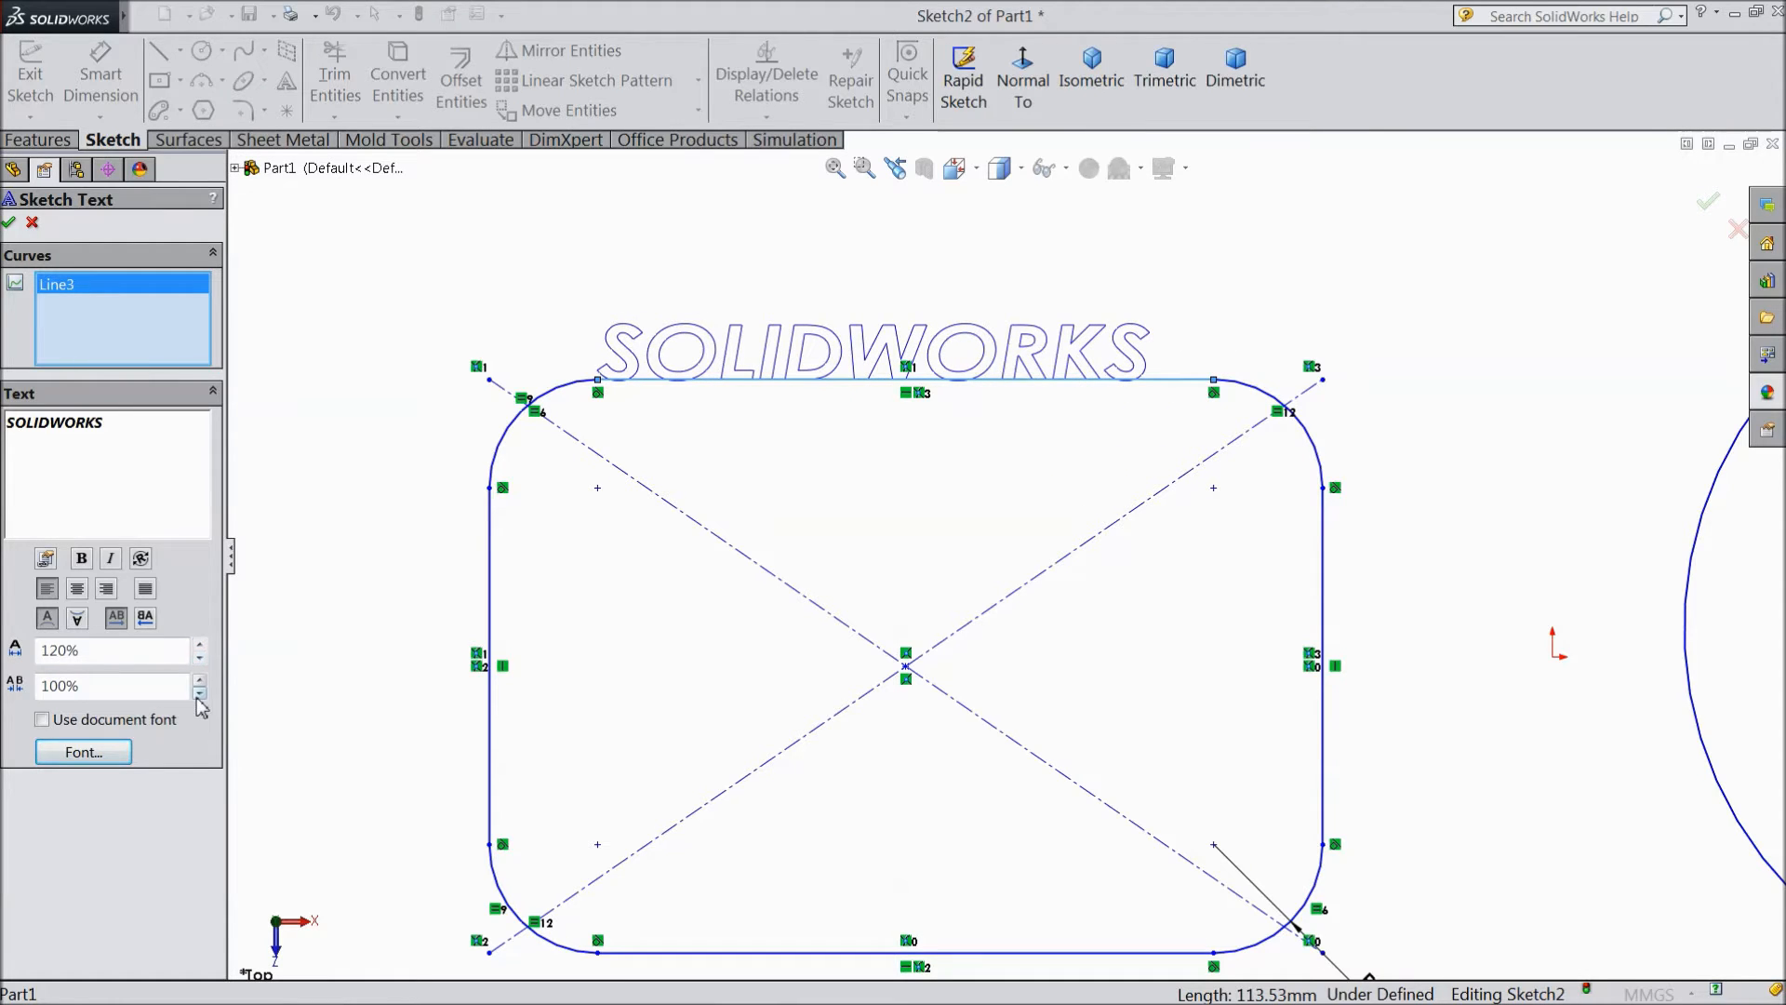
pyautogui.click(198, 692)
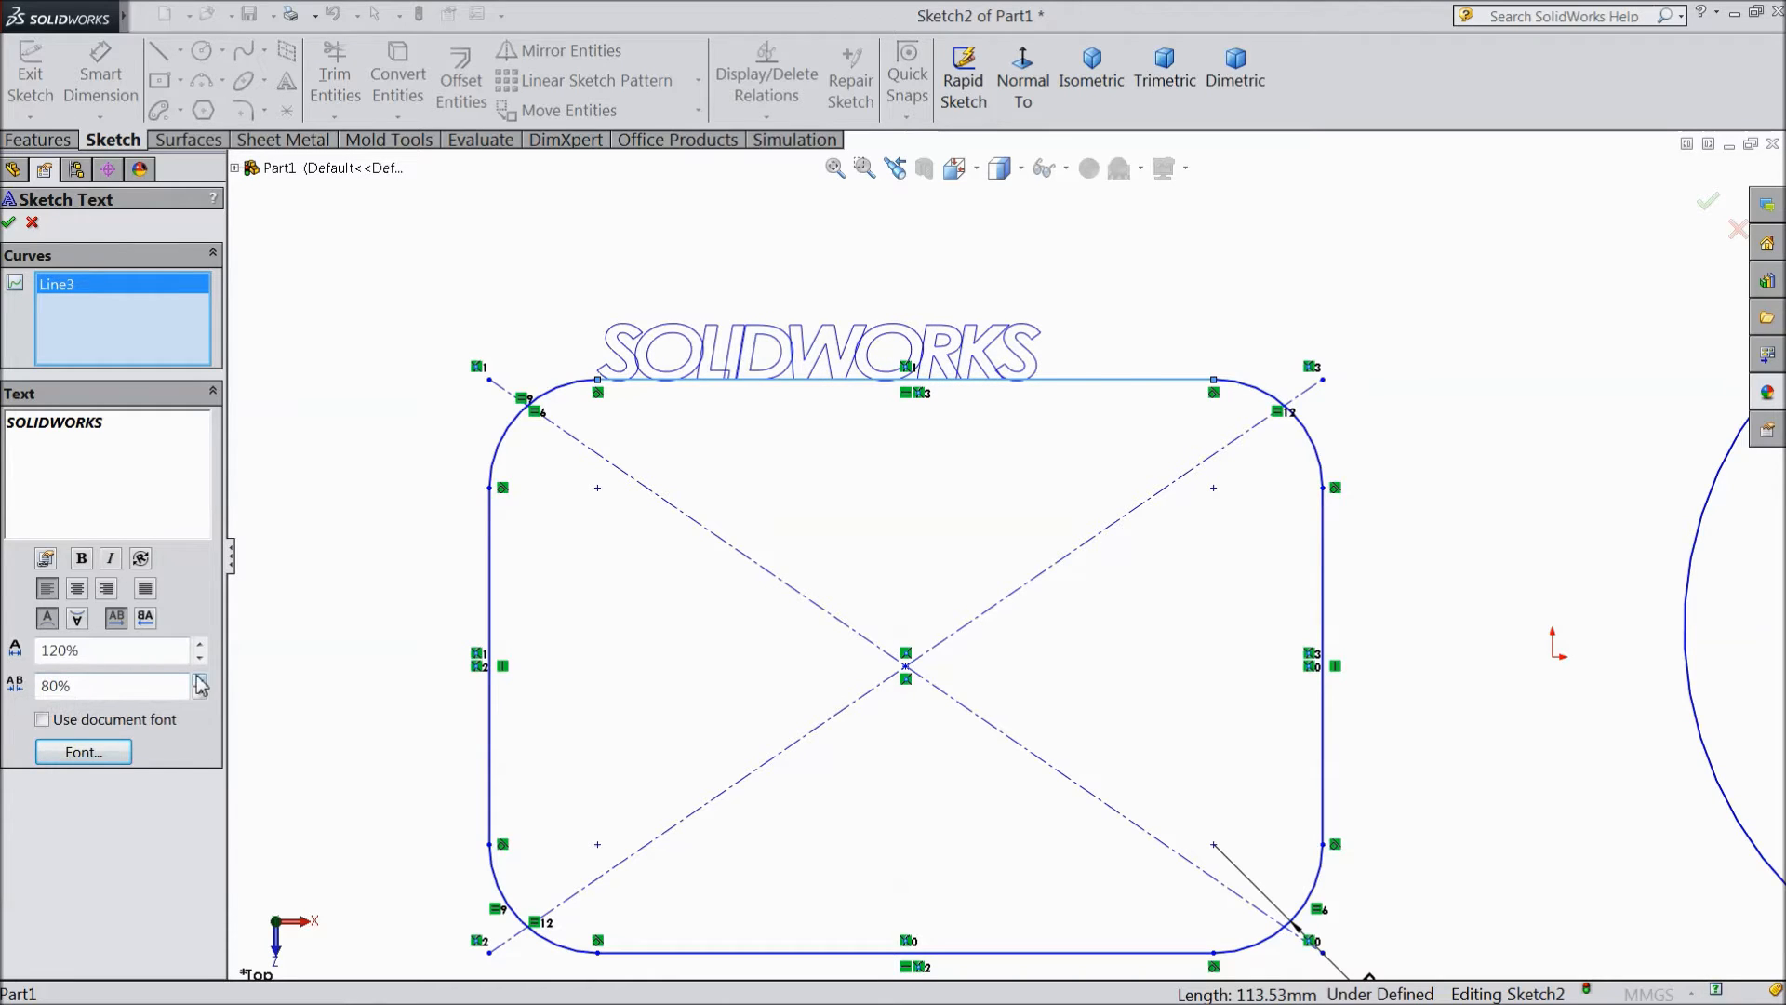
pyautogui.click(198, 680)
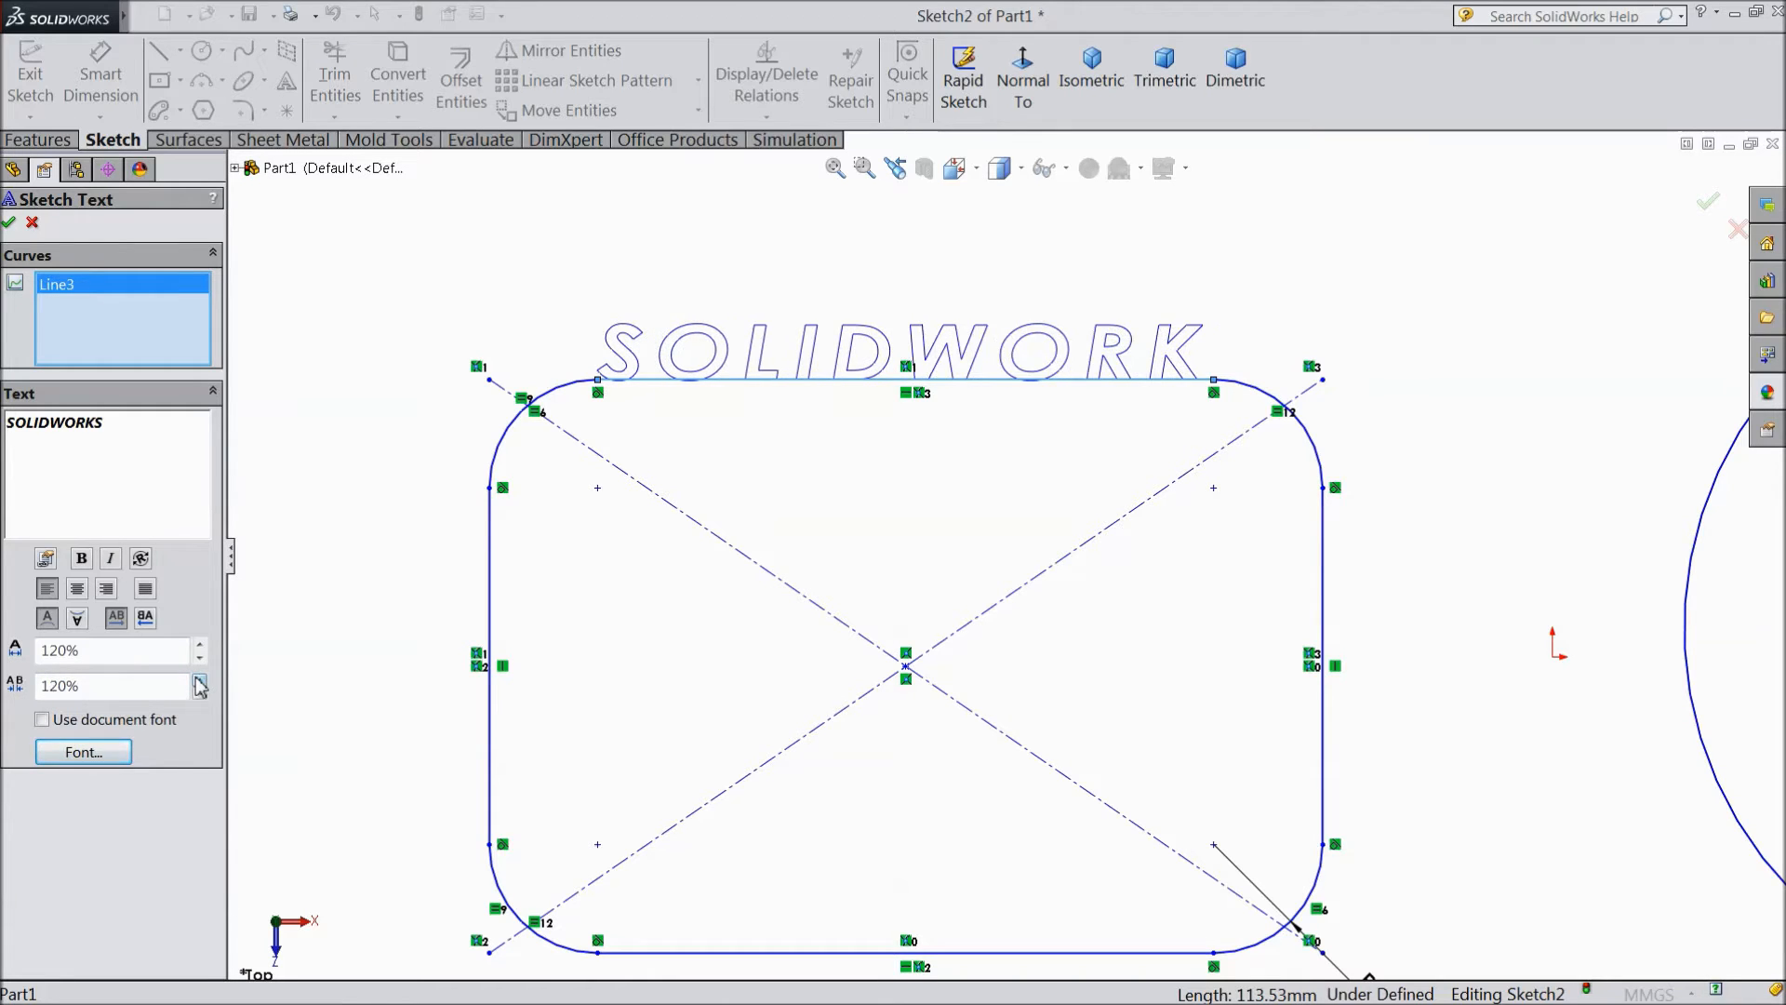
pyautogui.click(198, 691)
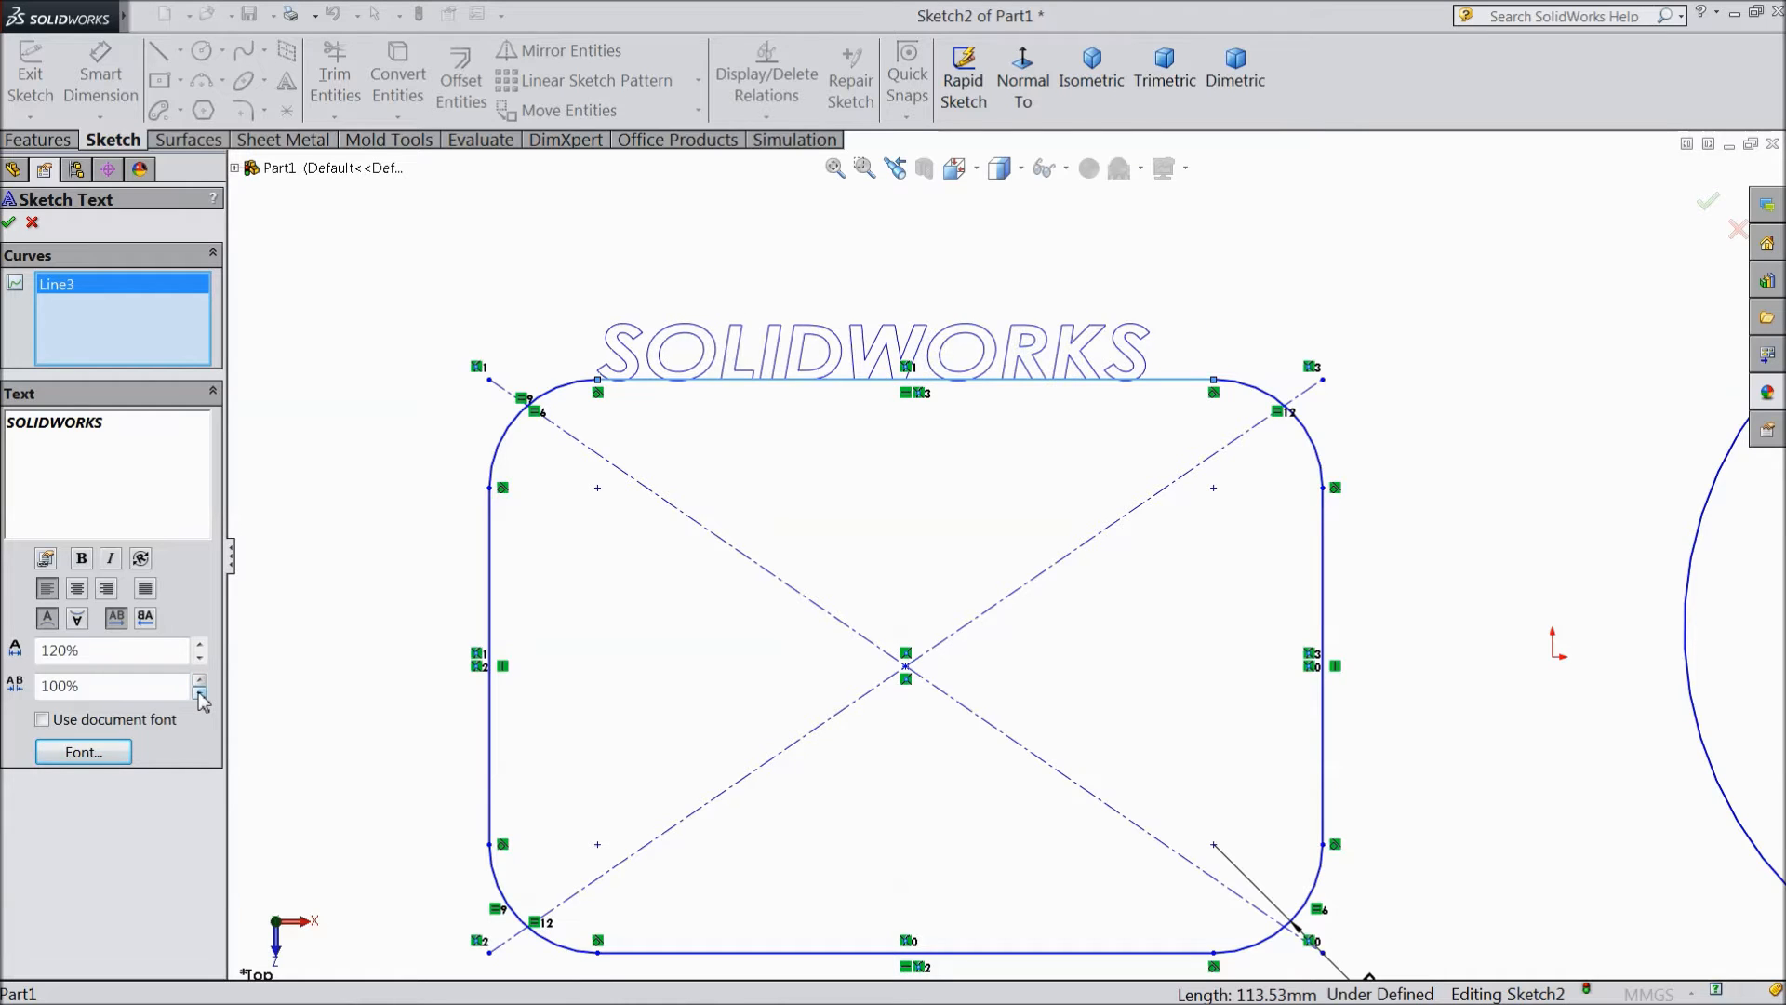
pyautogui.click(199, 679)
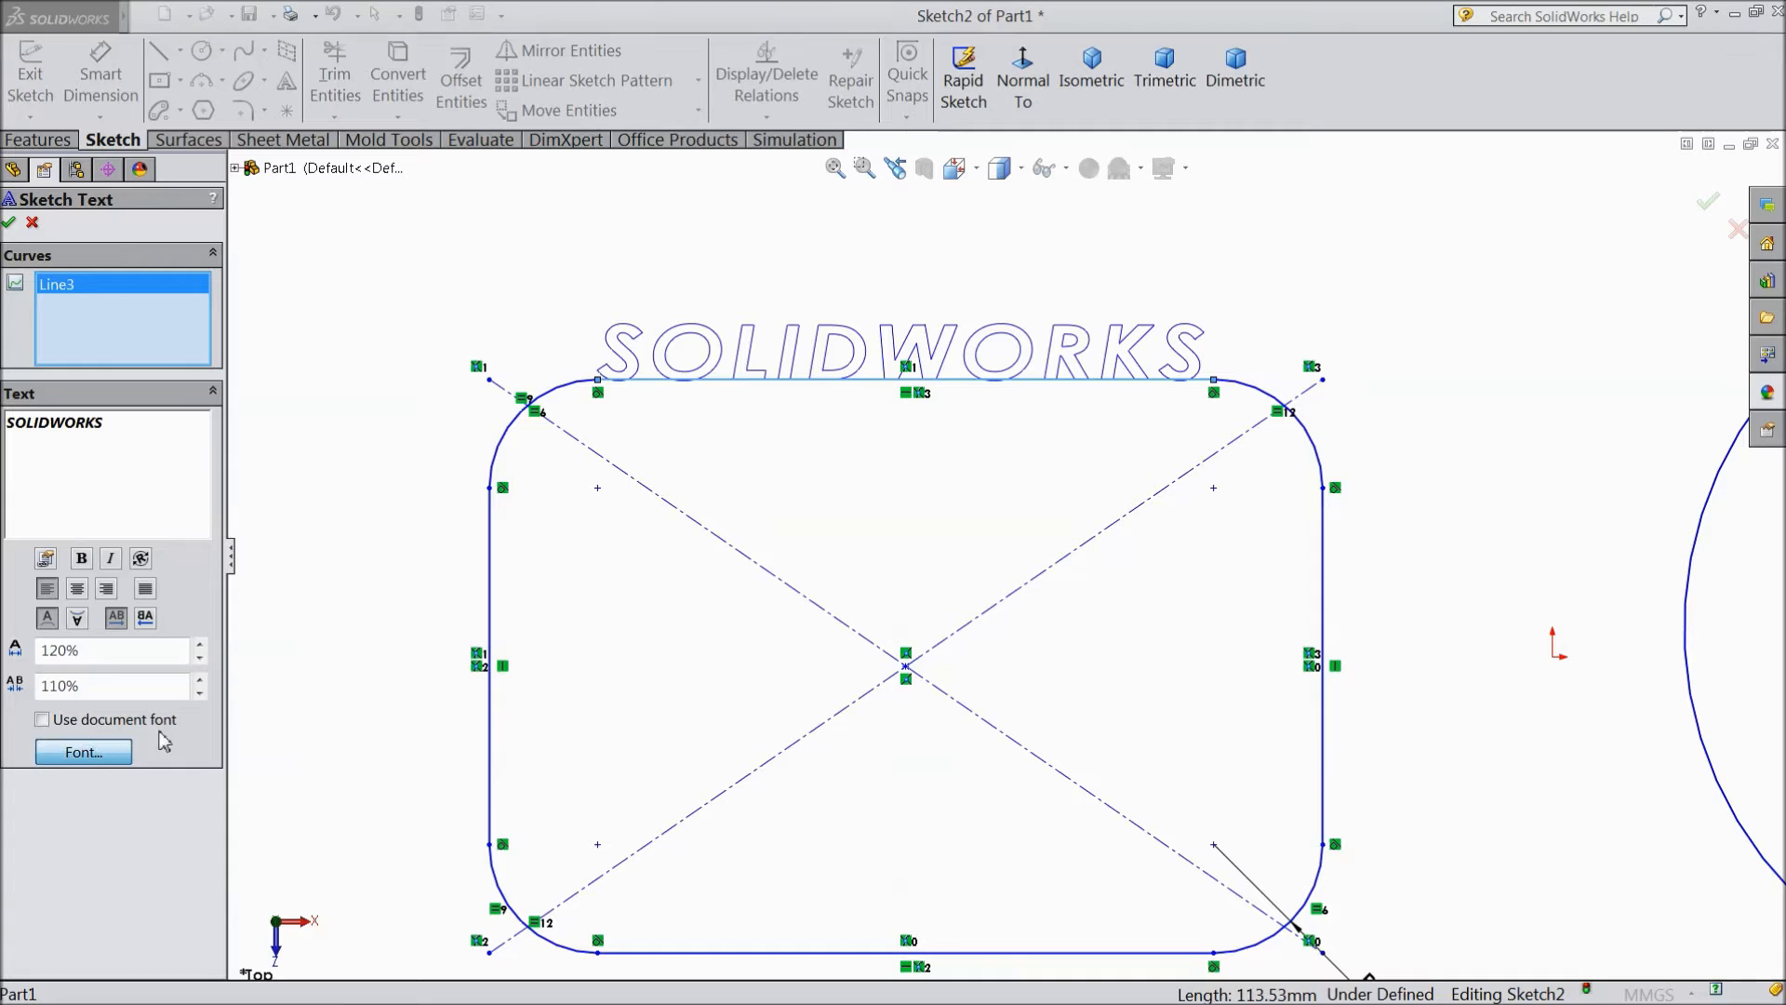
pyautogui.click(82, 751)
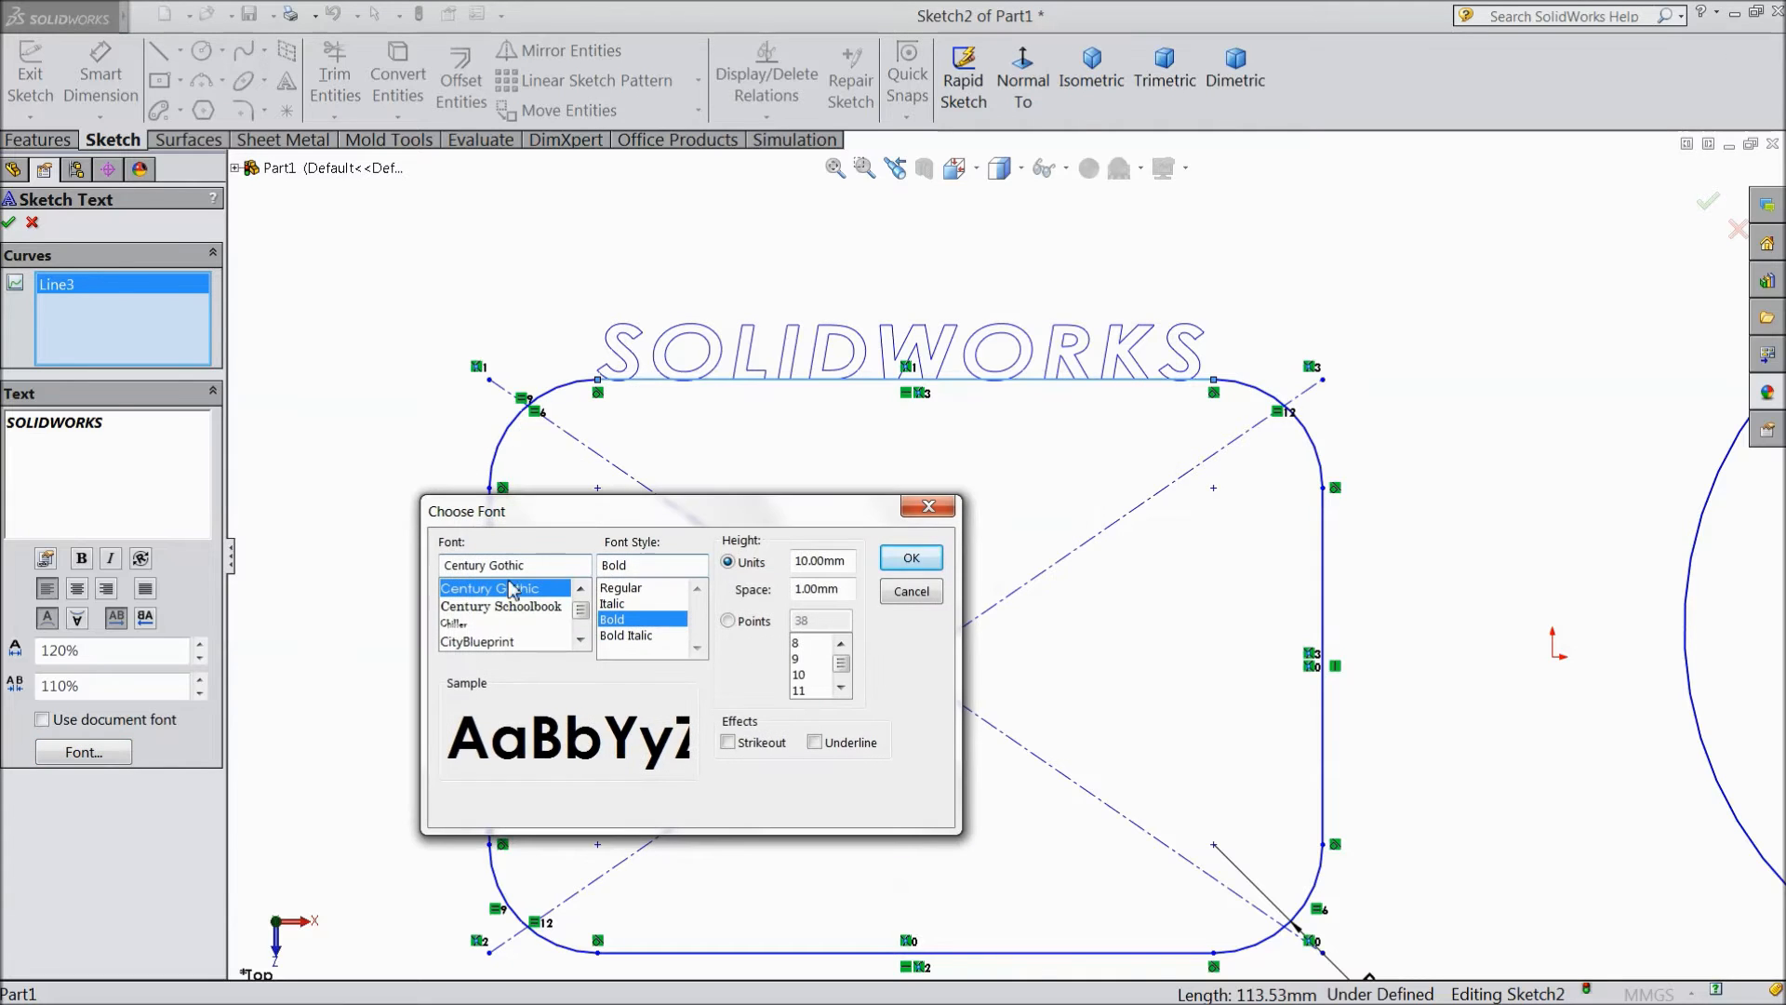
# Step: Change the top-line text font to Century Schoolbook at 8 points
pyautogui.click(500, 606)
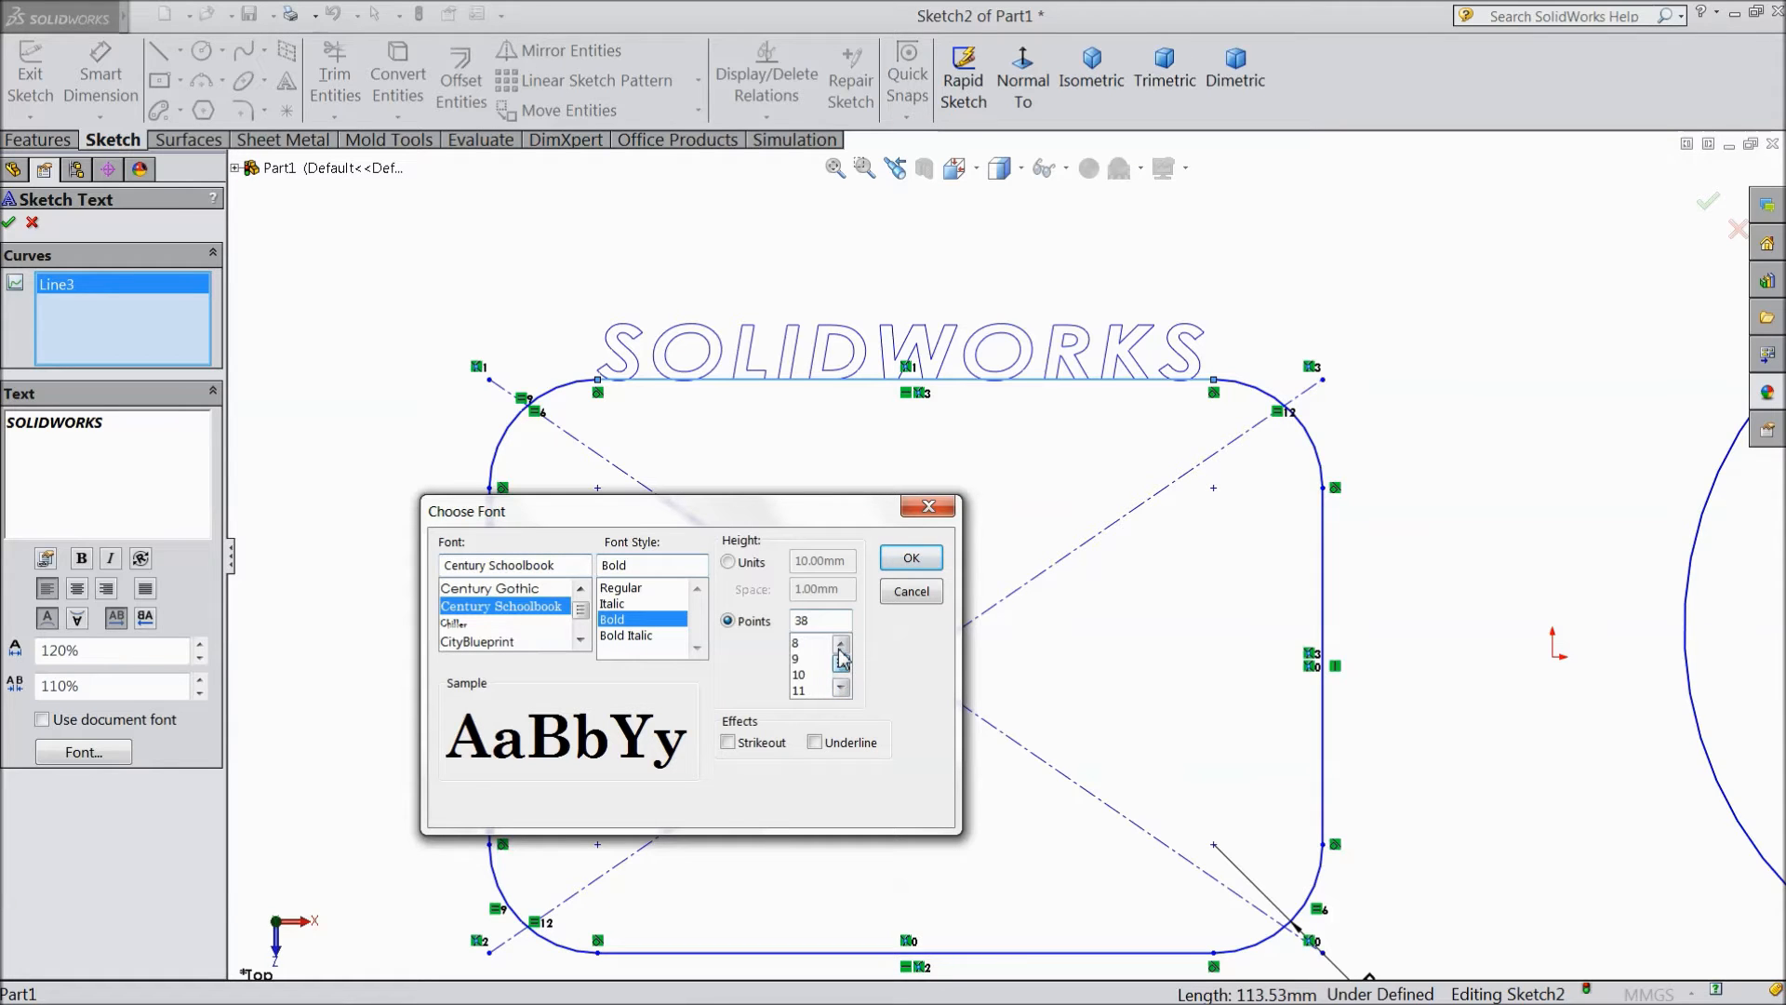
pyautogui.click(797, 641)
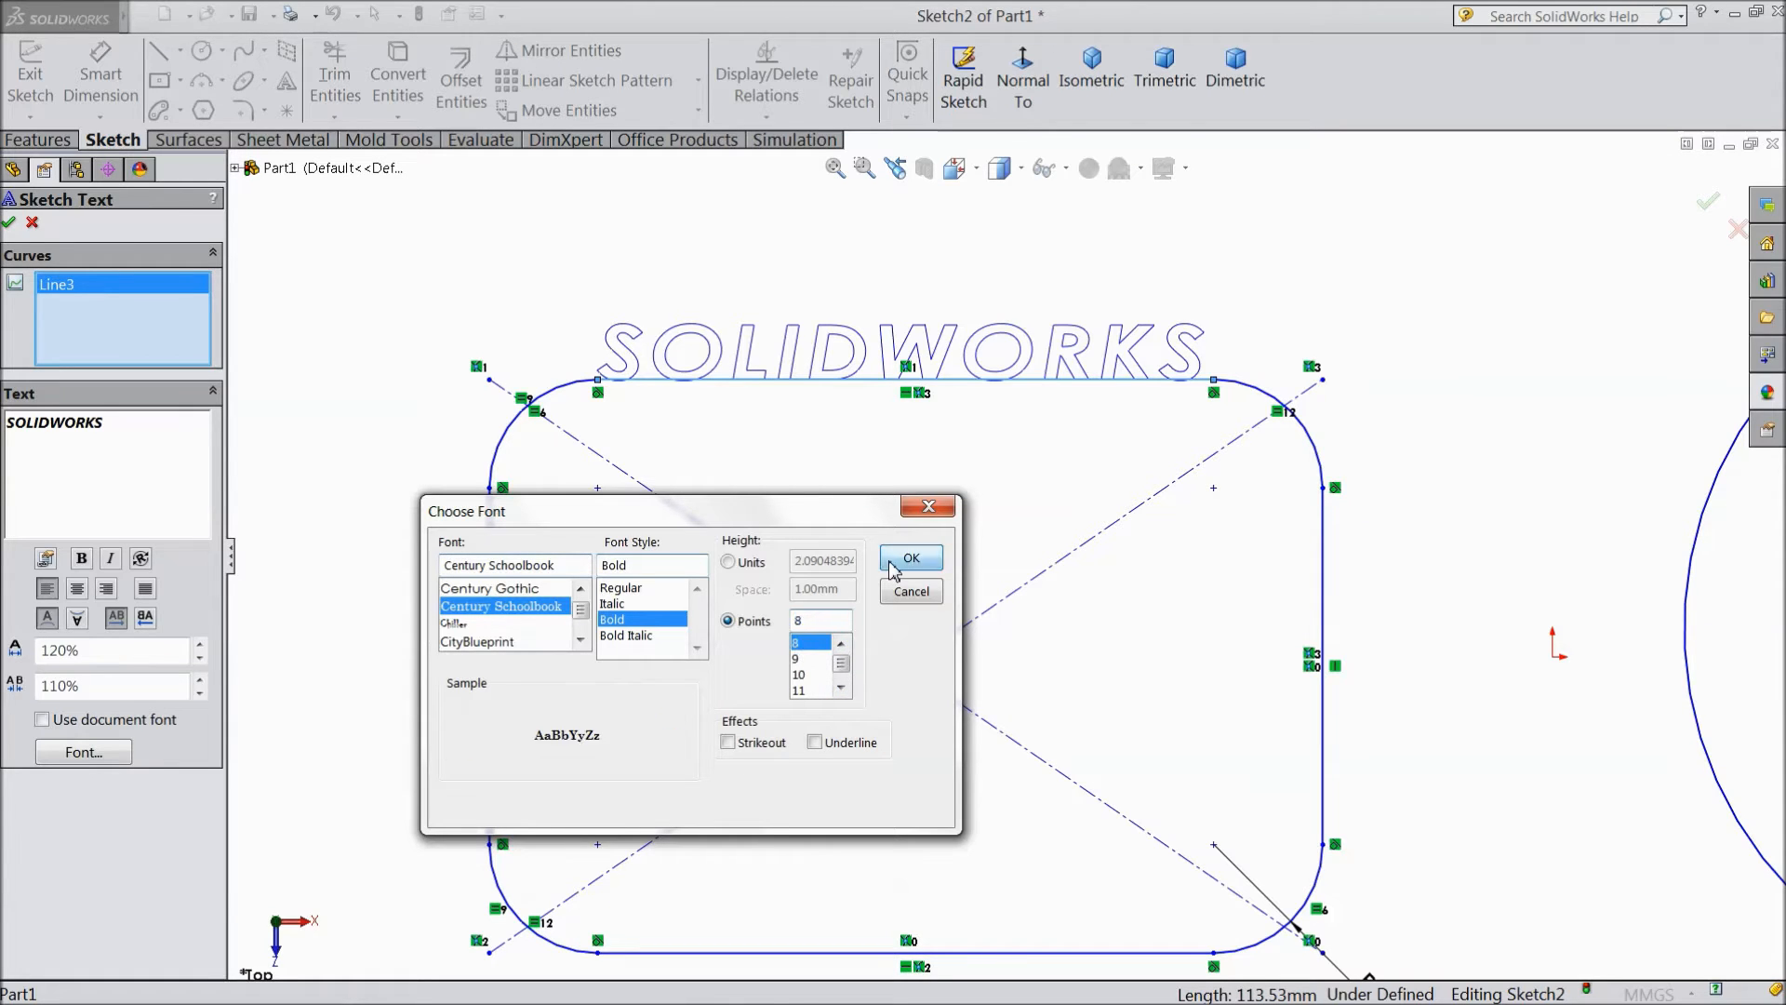
pyautogui.click(909, 559)
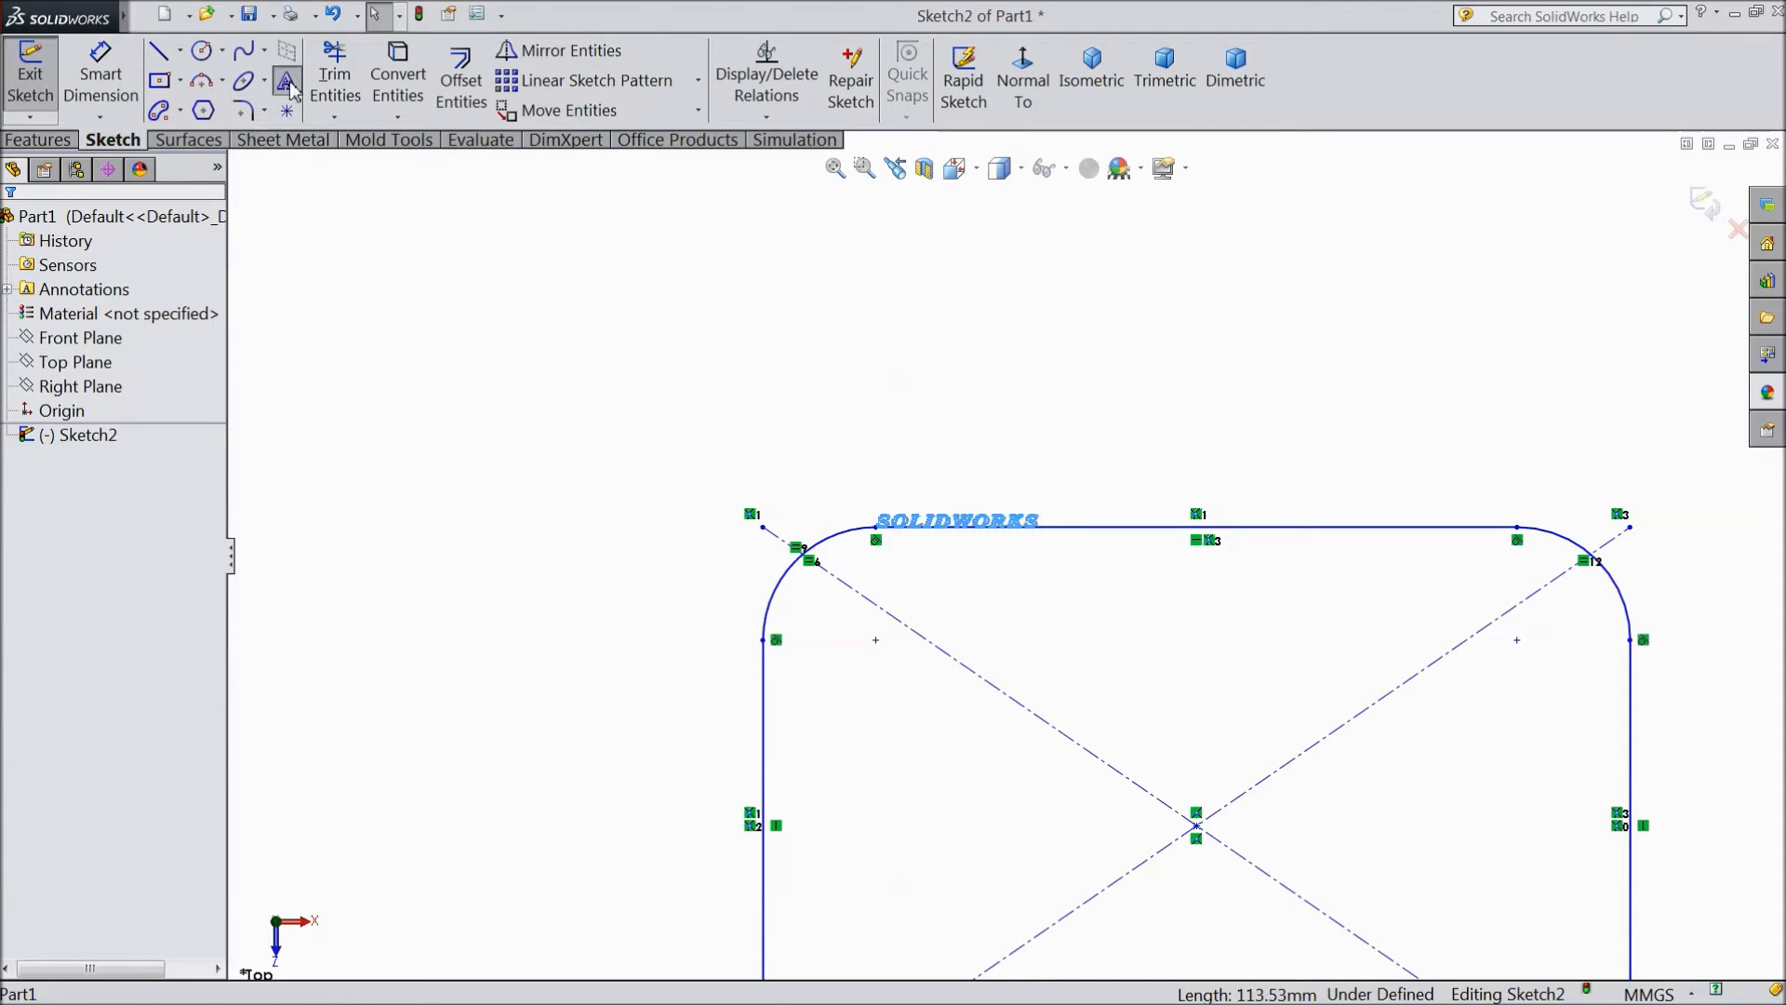
# Step: Add a second 'SOLIDWORKS' text wrapped along the large circle, with document font disabled
pyautogui.click(286, 80)
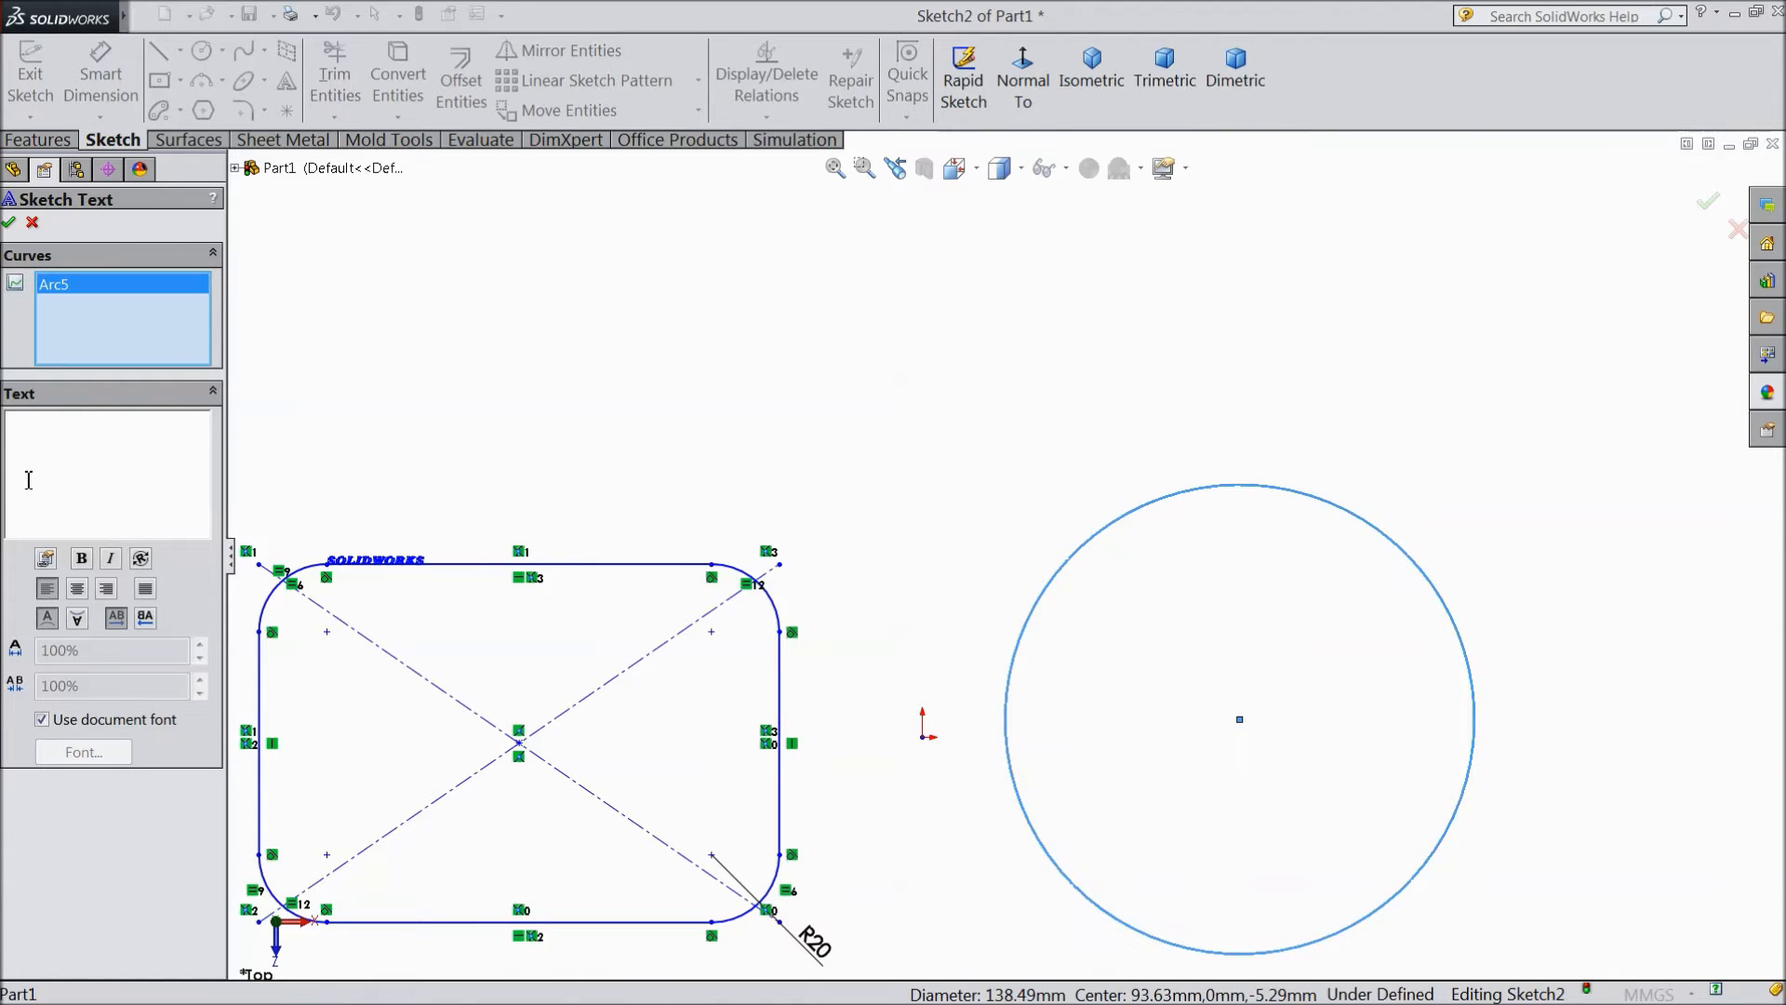
pyautogui.write('S')
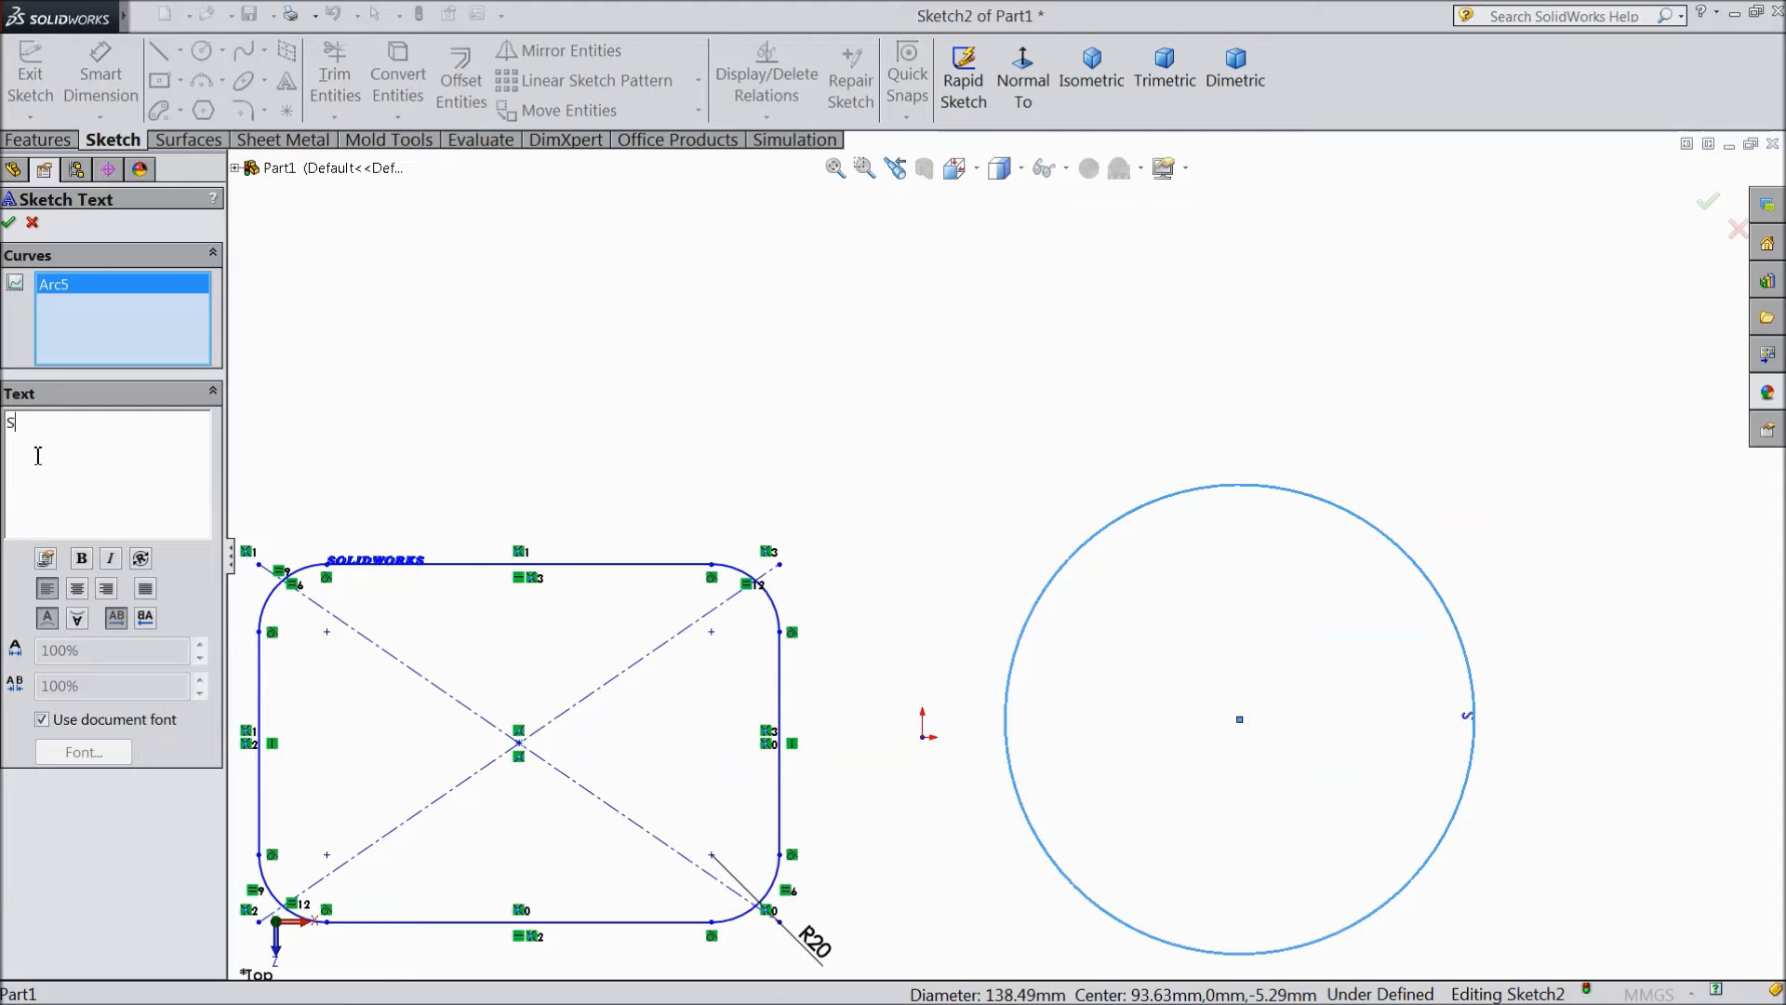
pyautogui.write('OLIDWOR')
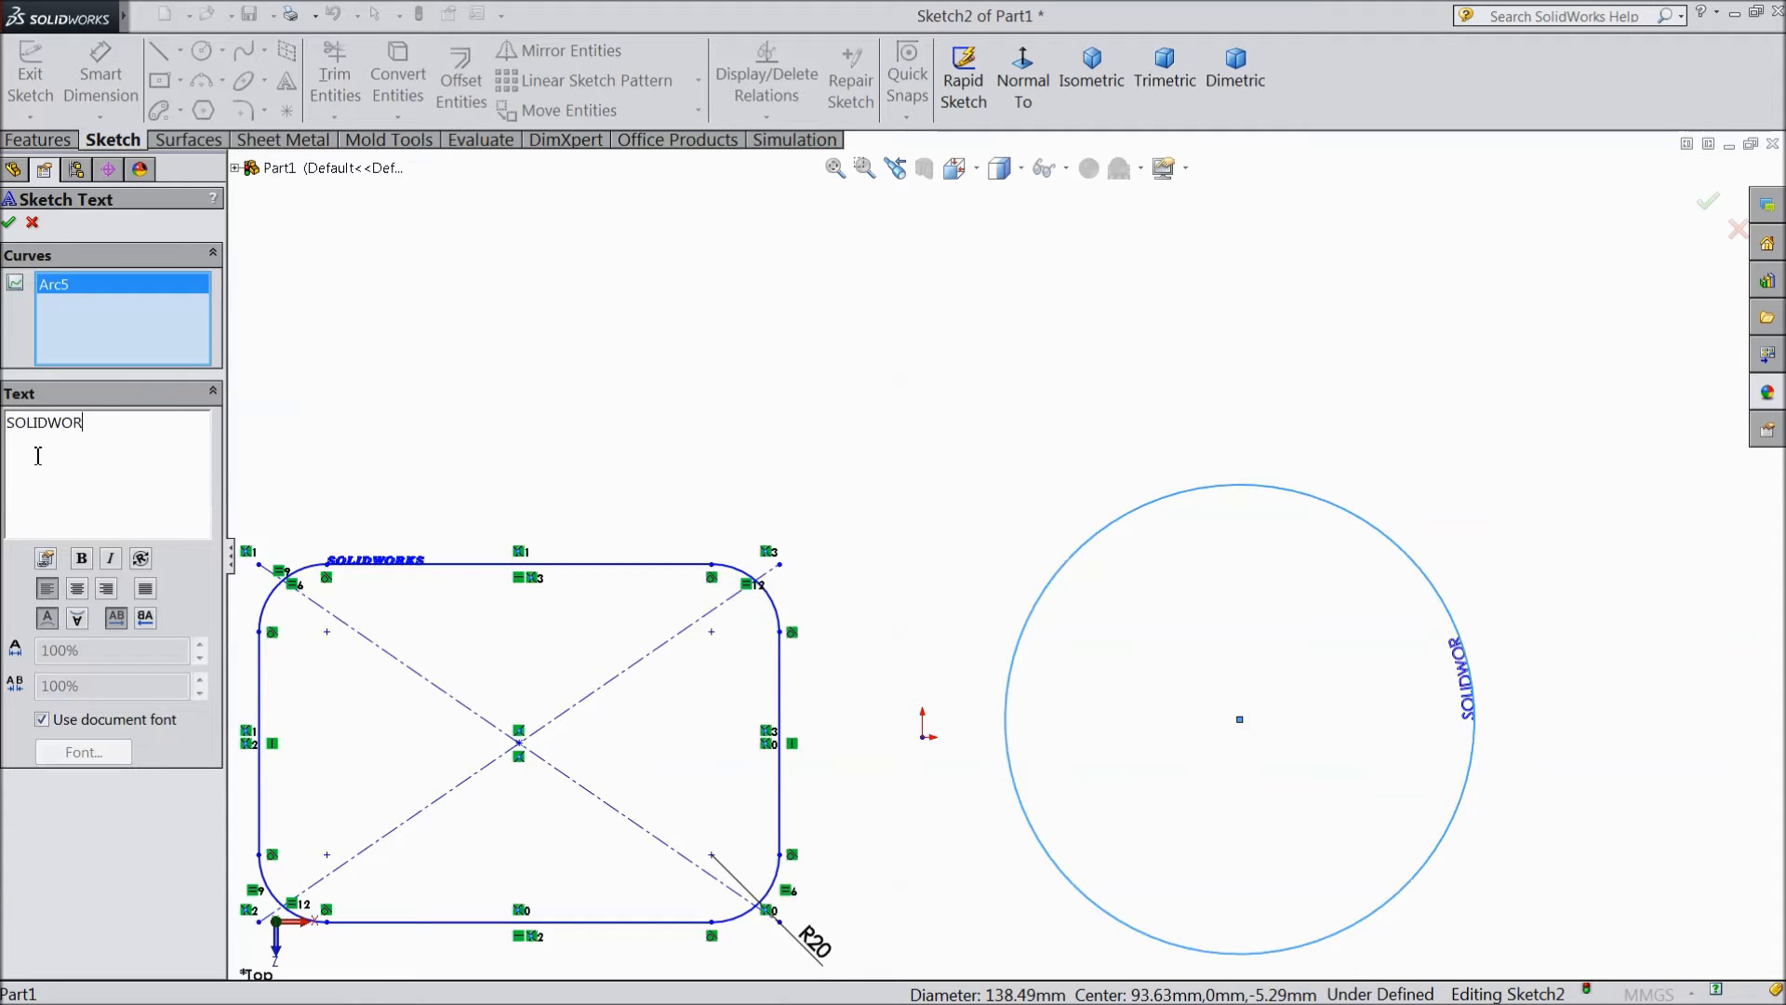
pyautogui.write('KS')
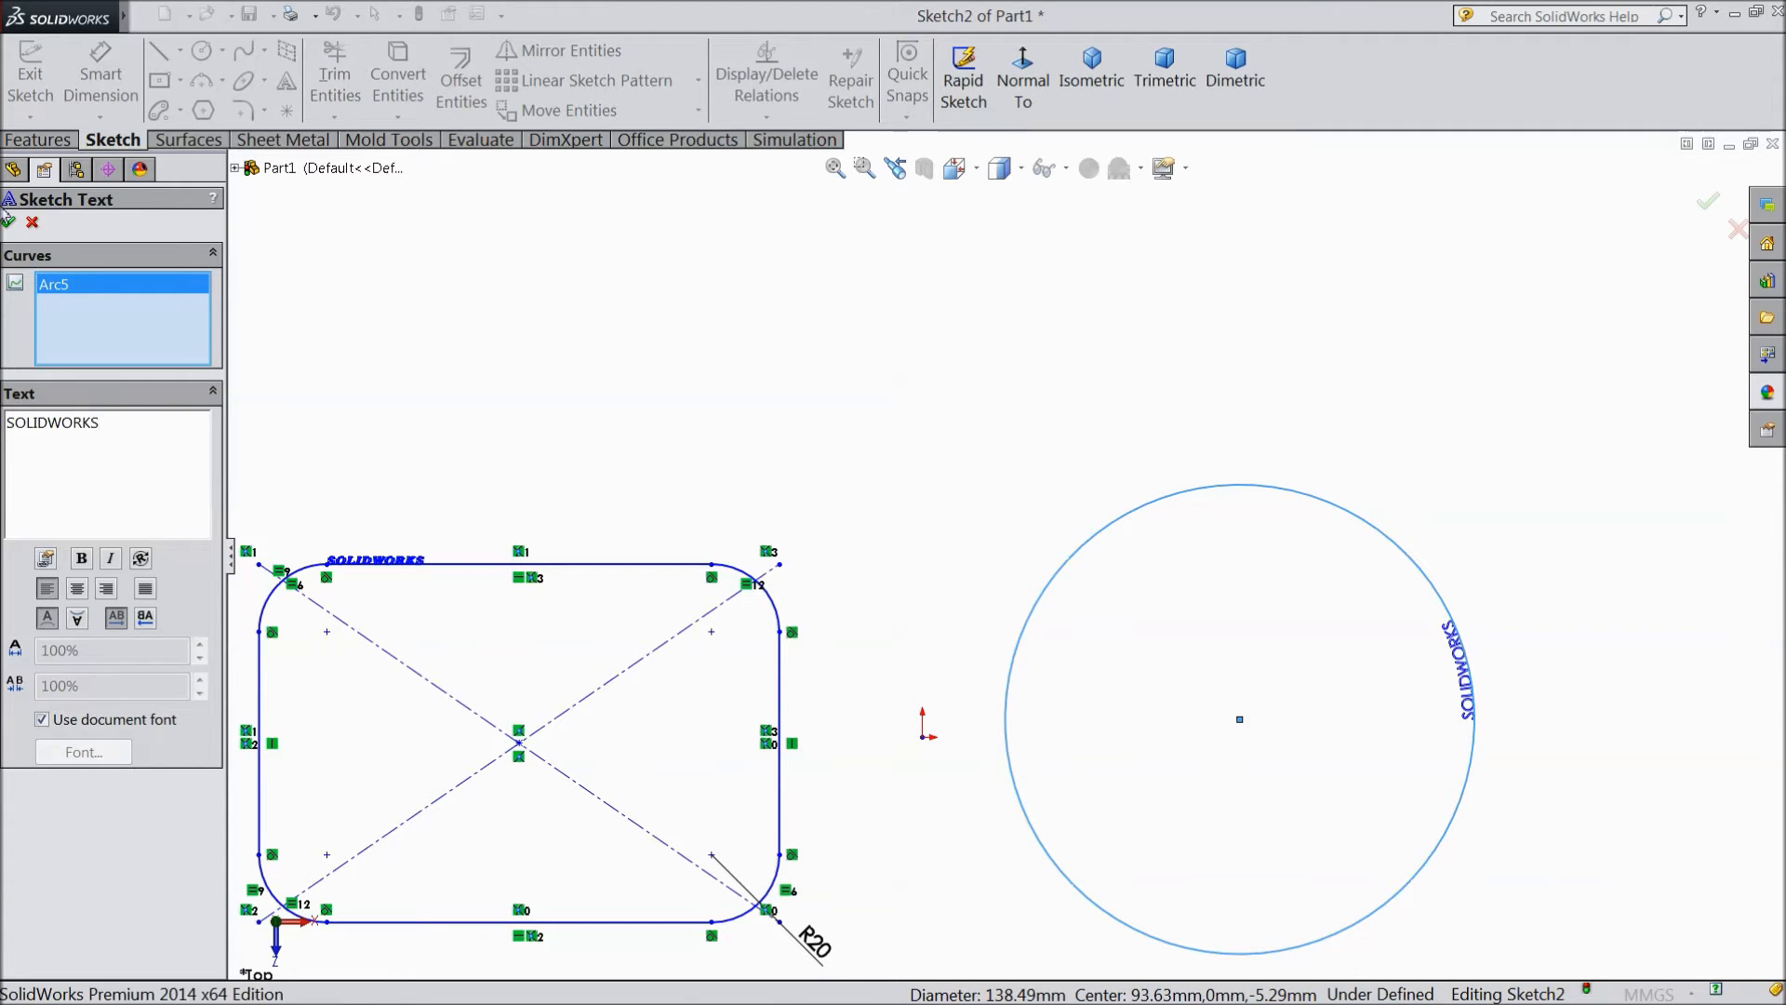
pyautogui.click(42, 719)
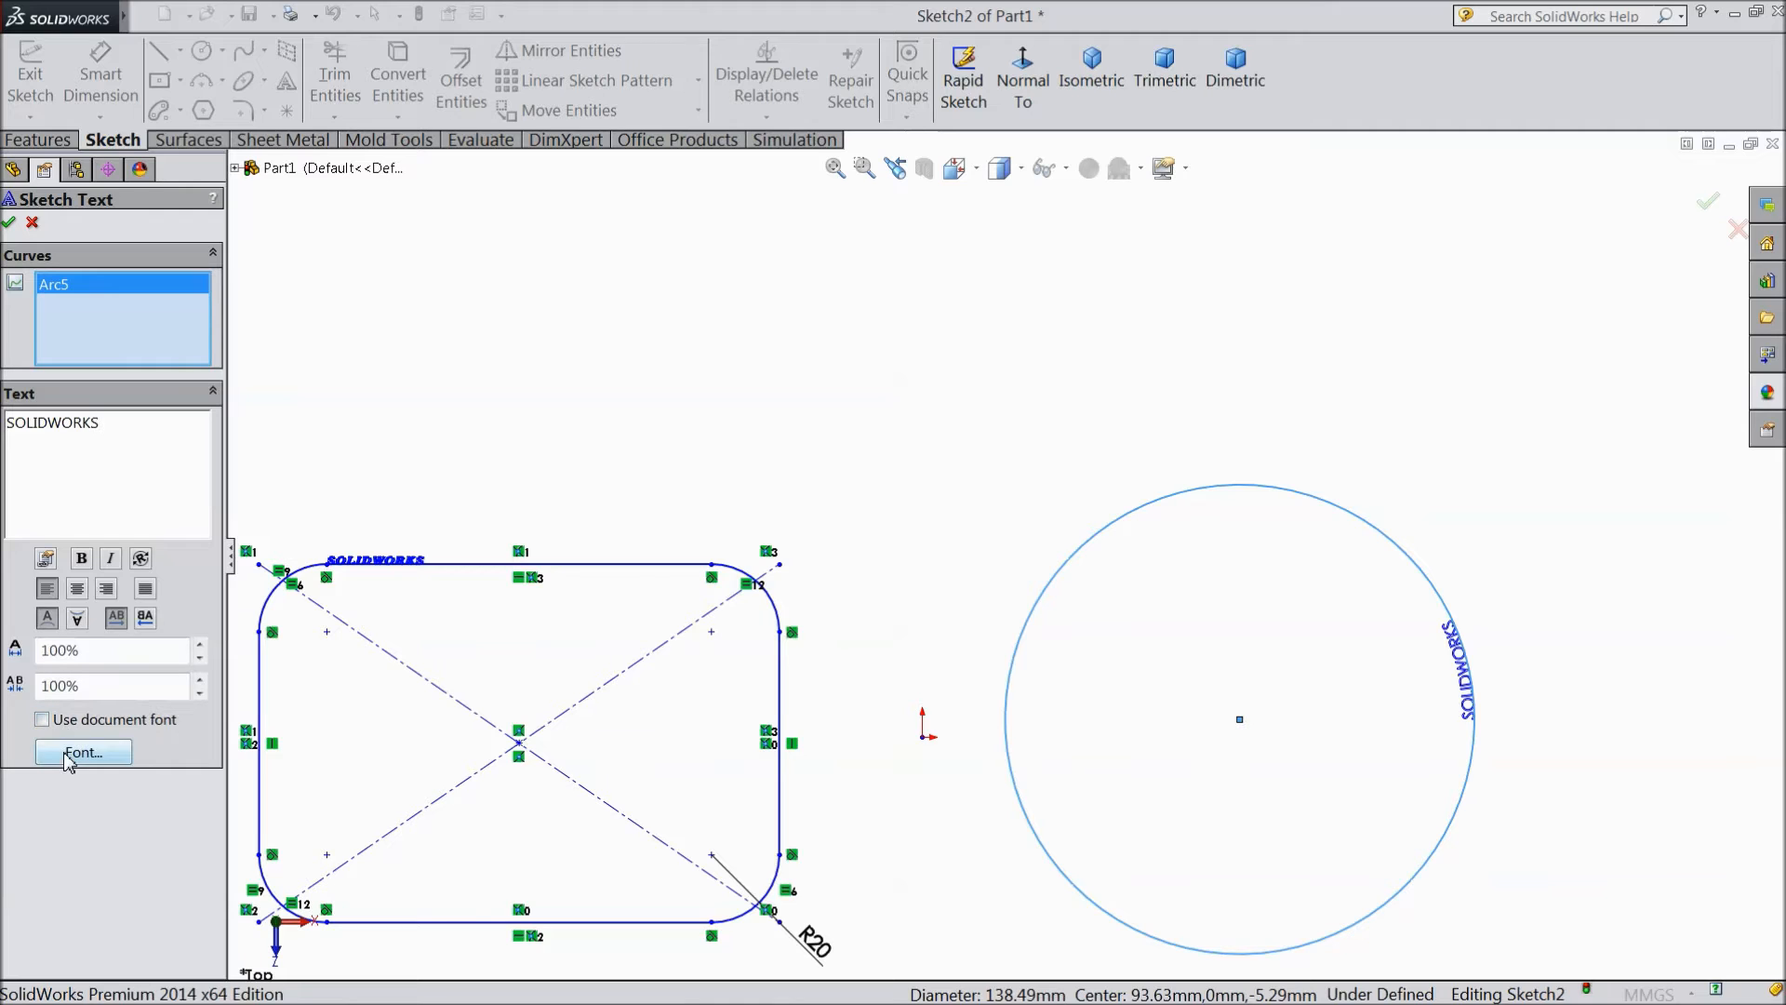
# Step: Give the circle text Century Gothic Bold font, flip it horizontally, and toggle italic and bold
pyautogui.click(82, 751)
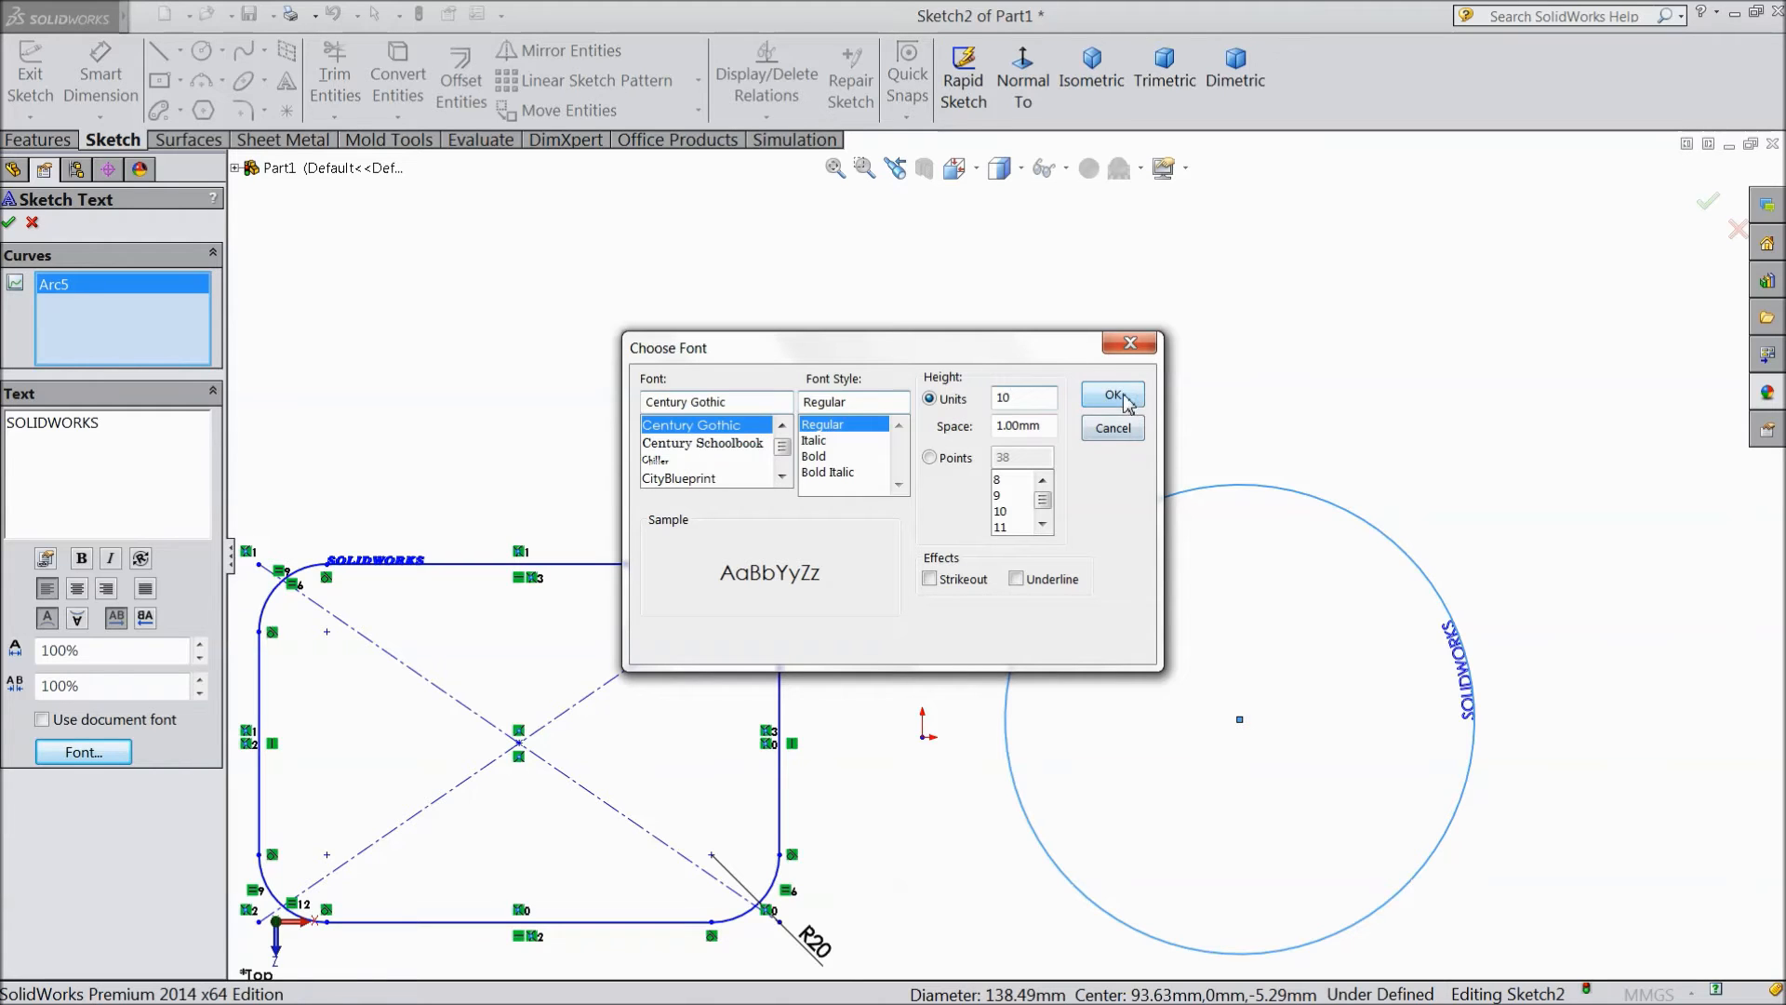
pyautogui.click(814, 456)
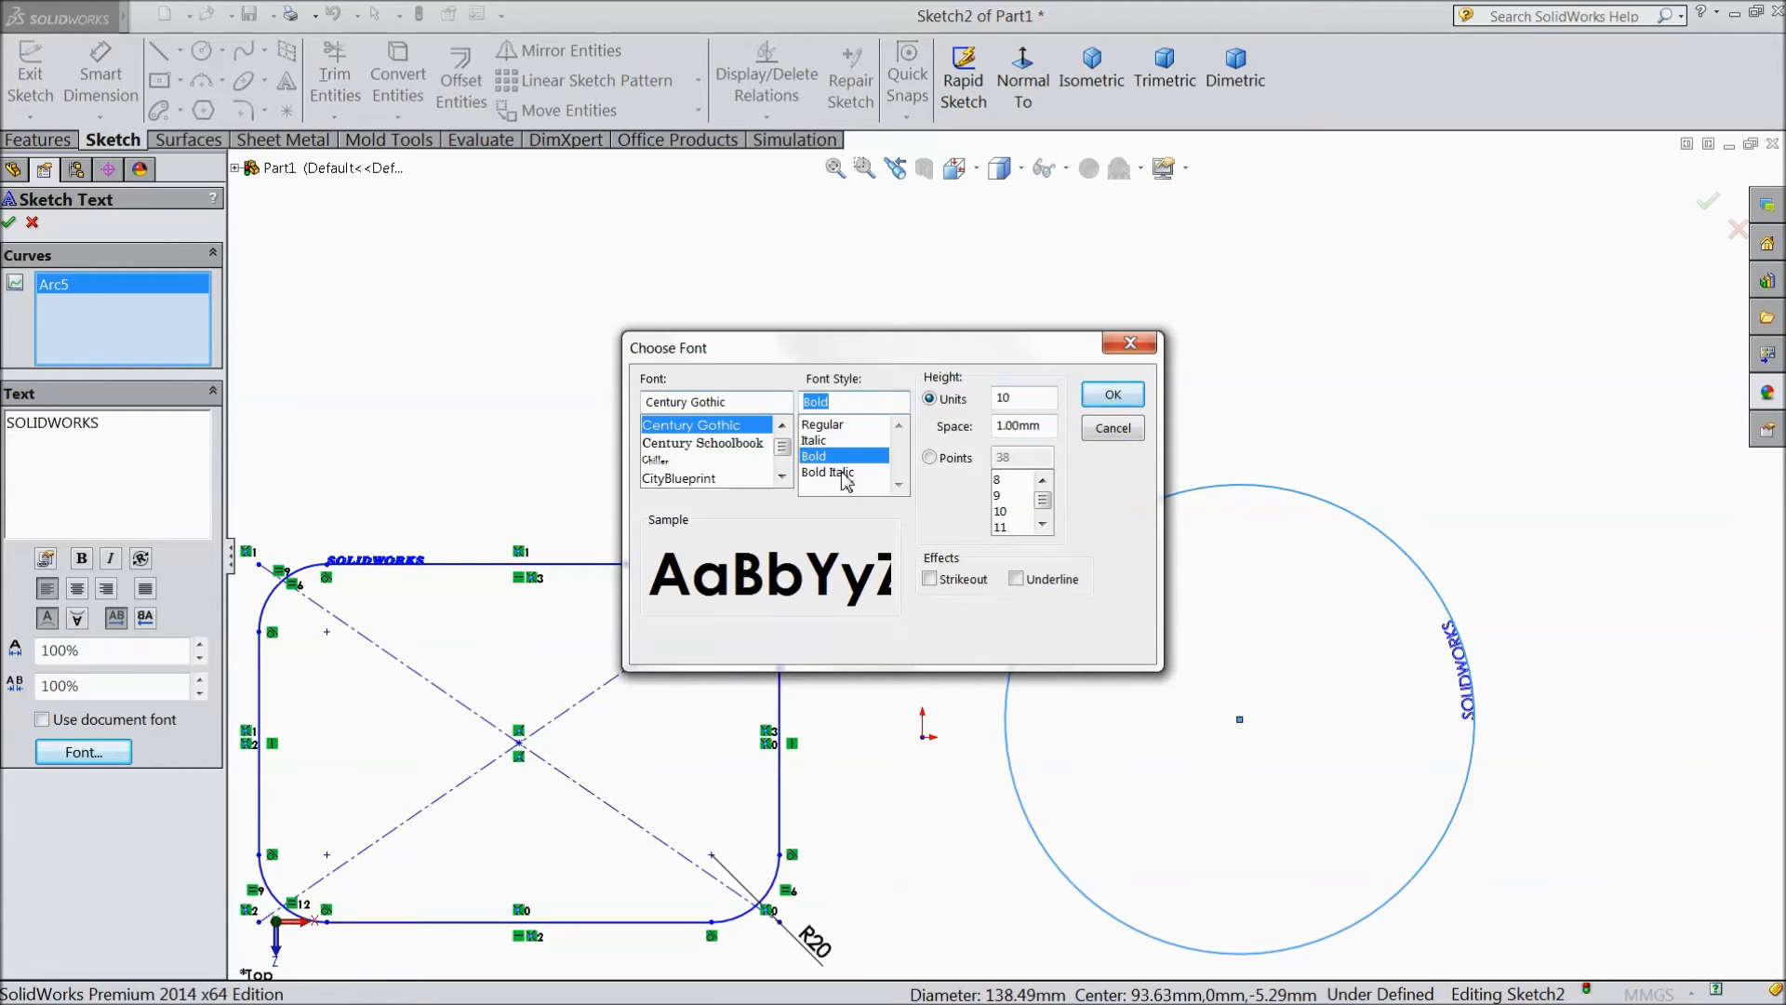
pyautogui.click(1111, 394)
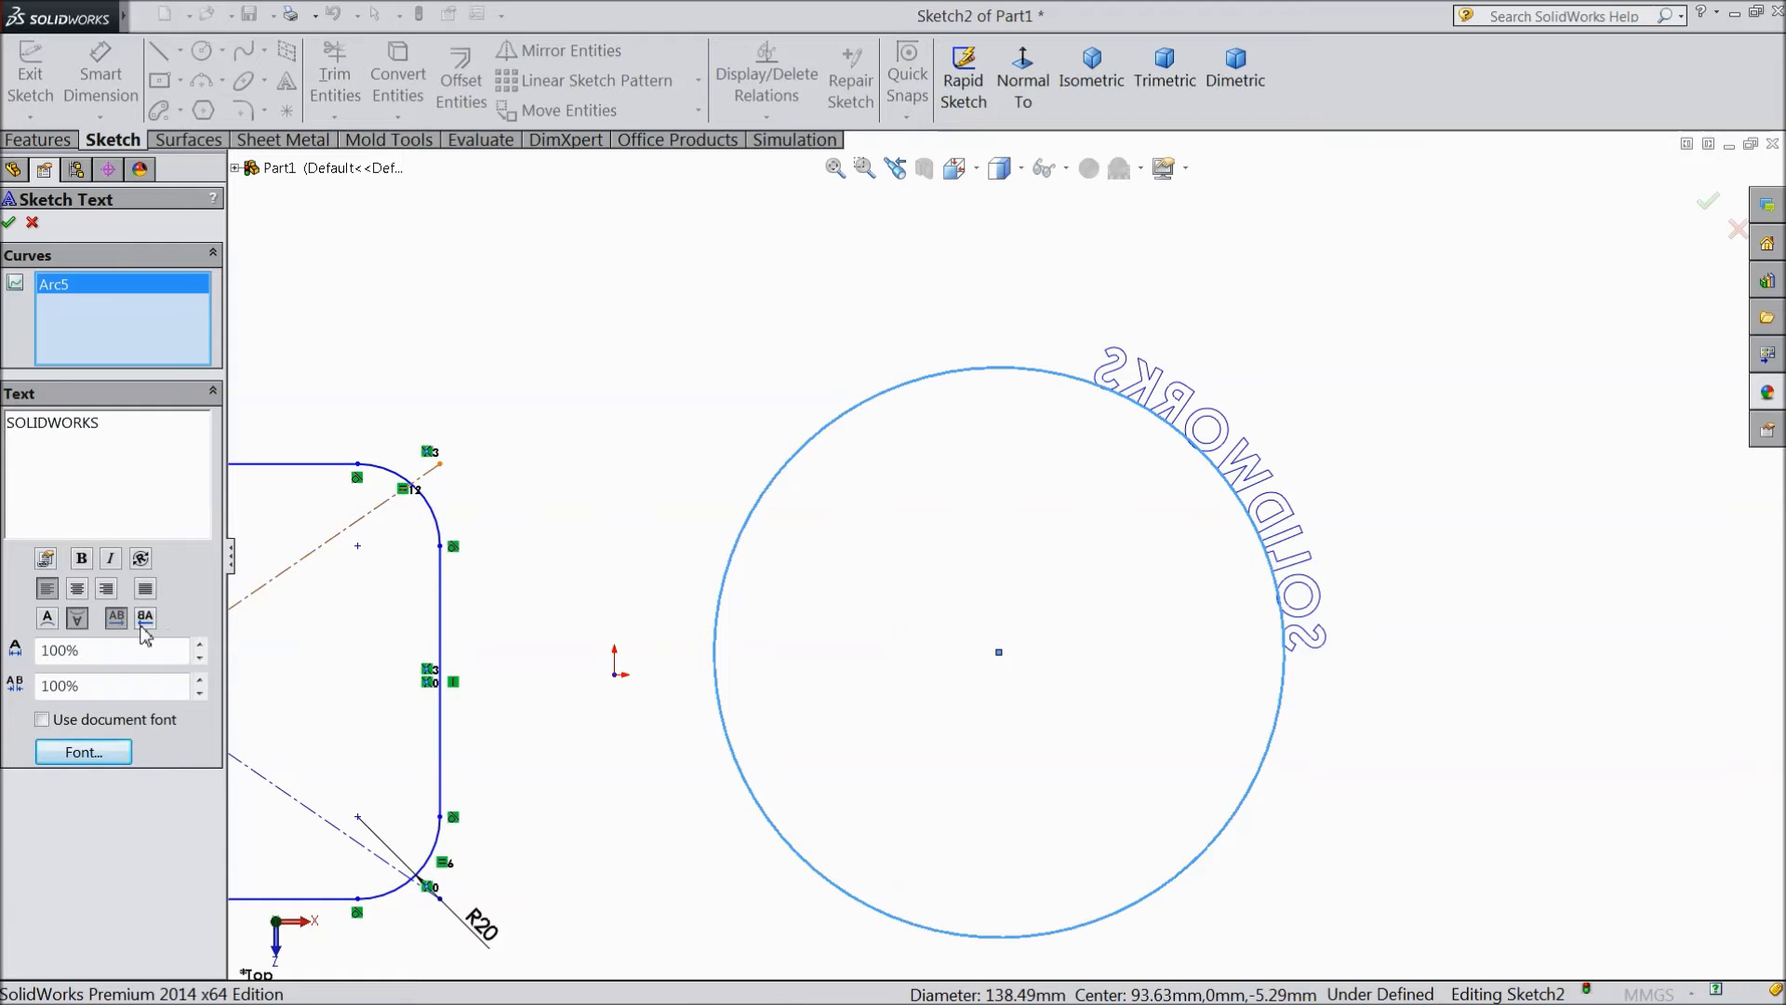
pyautogui.moveTo(145, 618)
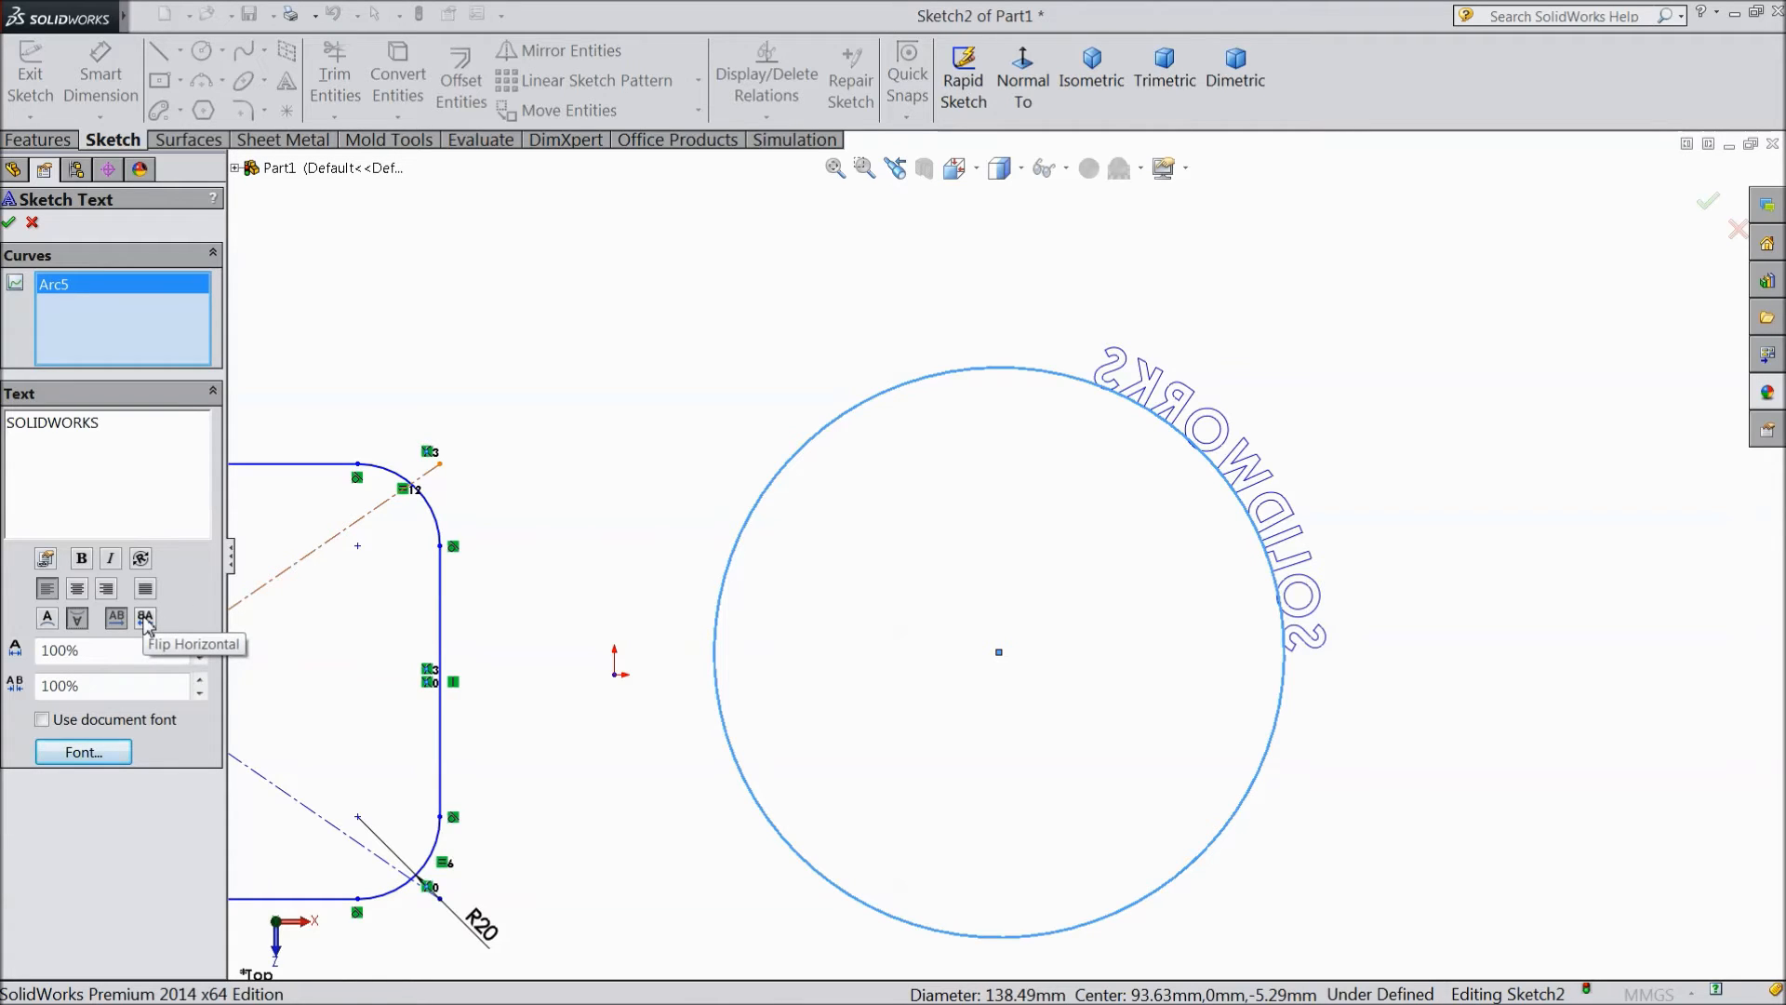
pyautogui.click(145, 618)
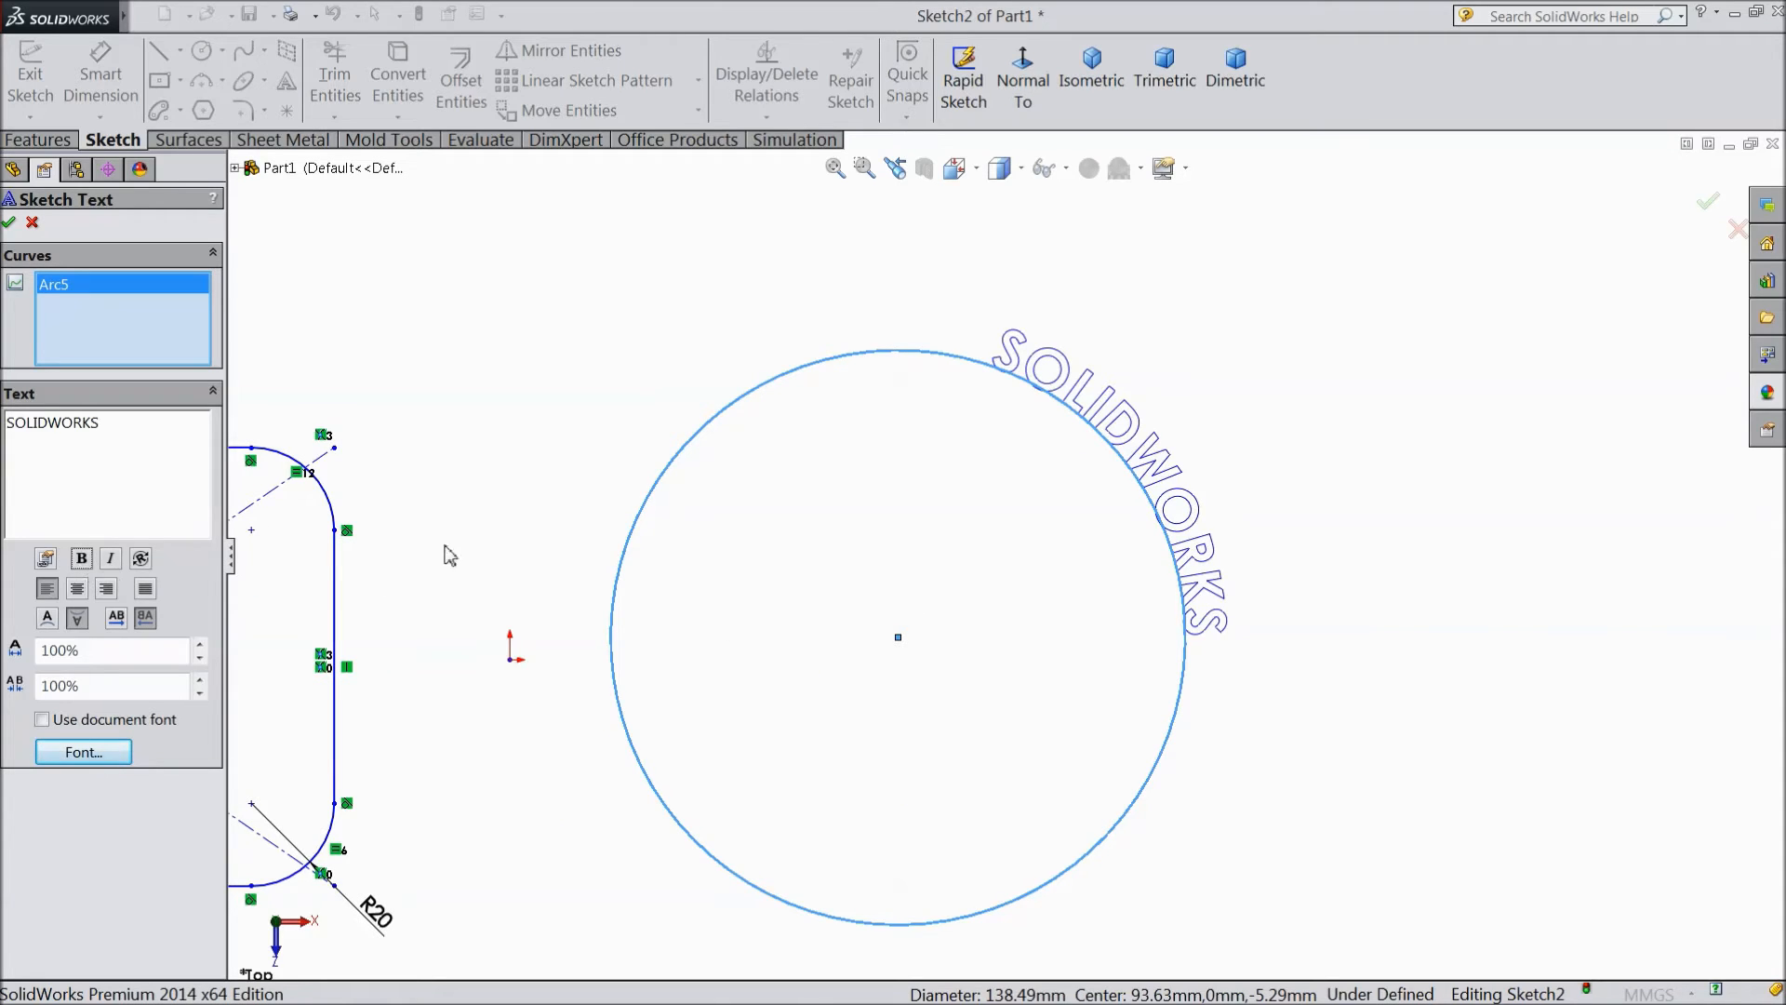
pyautogui.click(111, 558)
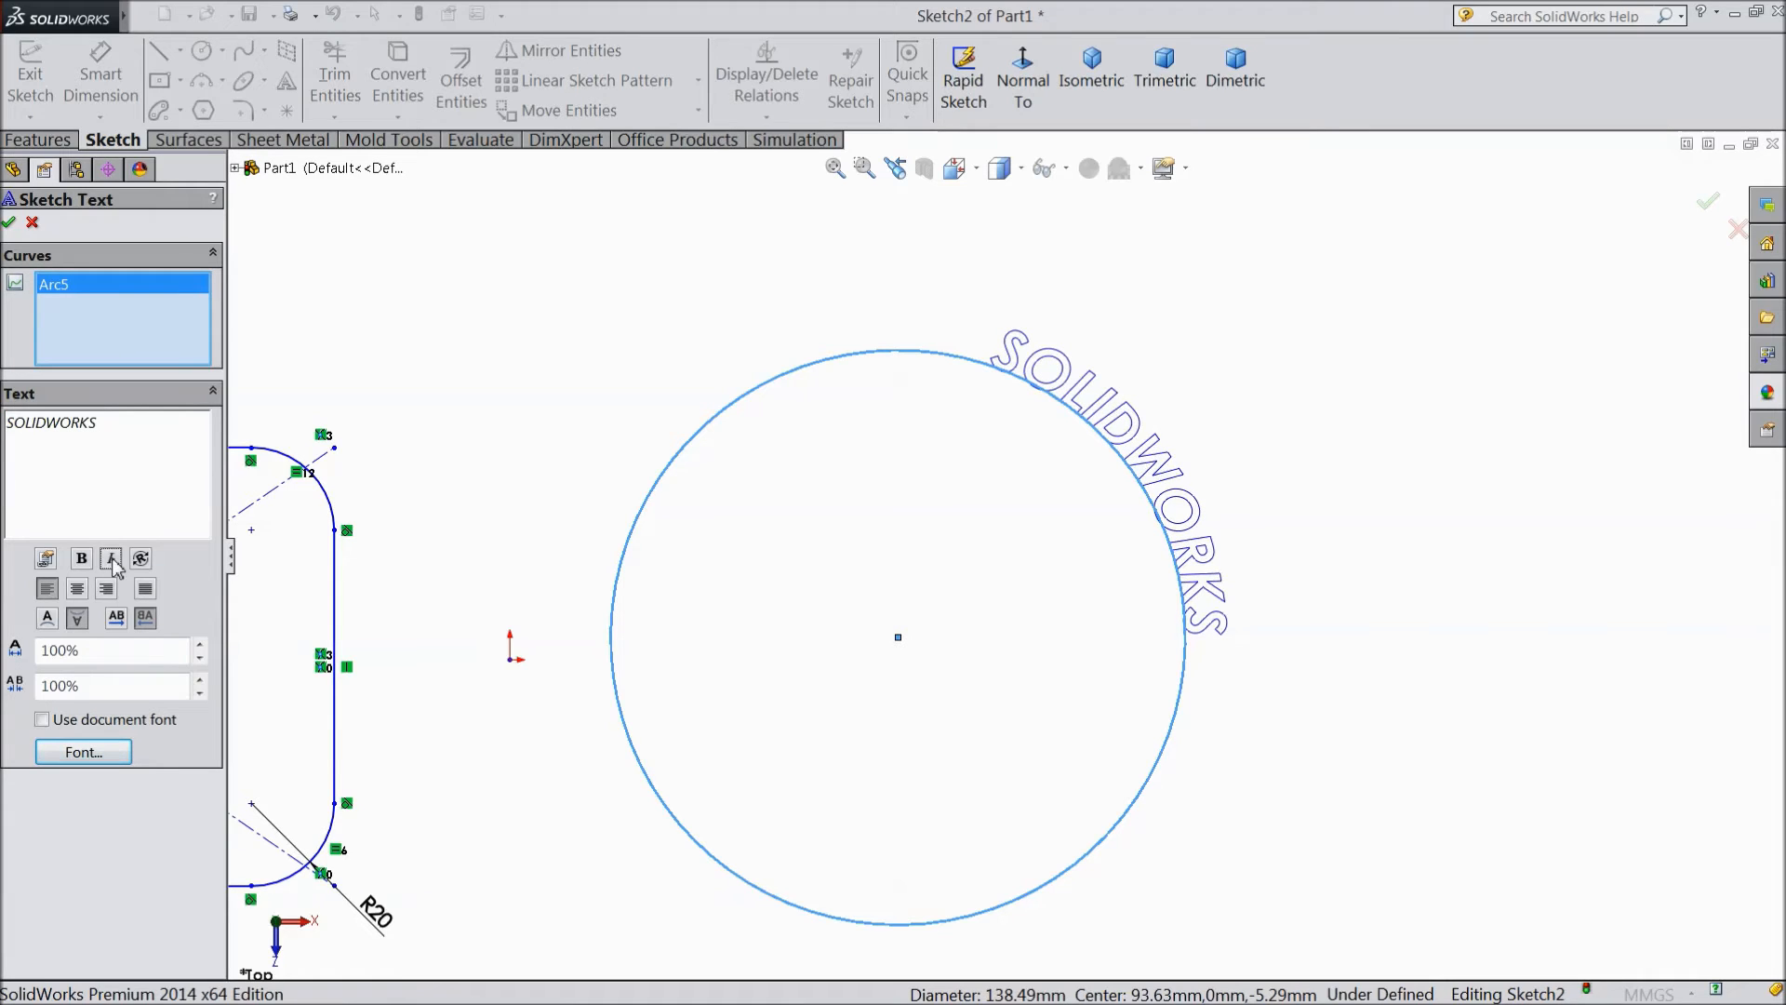
pyautogui.click(110, 558)
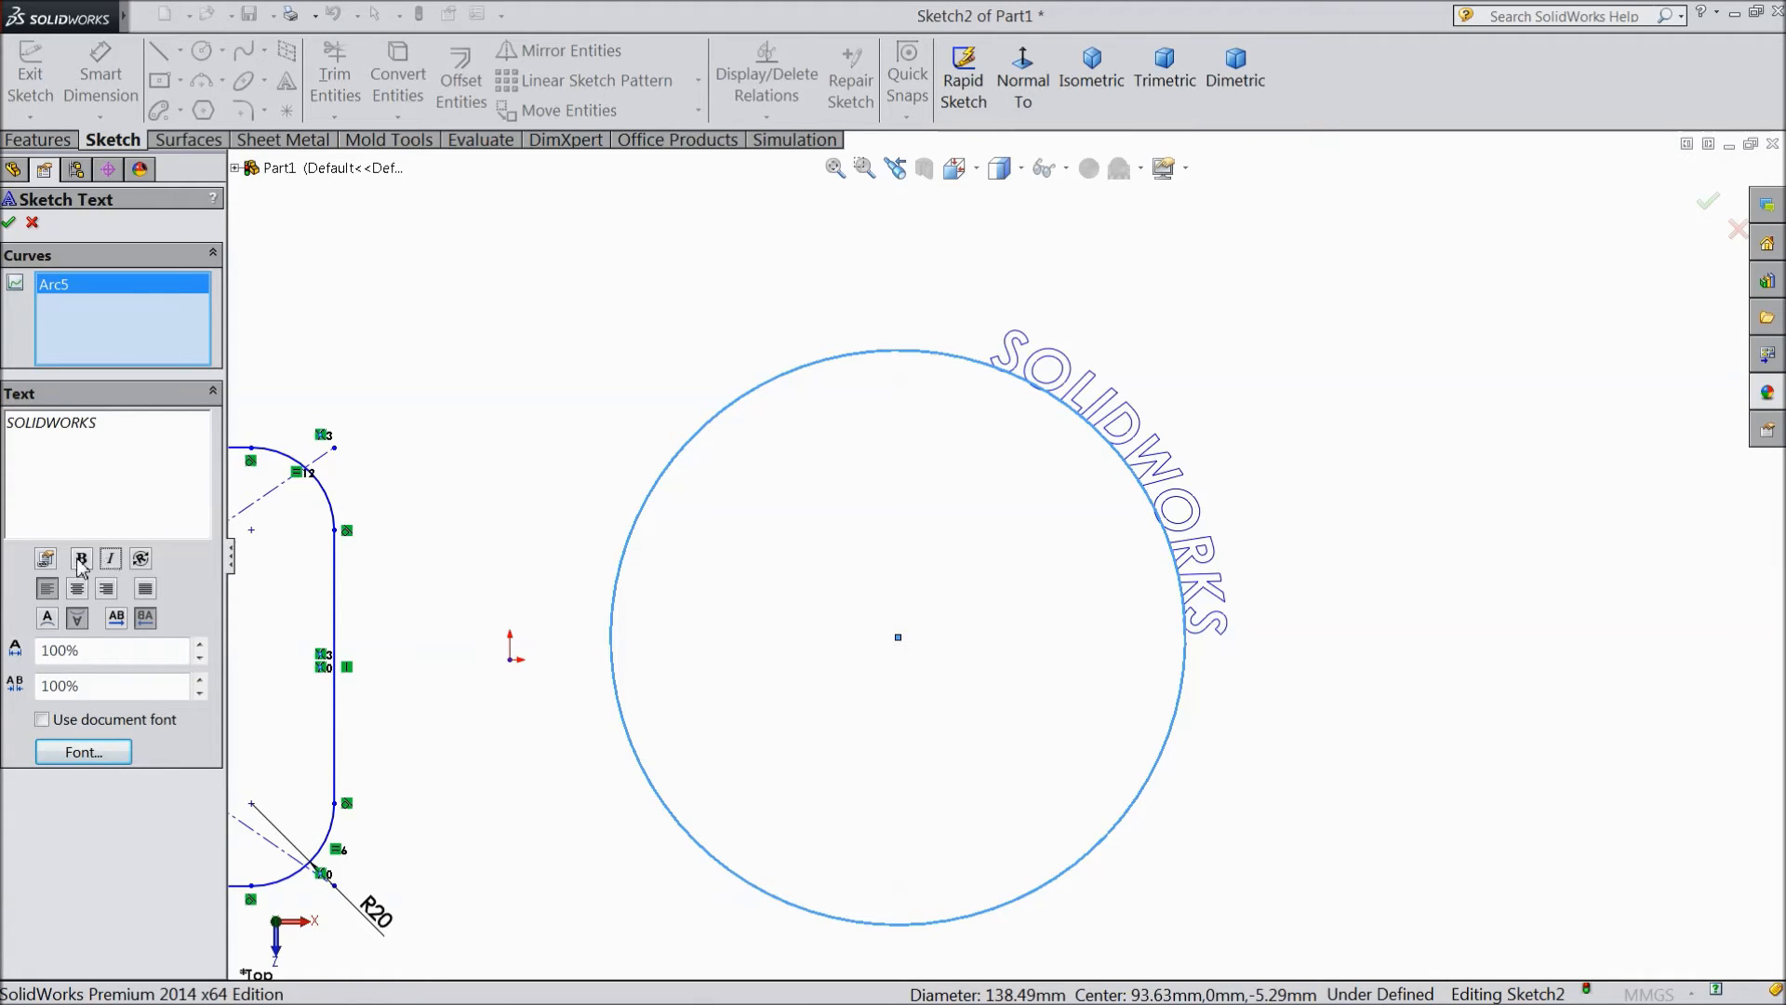
pyautogui.click(81, 558)
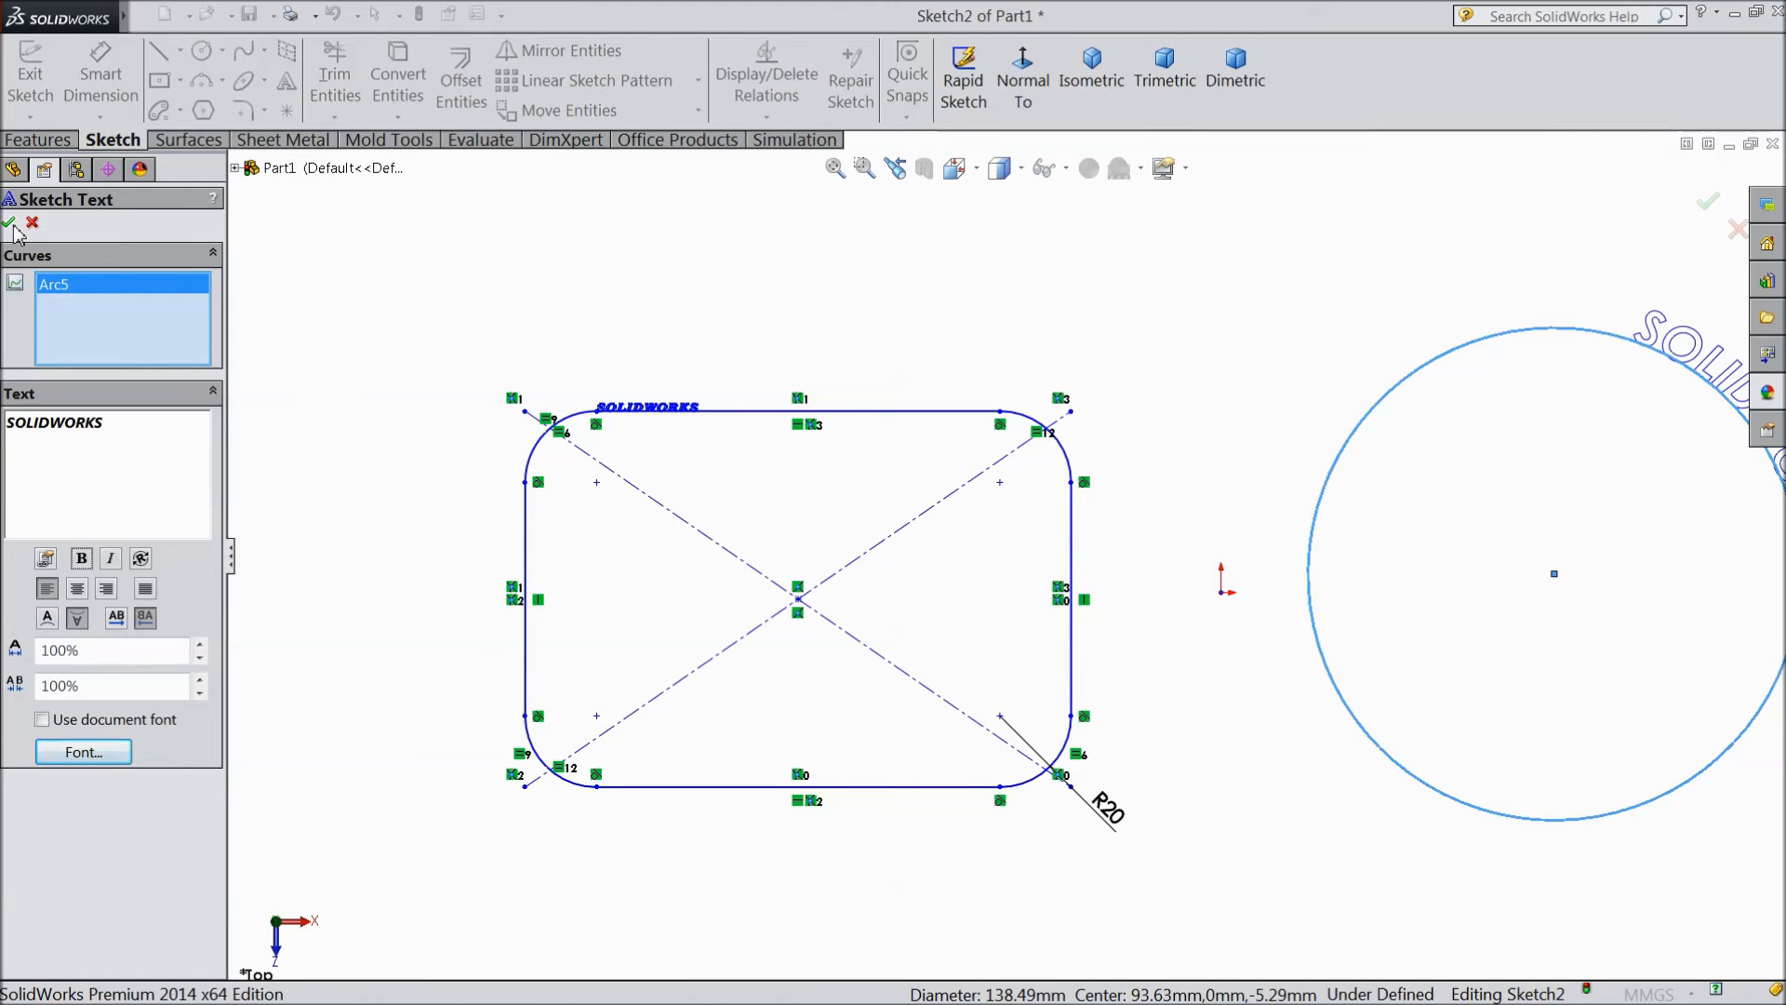
# Step: Accept the circle text and place a sketch point above-left of the rectangle
pyautogui.click(8, 222)
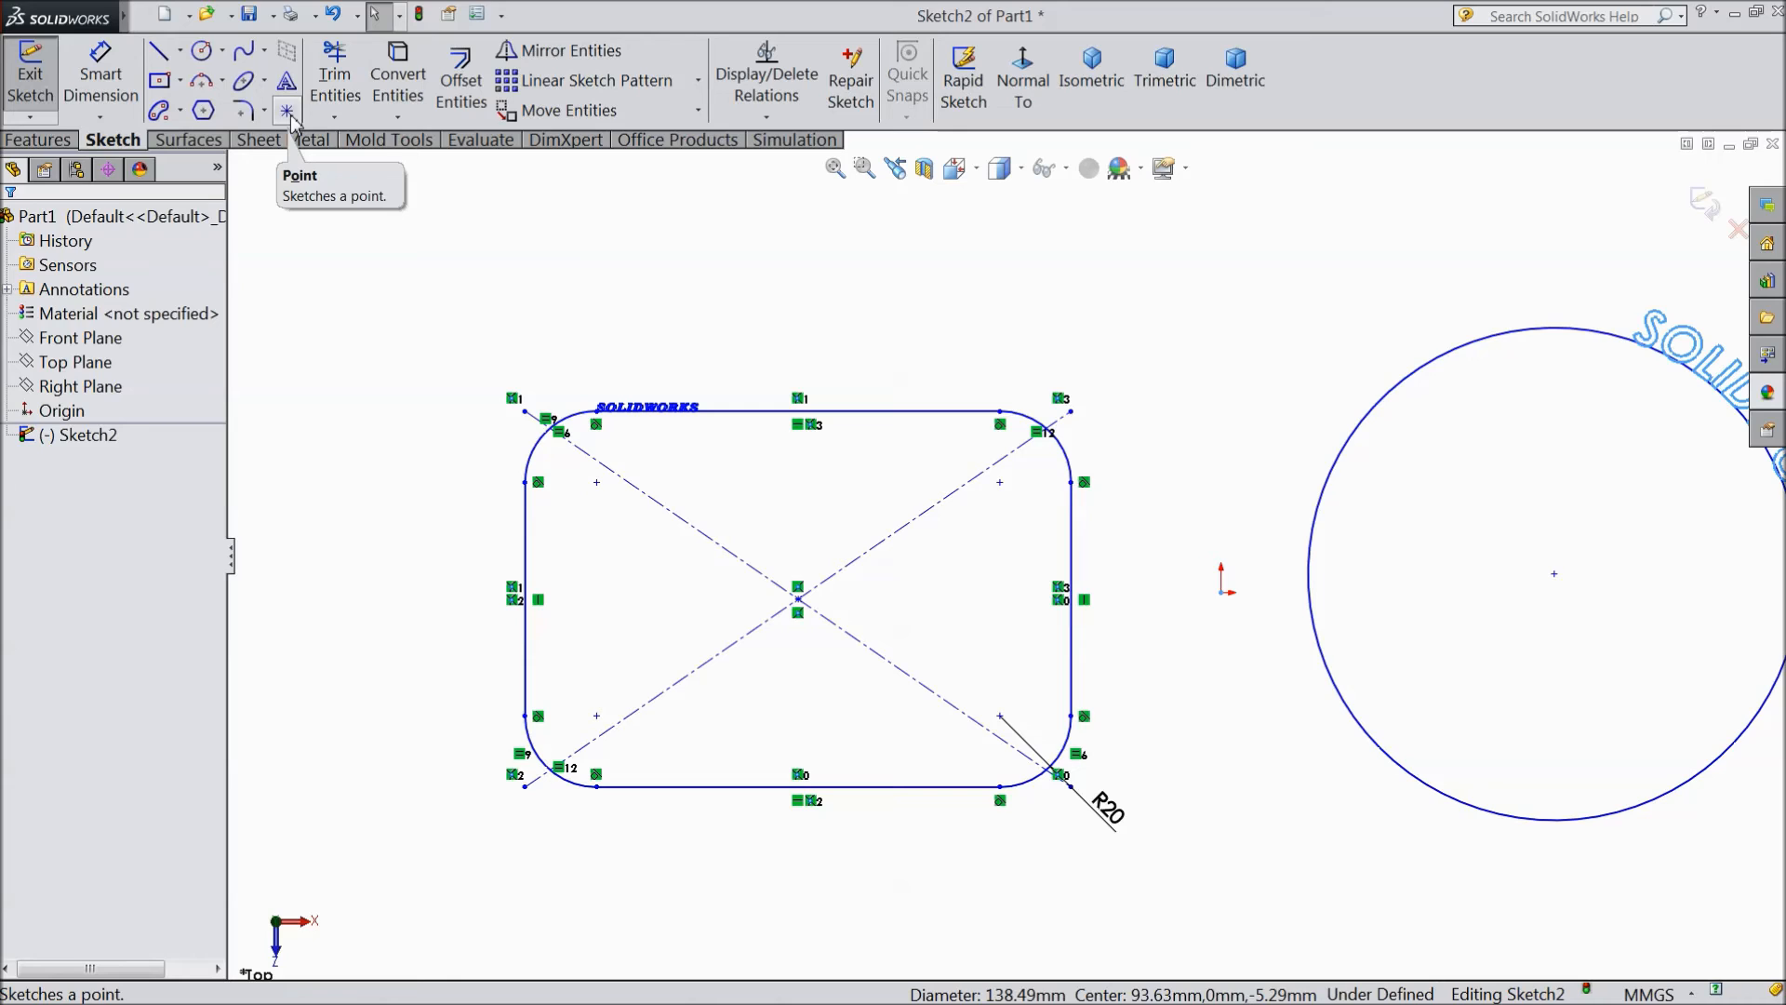
pyautogui.click(285, 111)
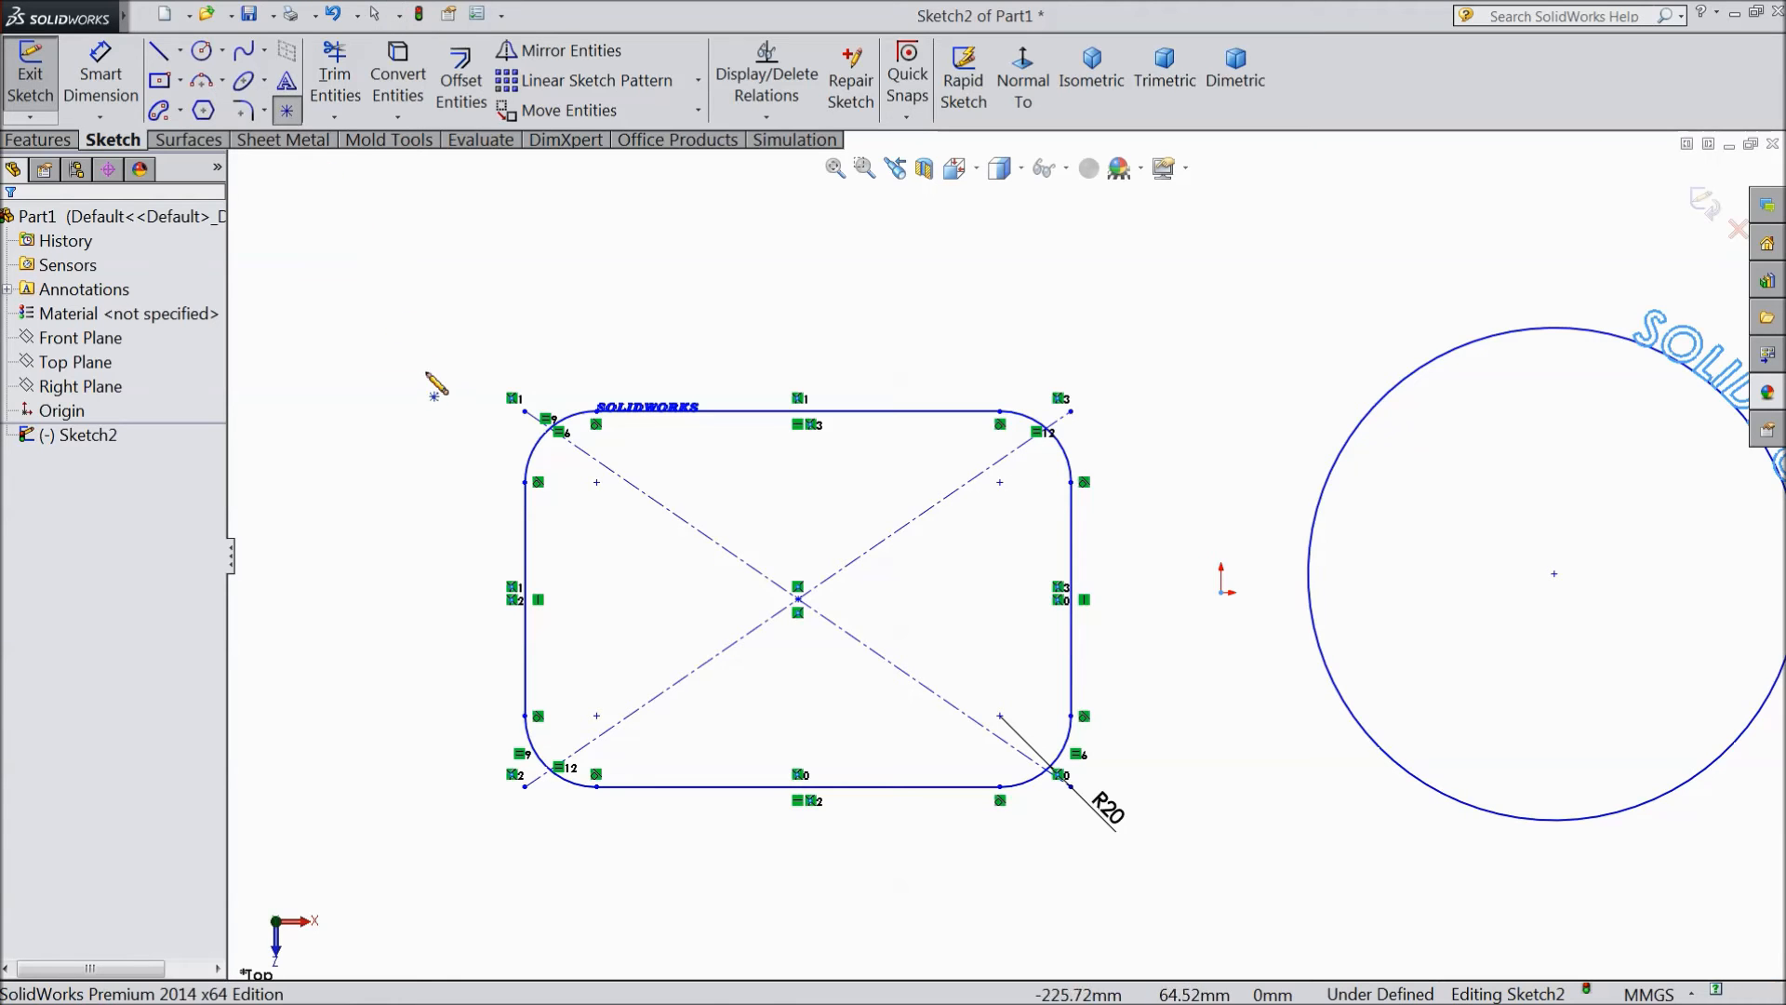
pyautogui.click(797, 412)
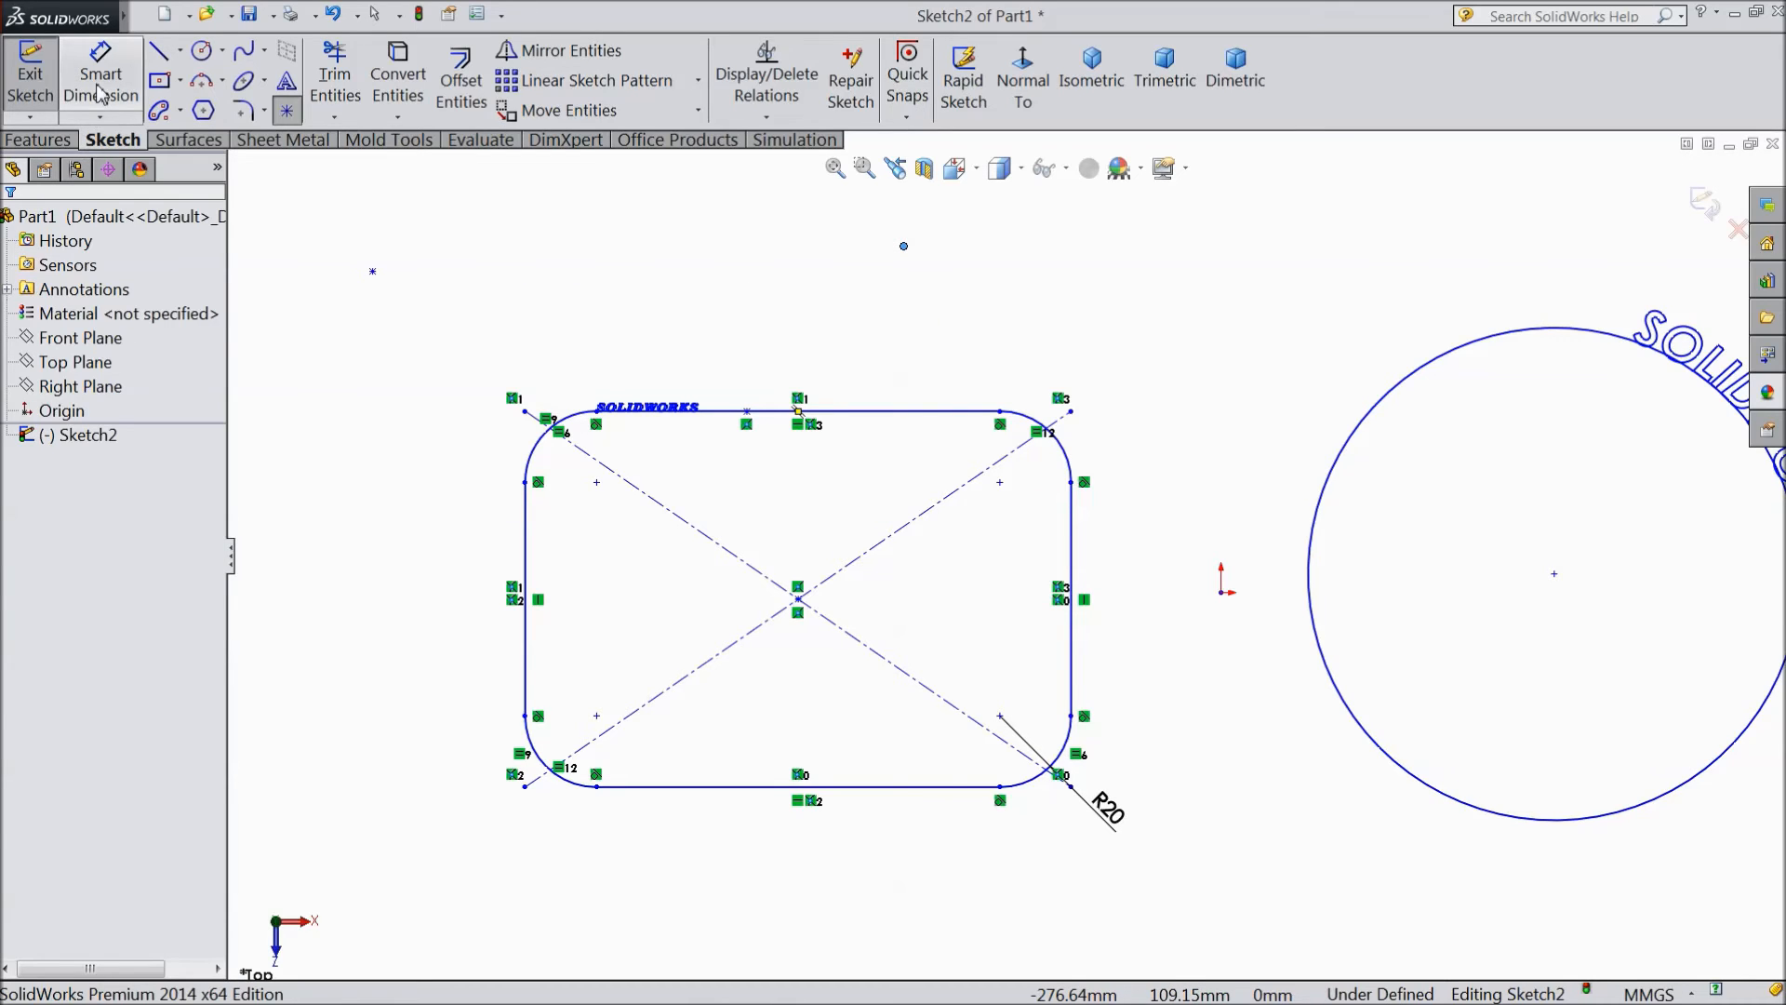
pyautogui.click(100, 83)
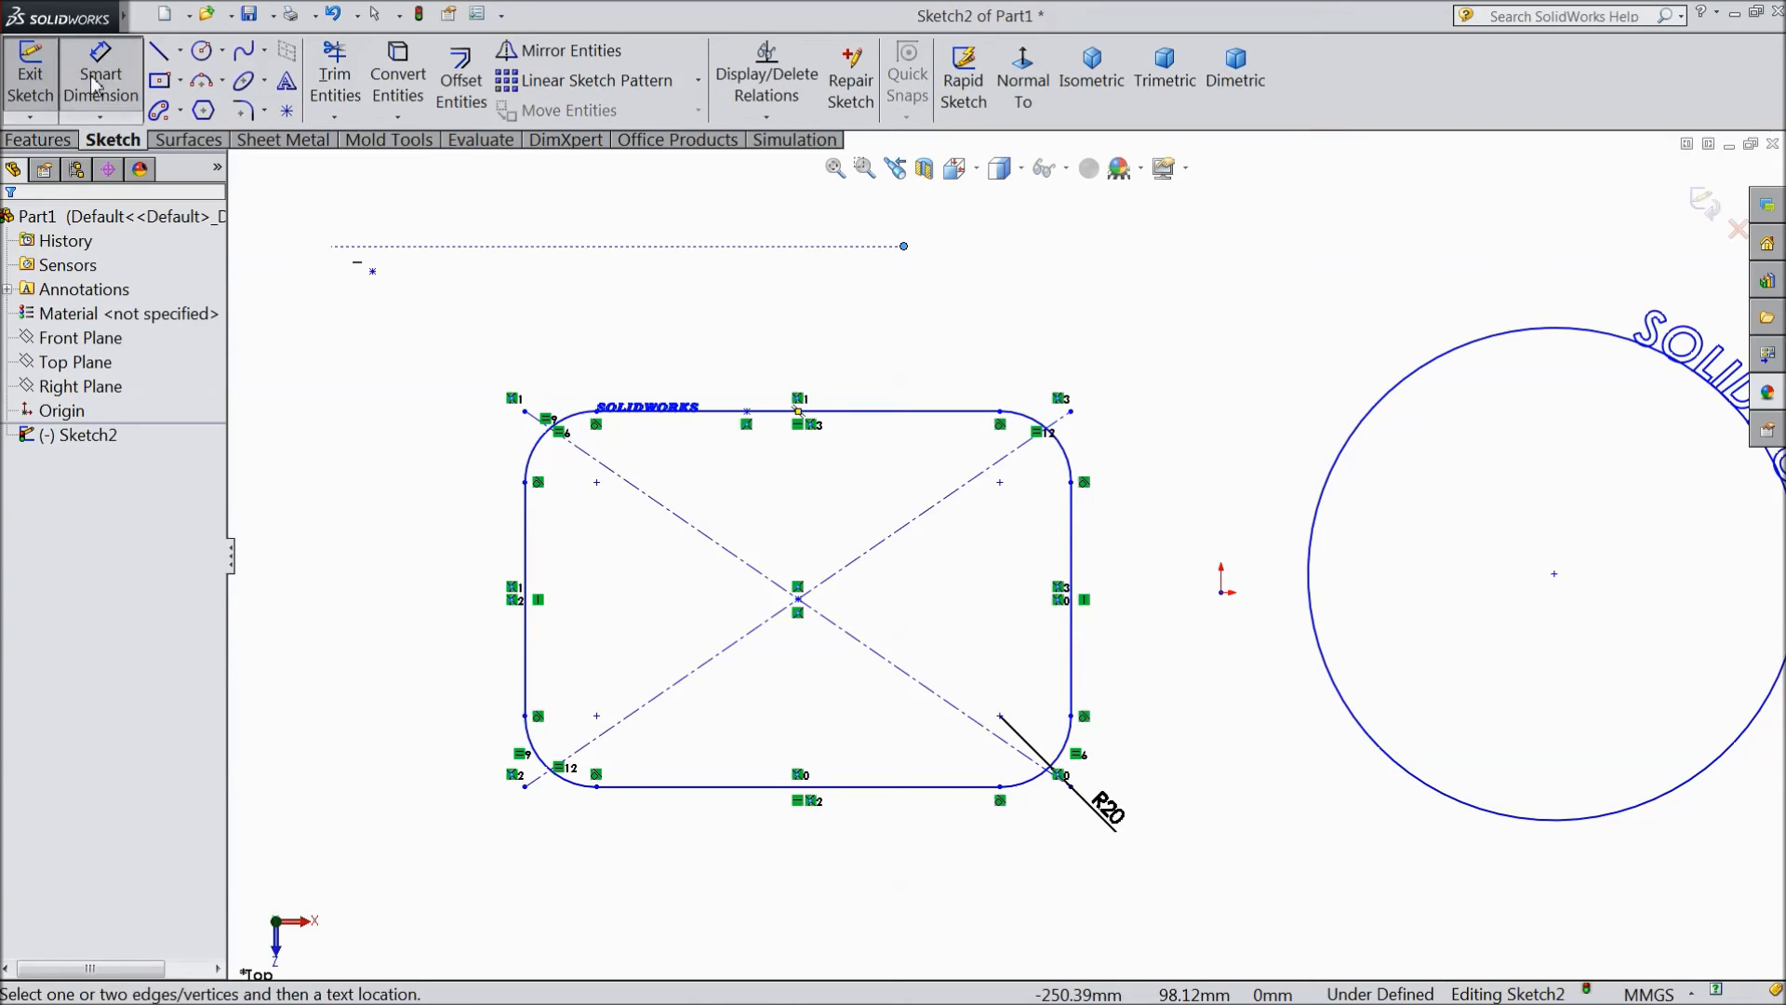
# Step: Dimension the top-edge point to the outside points: 112.06 and 63.90
pyautogui.click(777, 412)
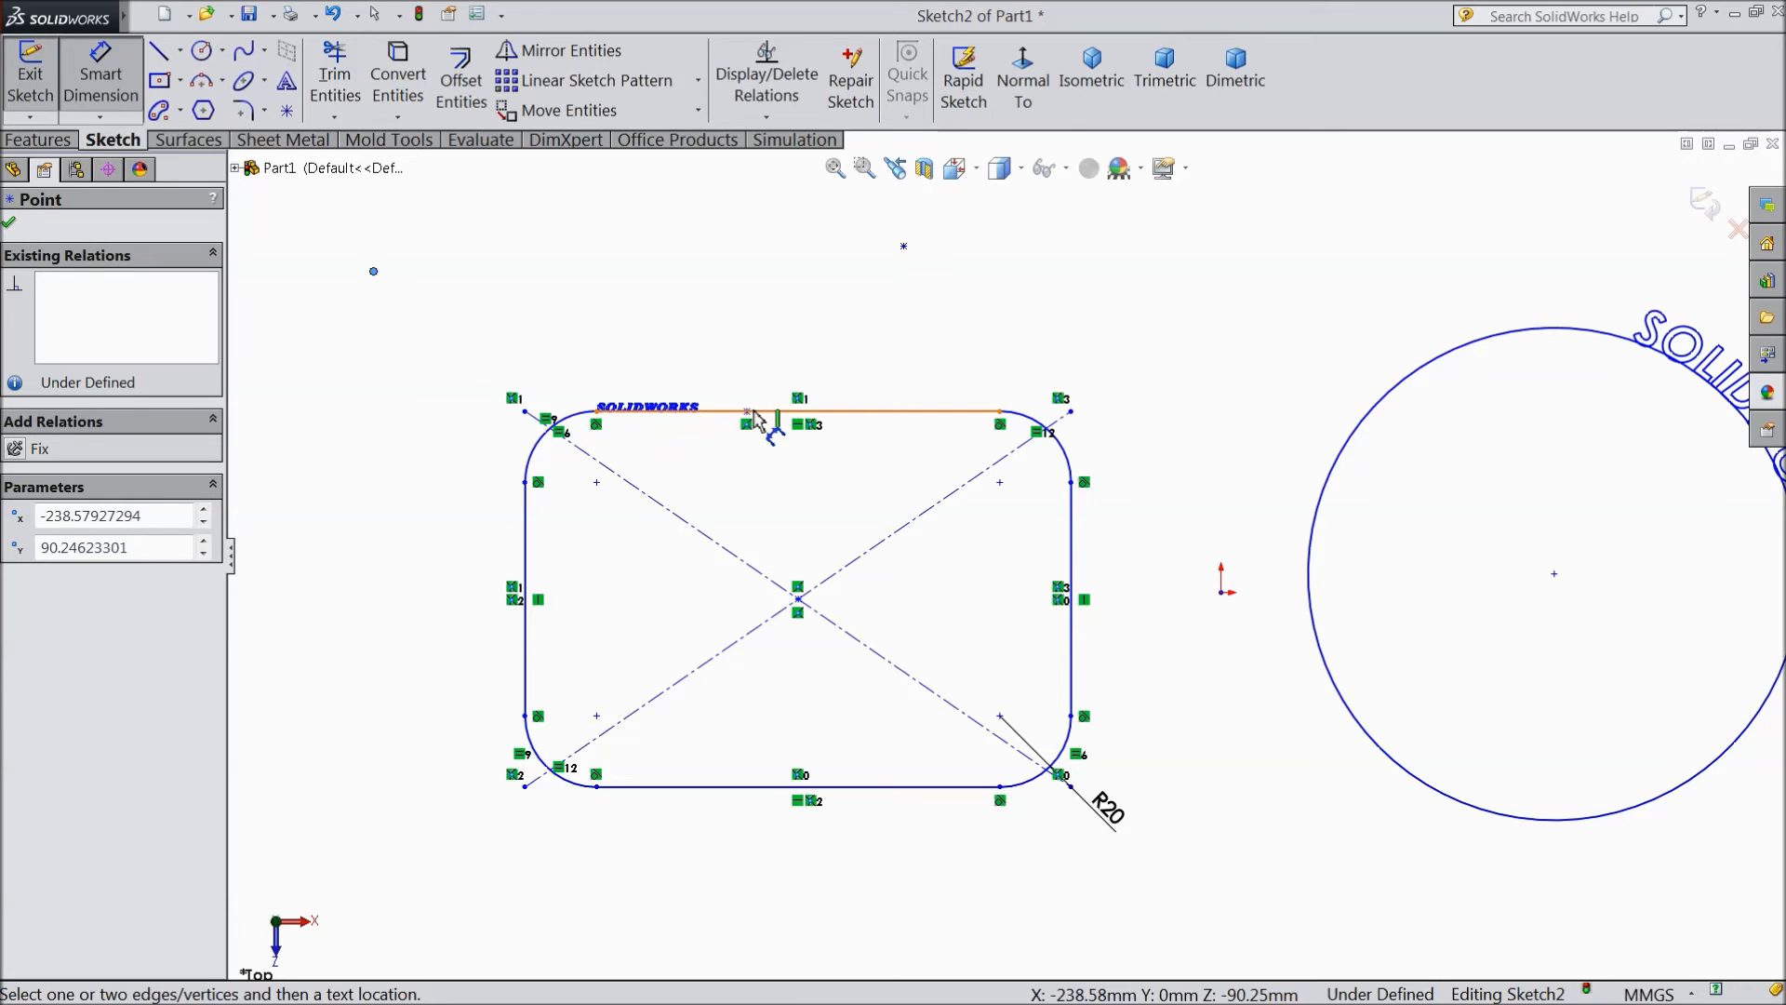
pyautogui.click(746, 411)
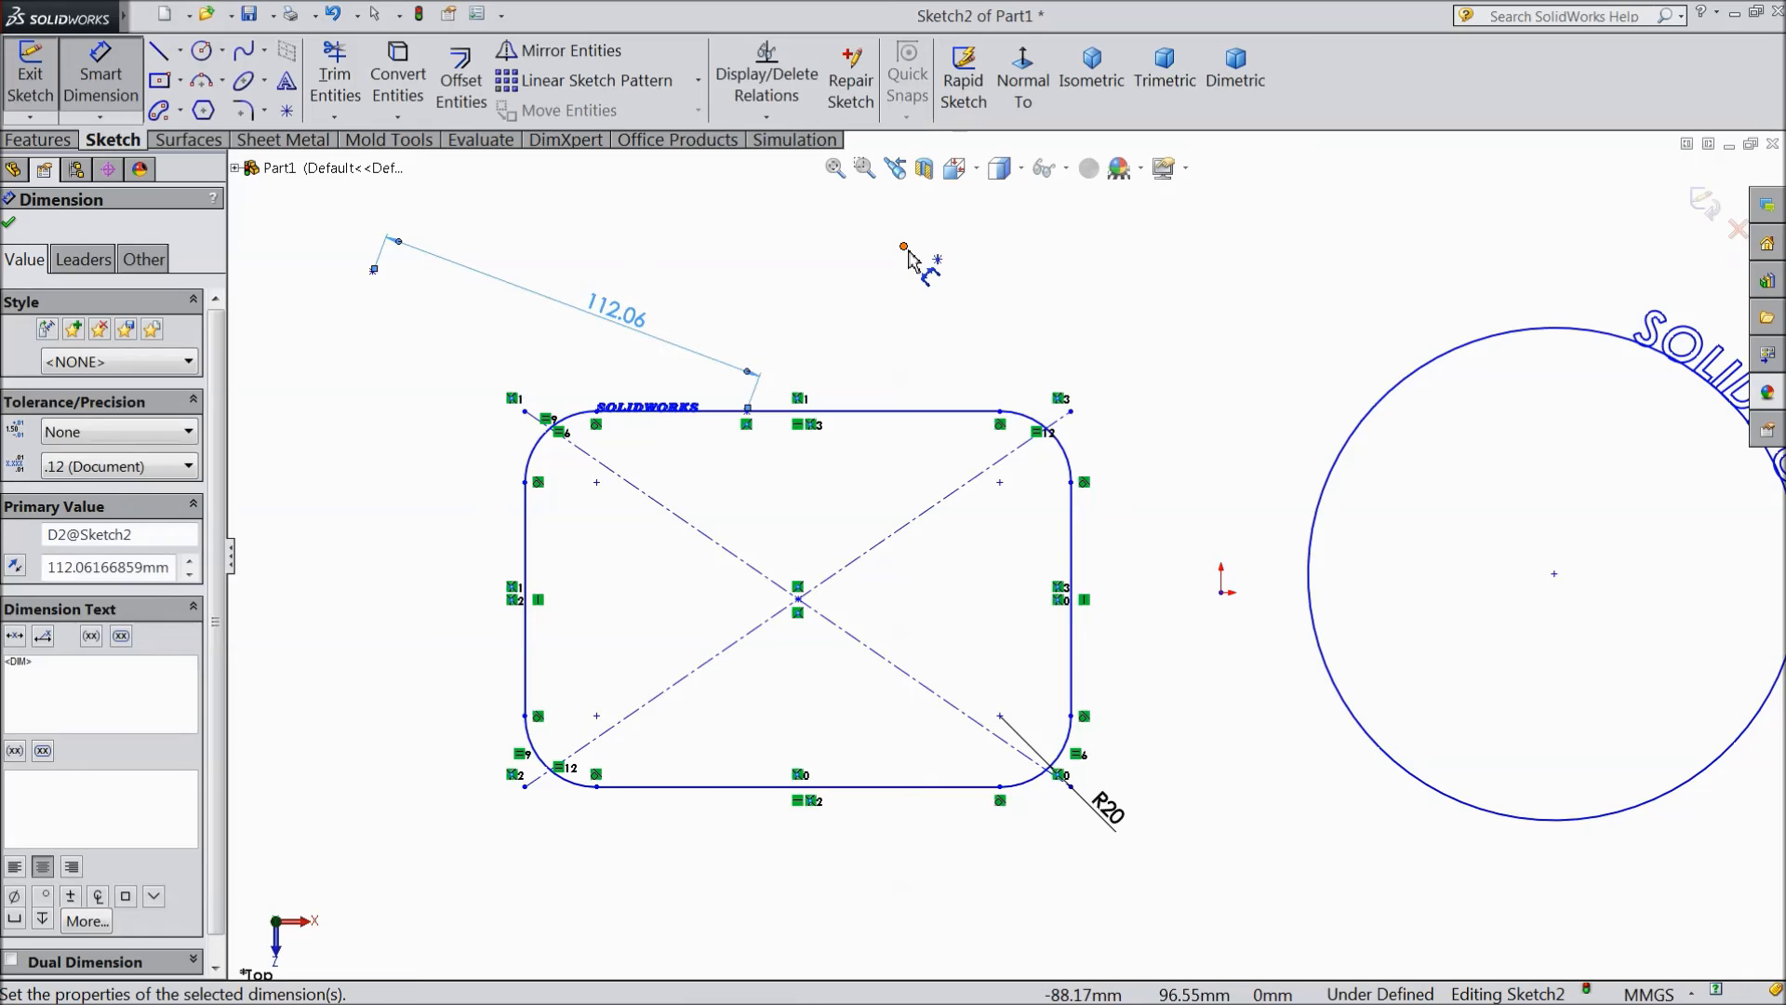
pyautogui.click(747, 411)
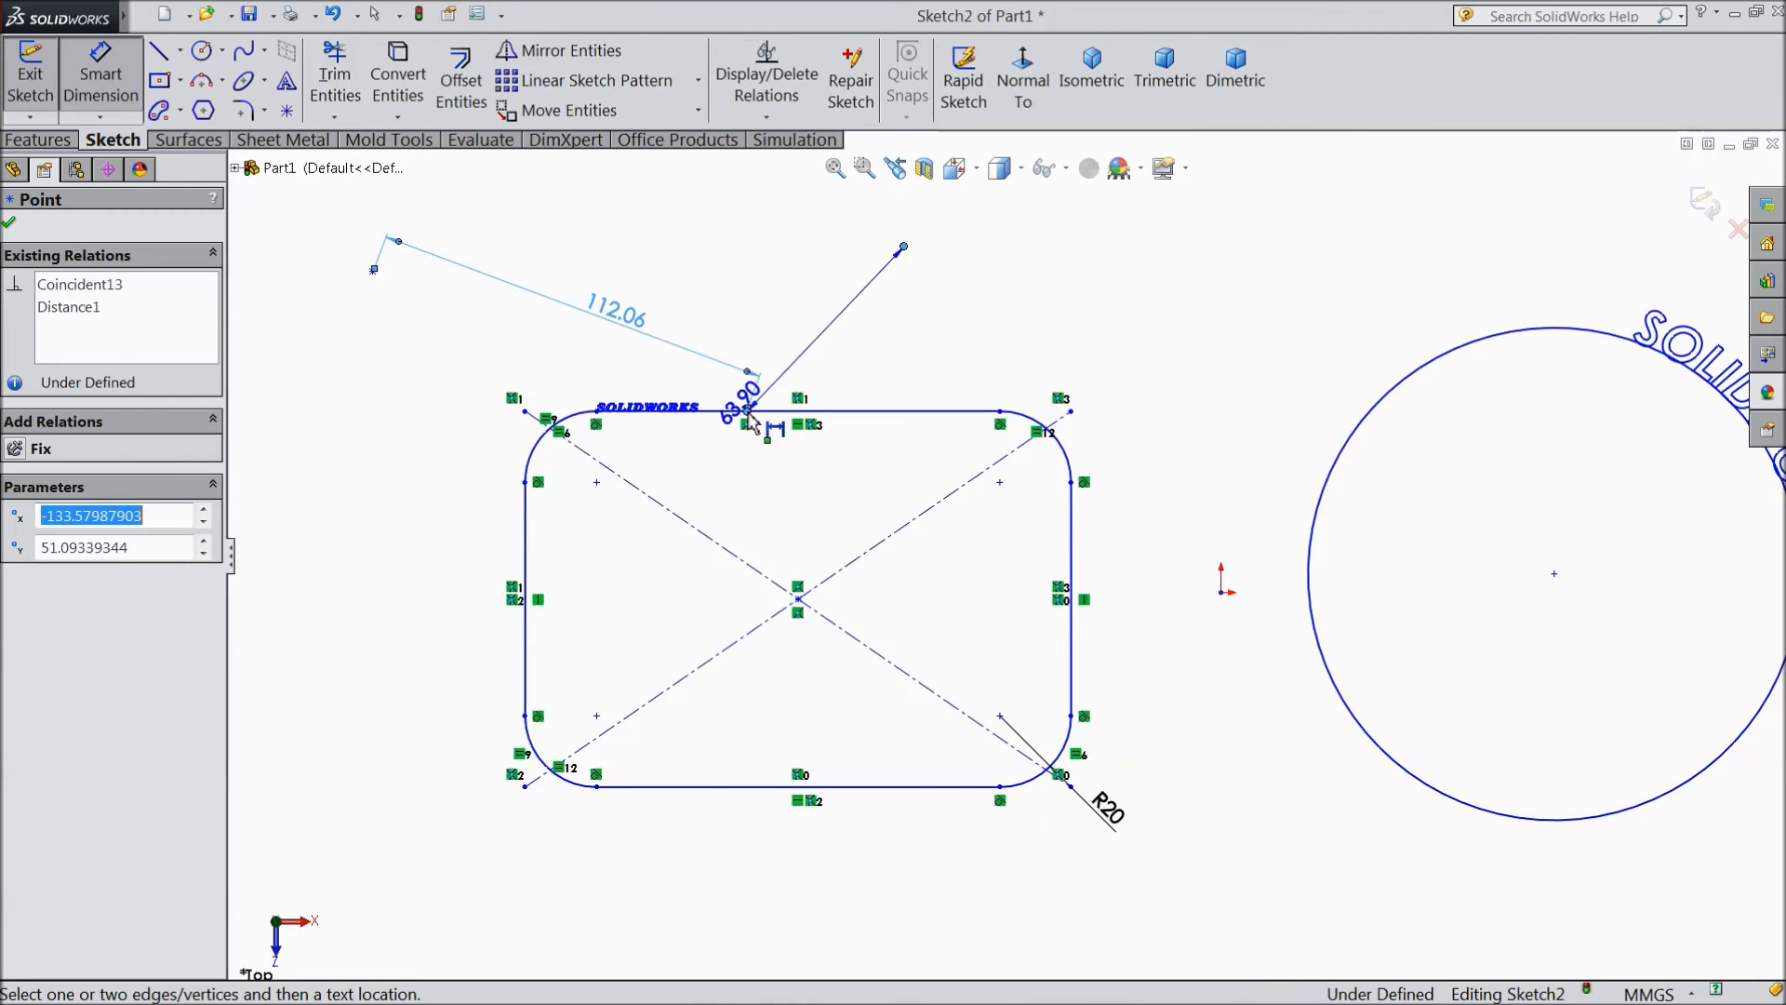
pyautogui.click(763, 427)
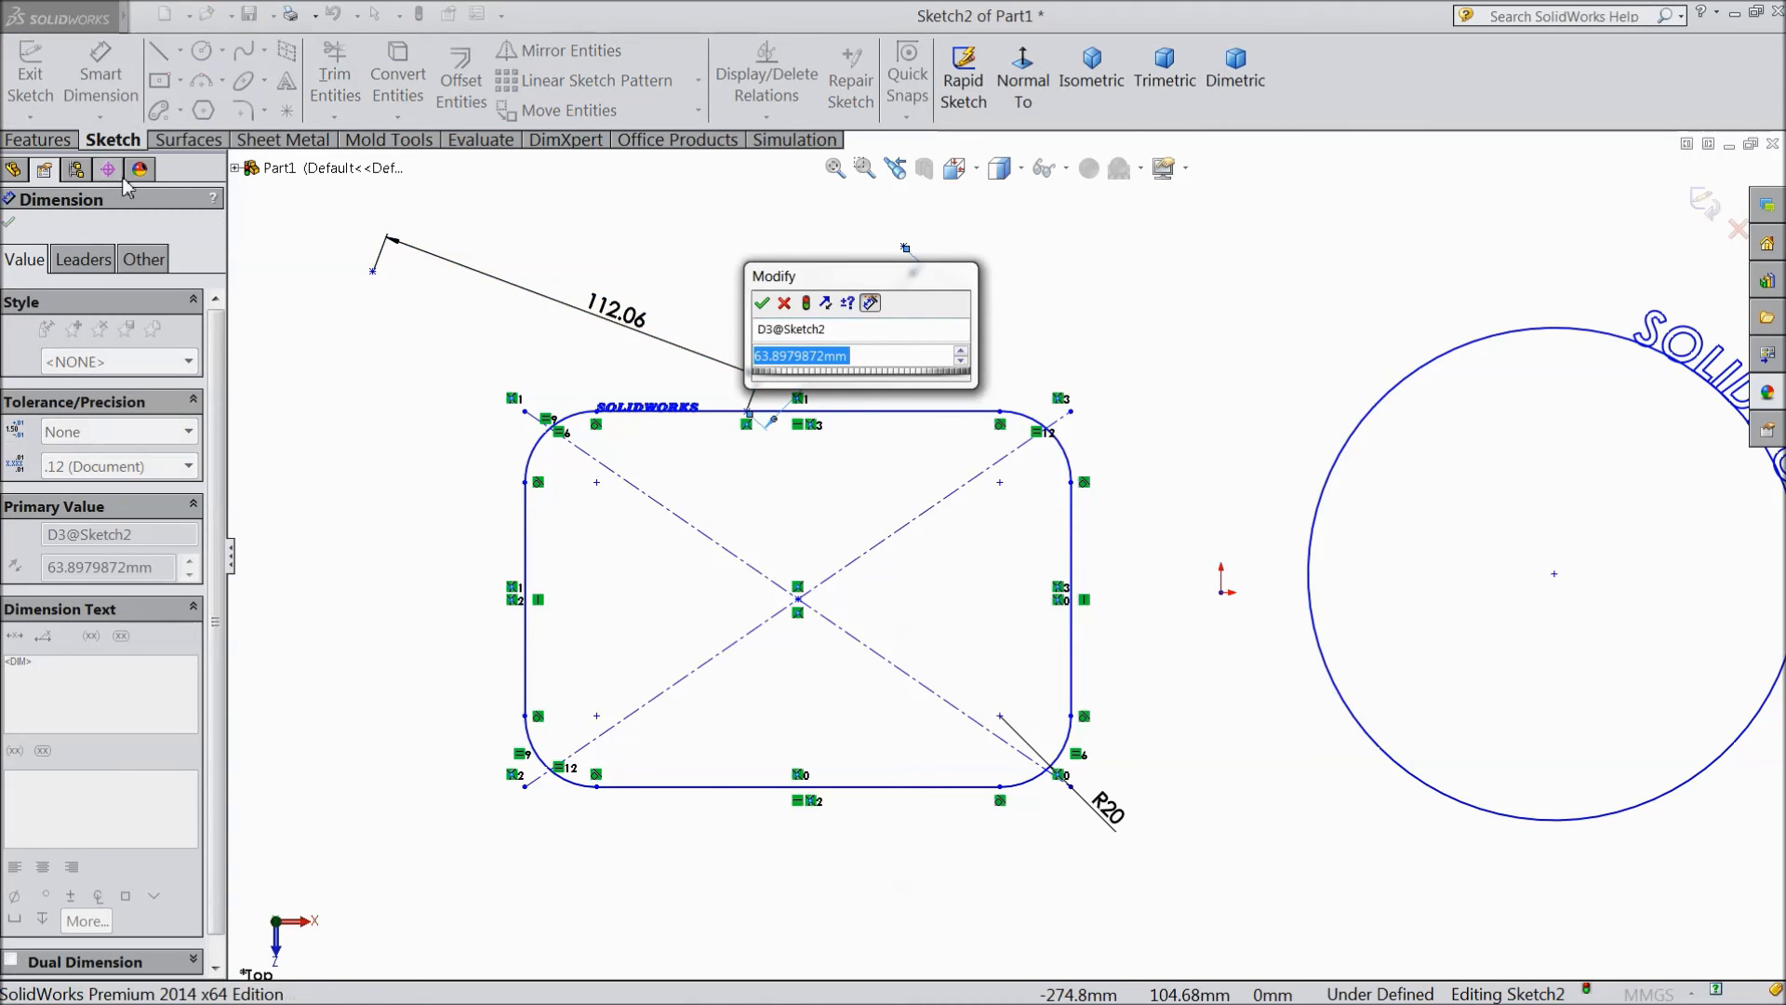
pyautogui.click(761, 303)
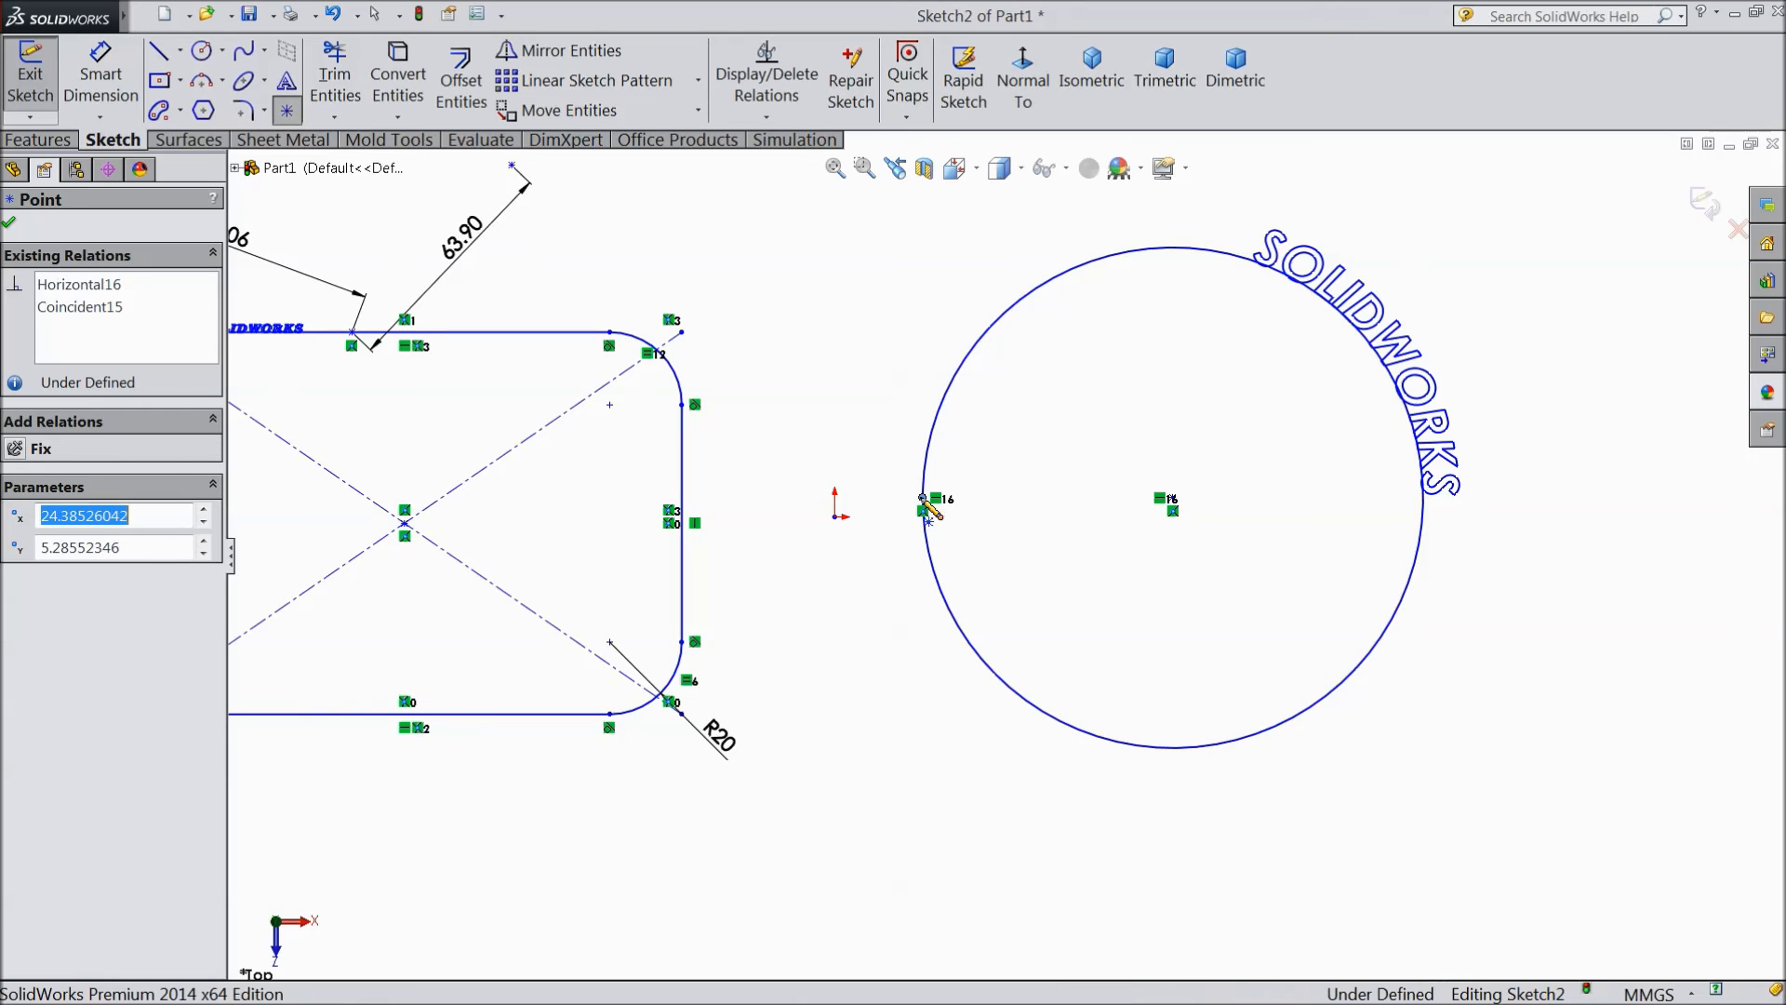
# Step: Dimension the angle between the lines inside the circle as 132.25°
pyautogui.moveTo(922, 513); pyautogui.dragTo(1003, 684)
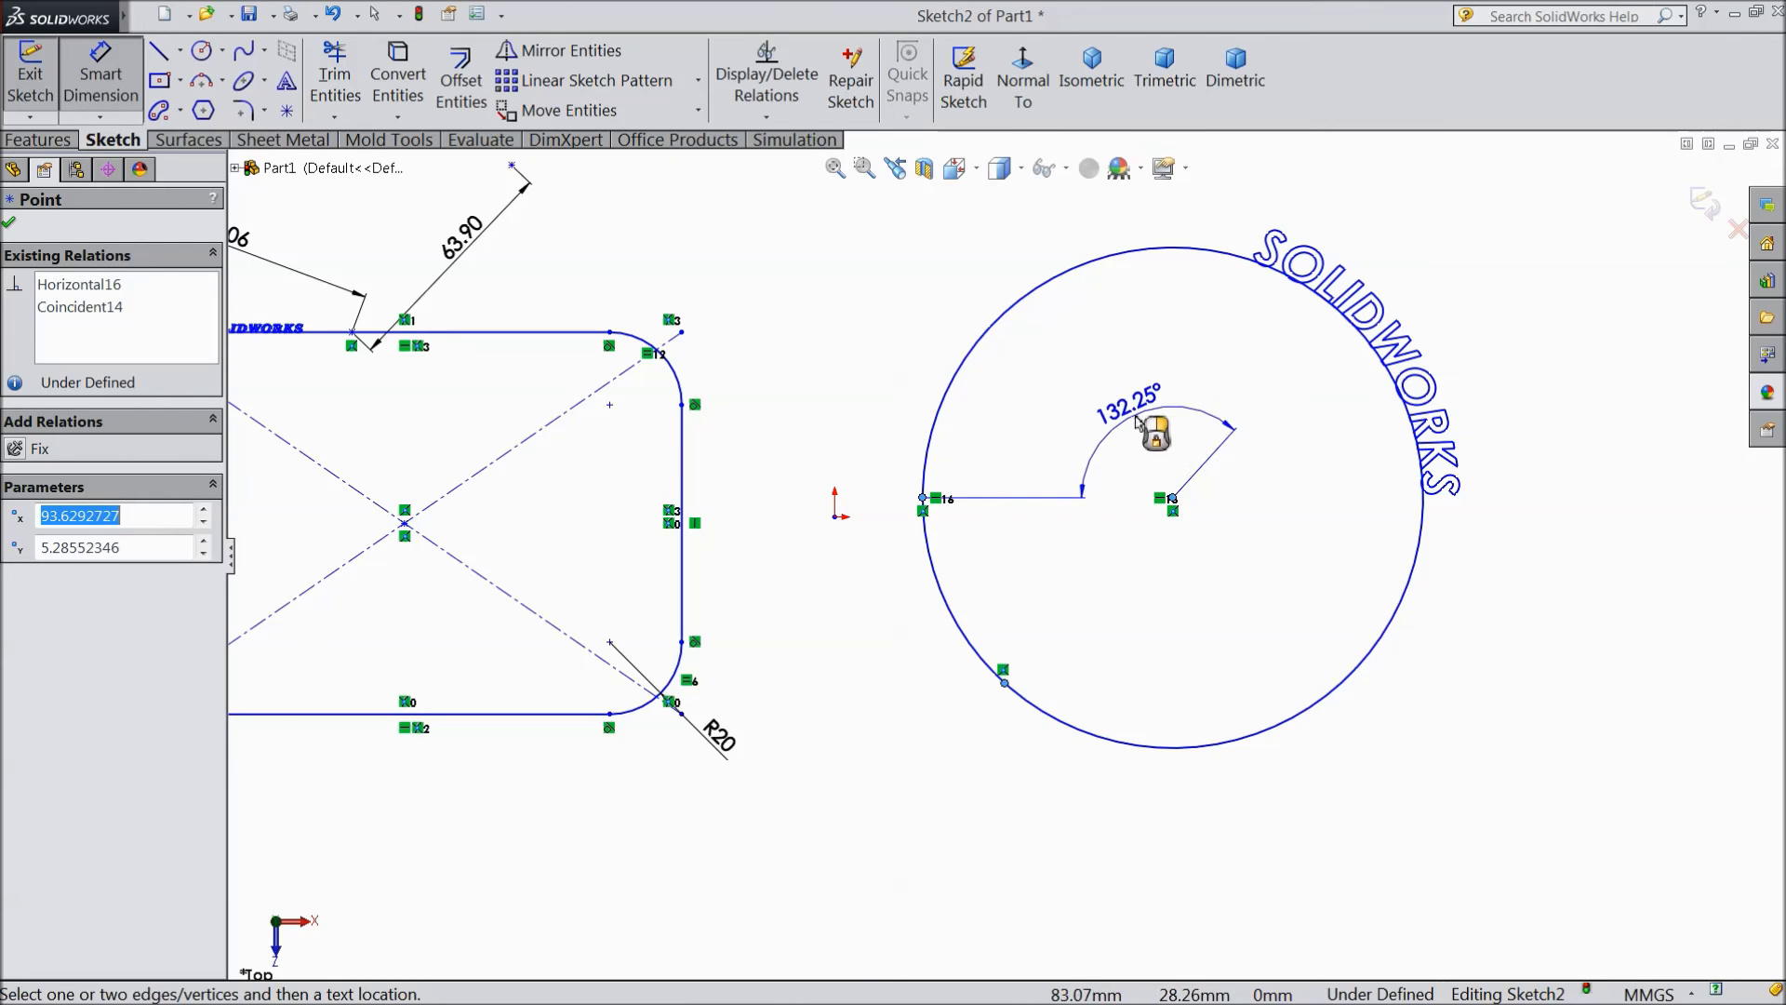
pyautogui.click(1151, 438)
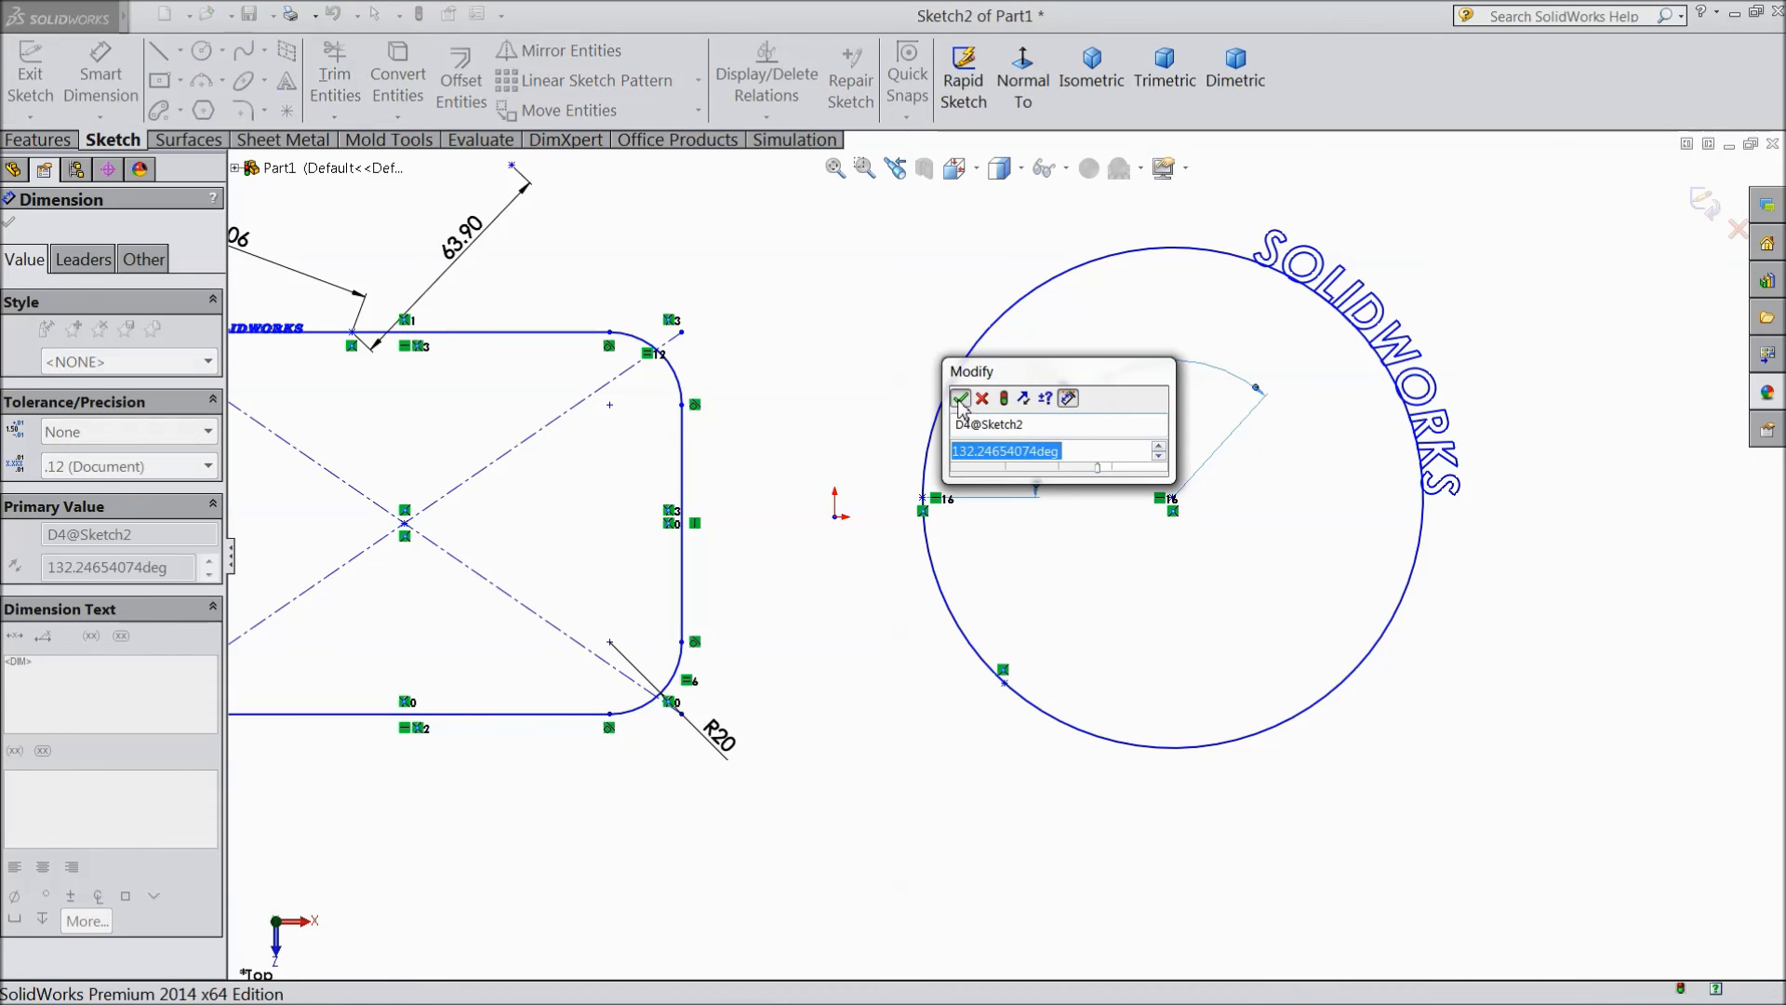
pyautogui.click(960, 397)
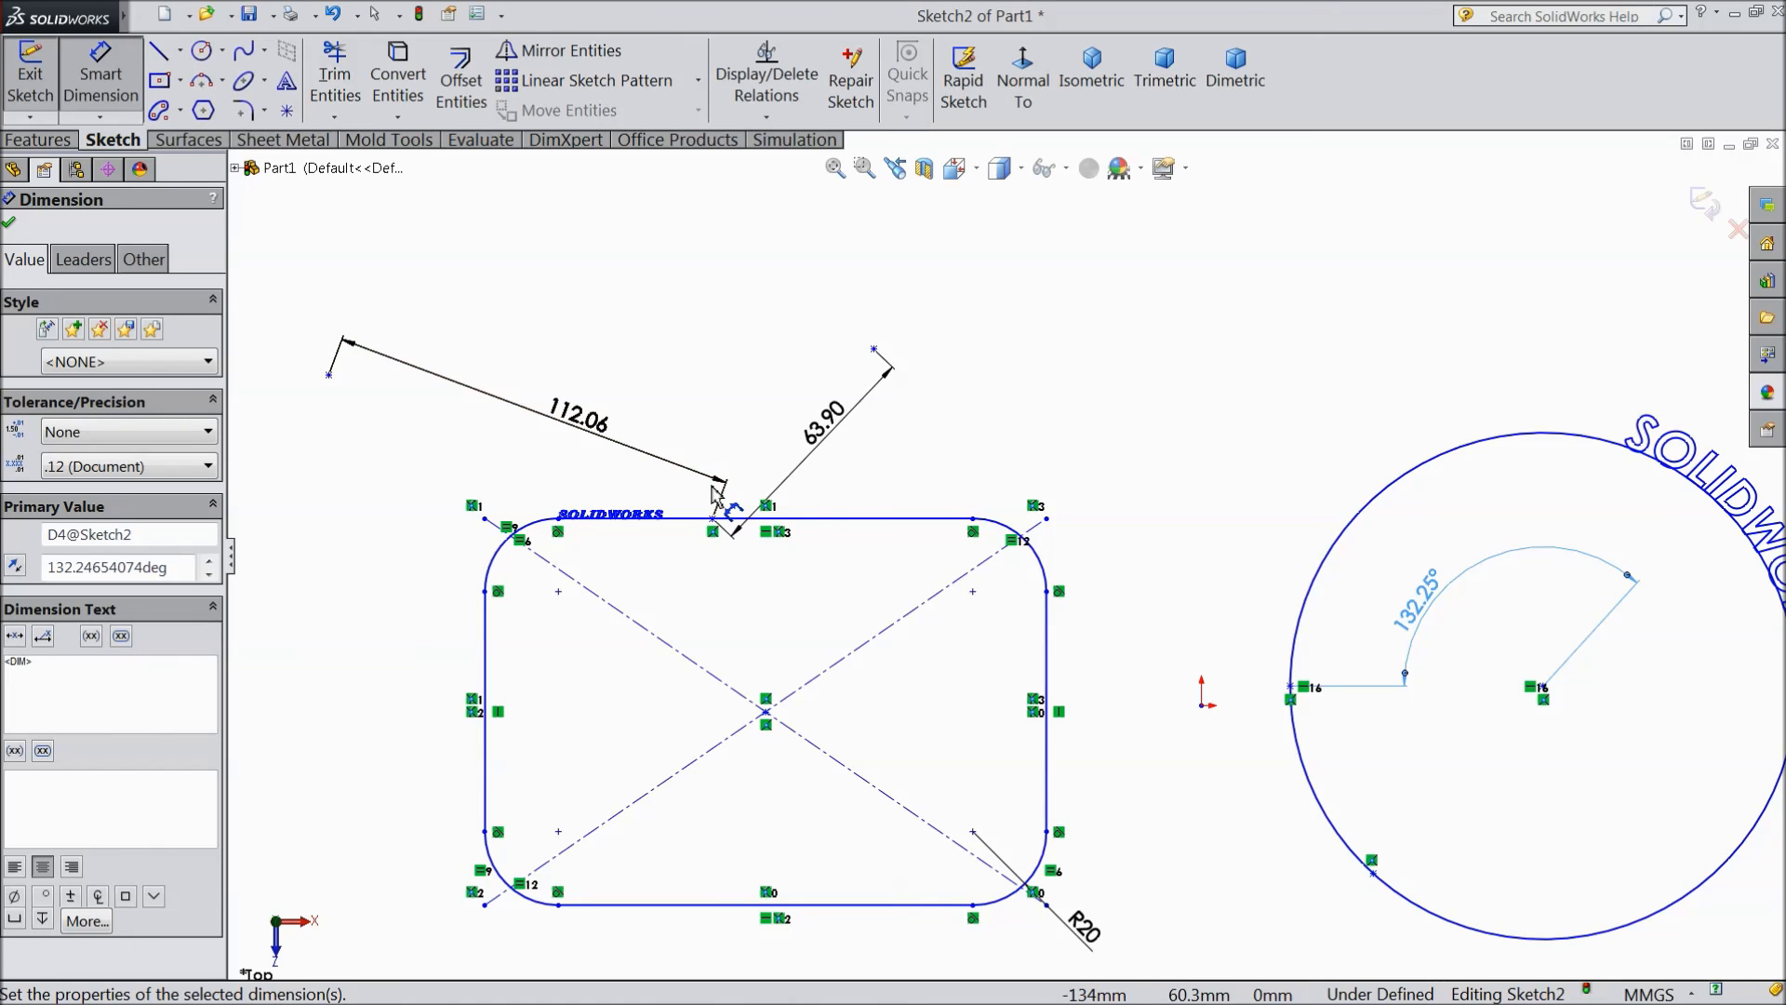
pyautogui.click(745, 521)
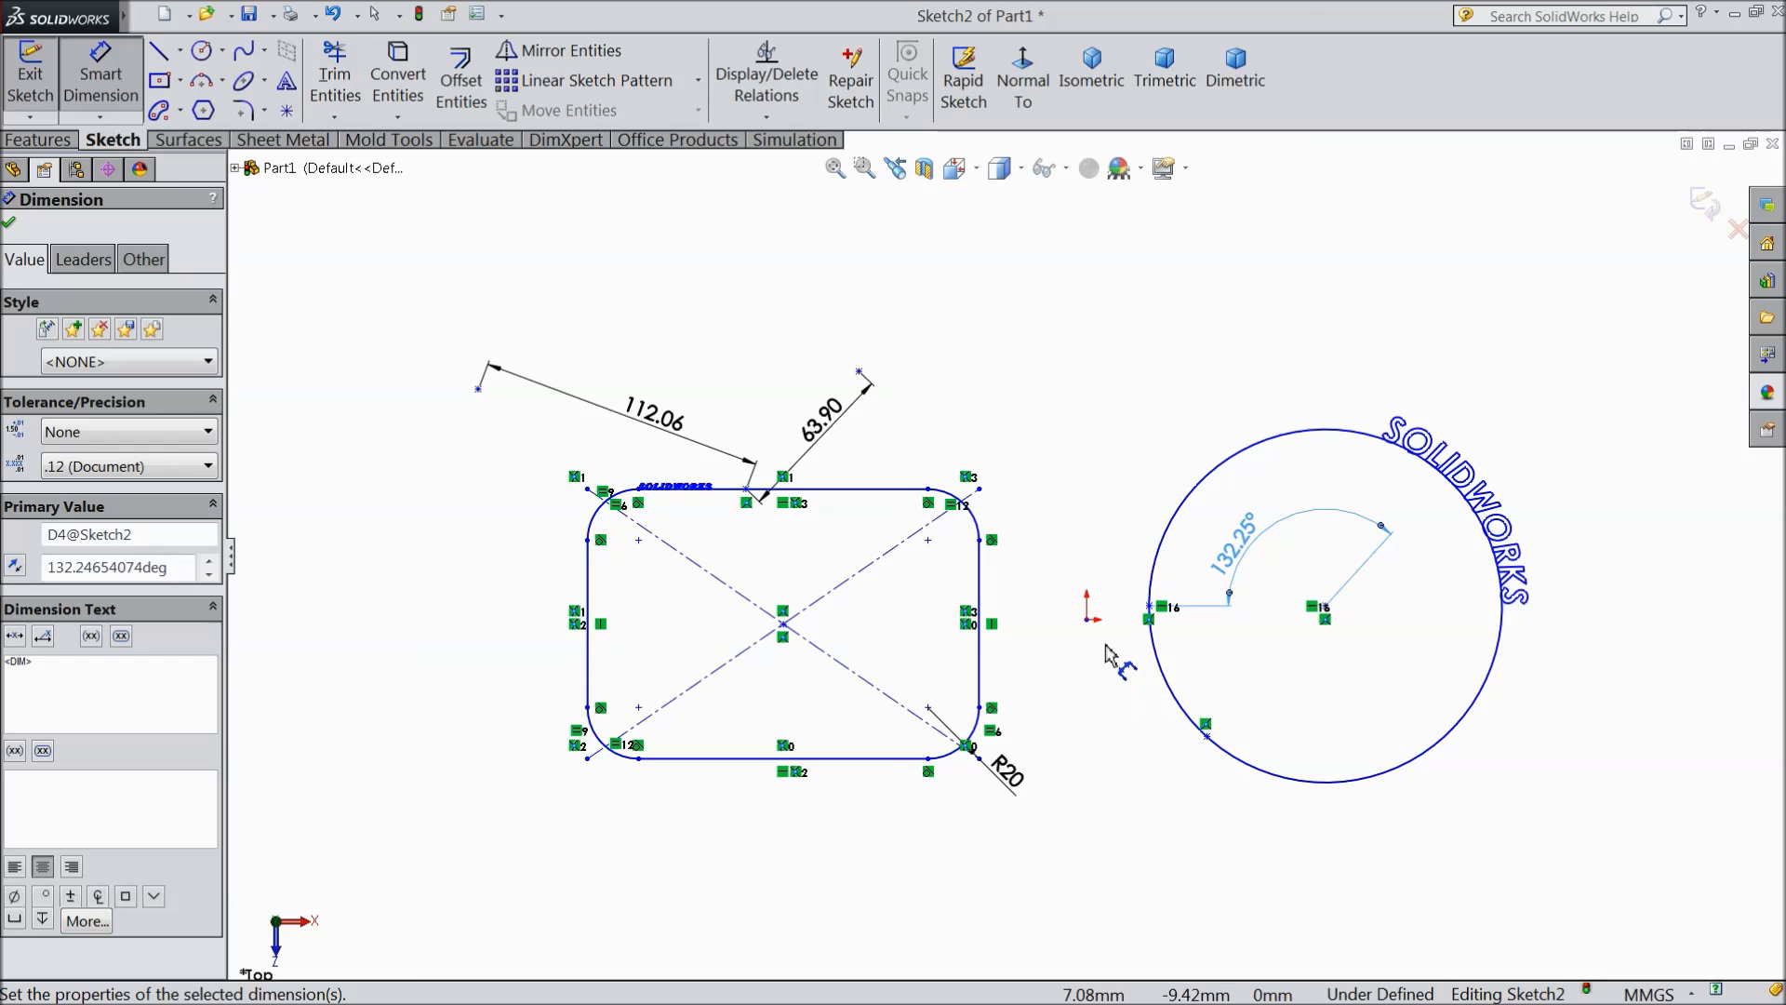
pyautogui.moveTo(1082, 644)
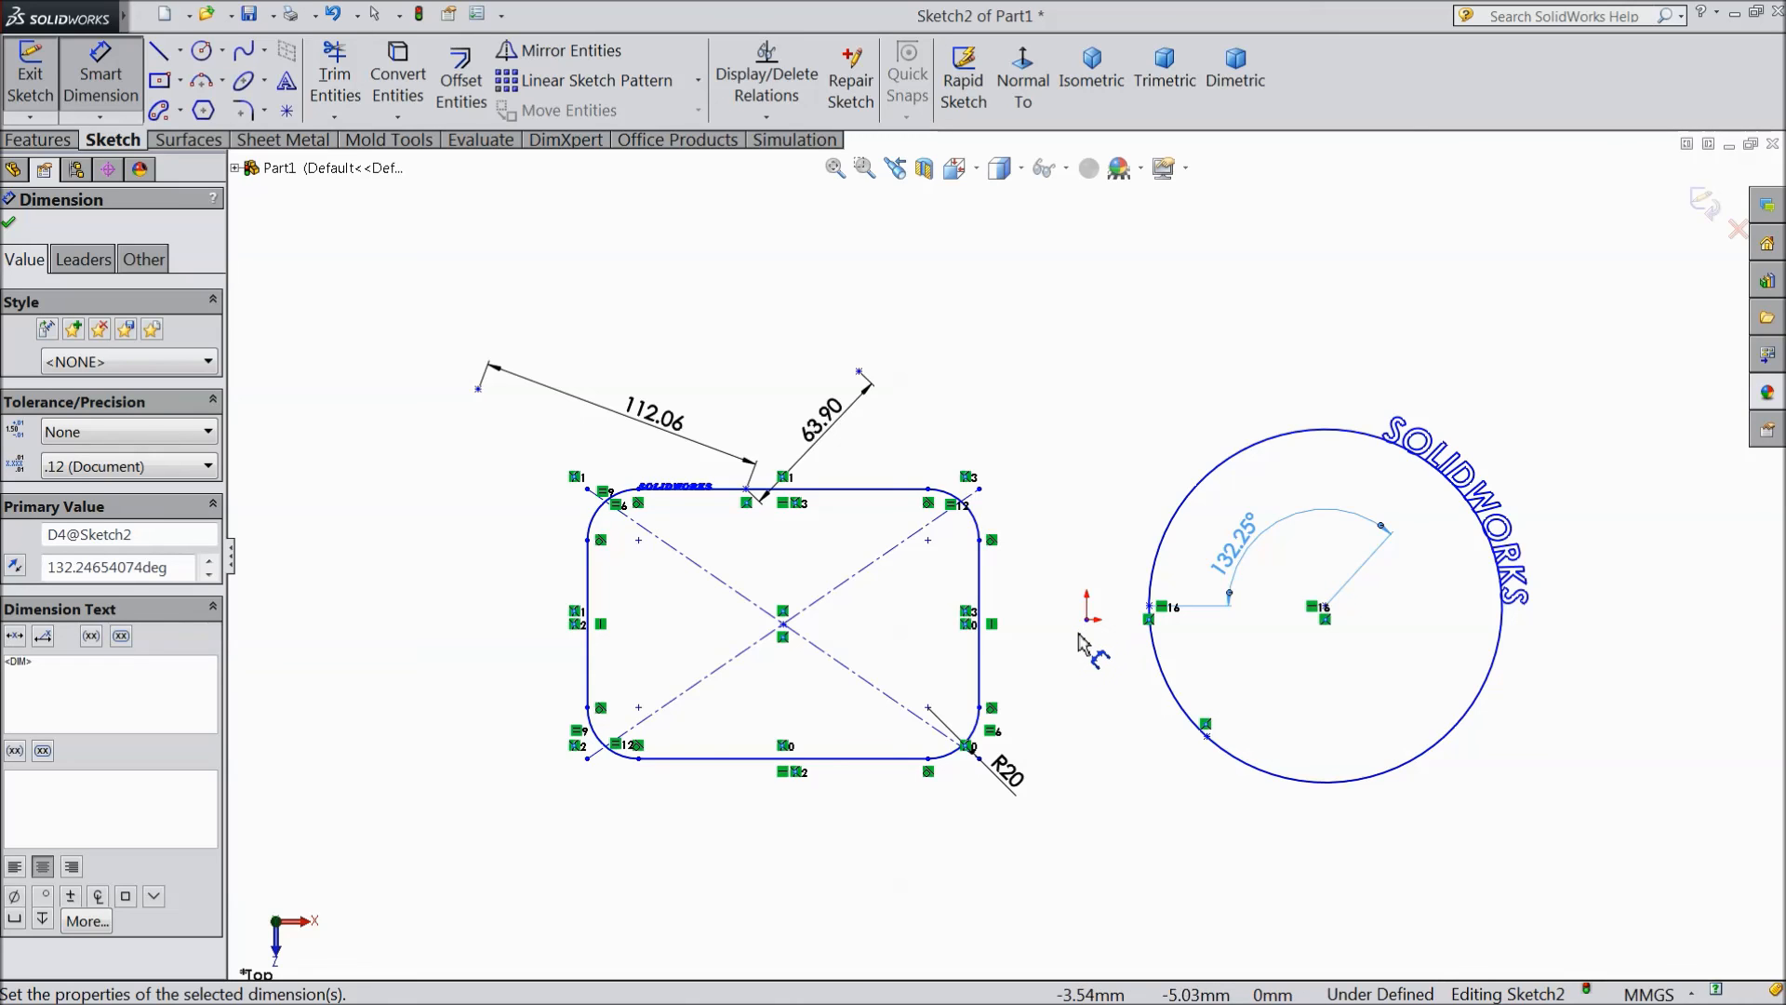
pyautogui.moveTo(1091, 646)
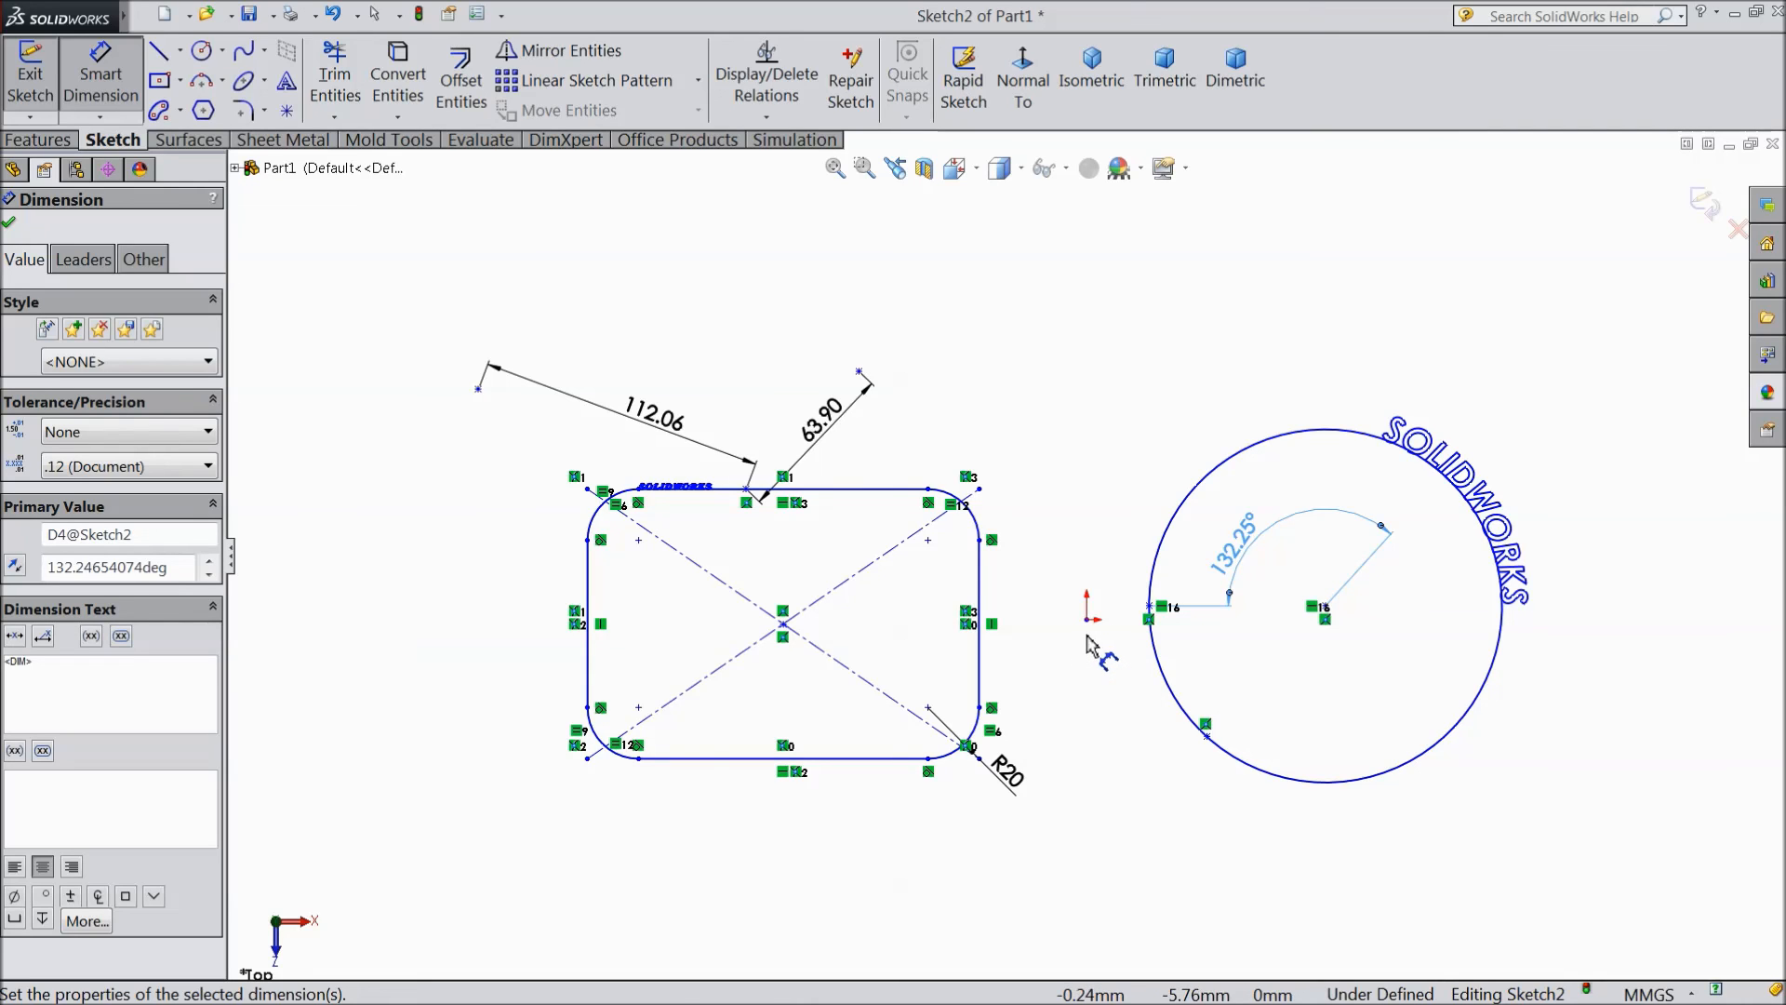